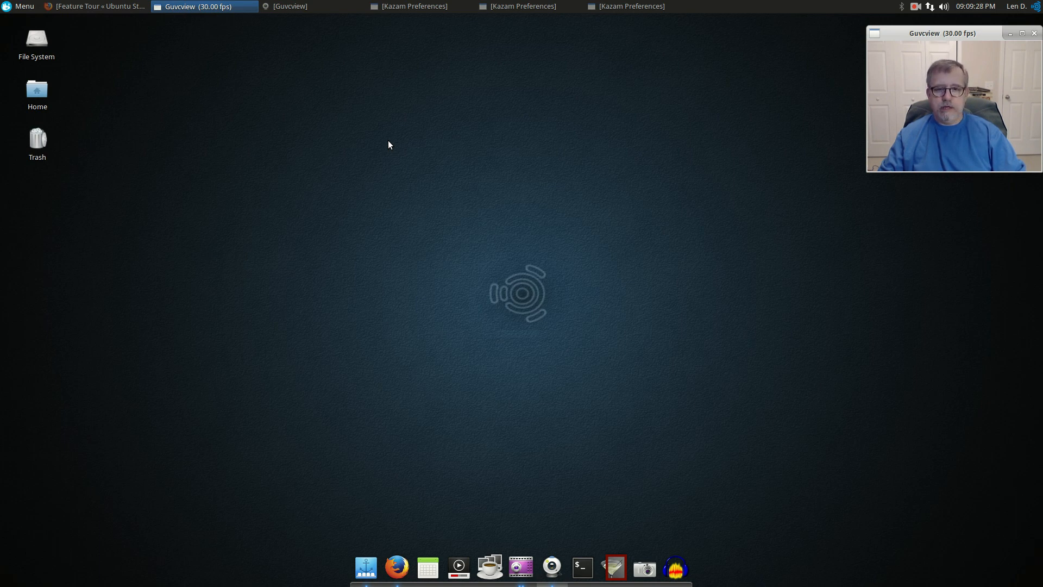
mouse_move(392, 146)
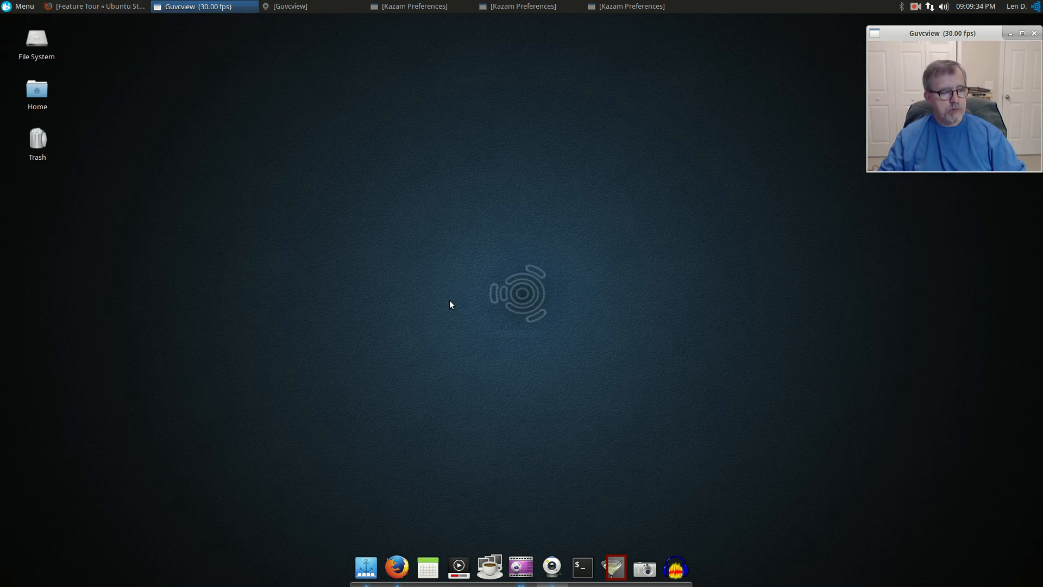
mouse_move(458, 308)
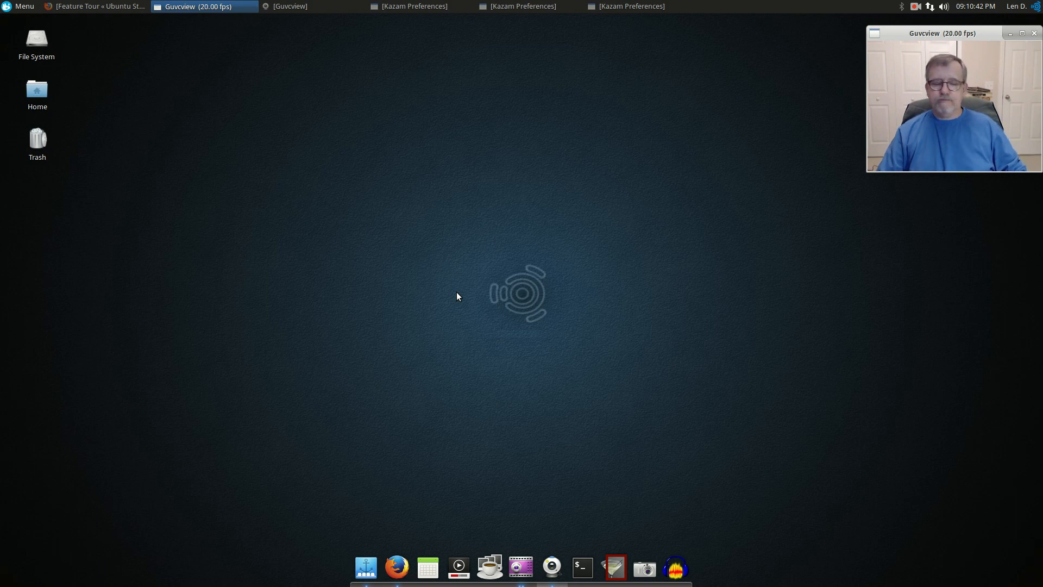
mouse_move(456, 302)
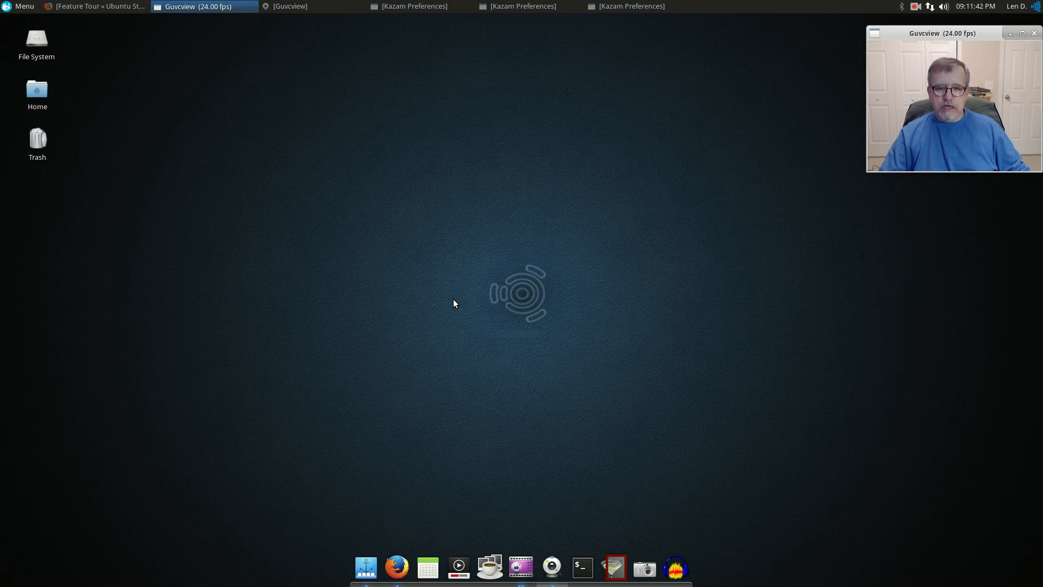
mouse_move(447, 294)
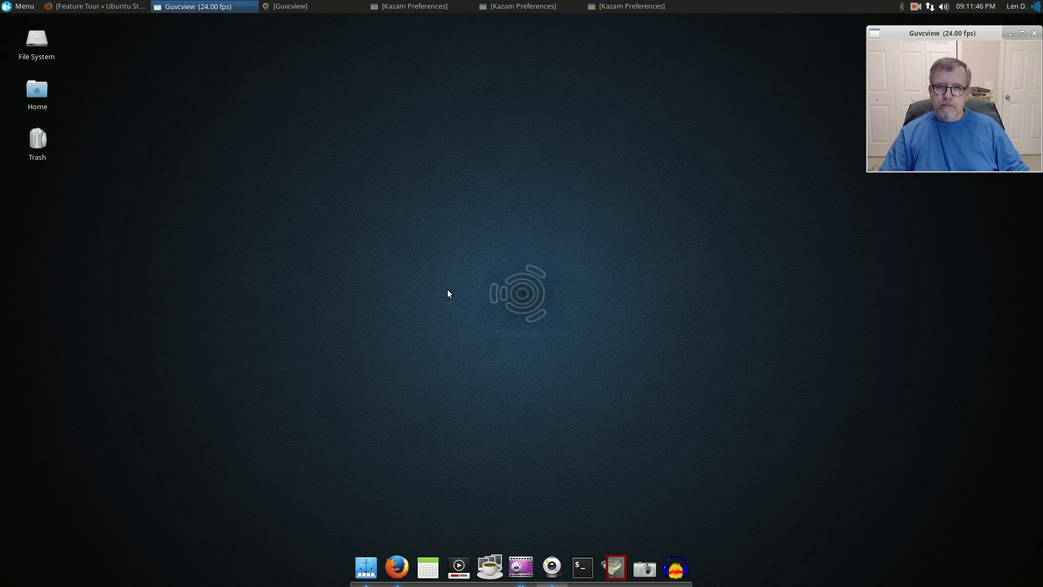
mouse_move(566, 277)
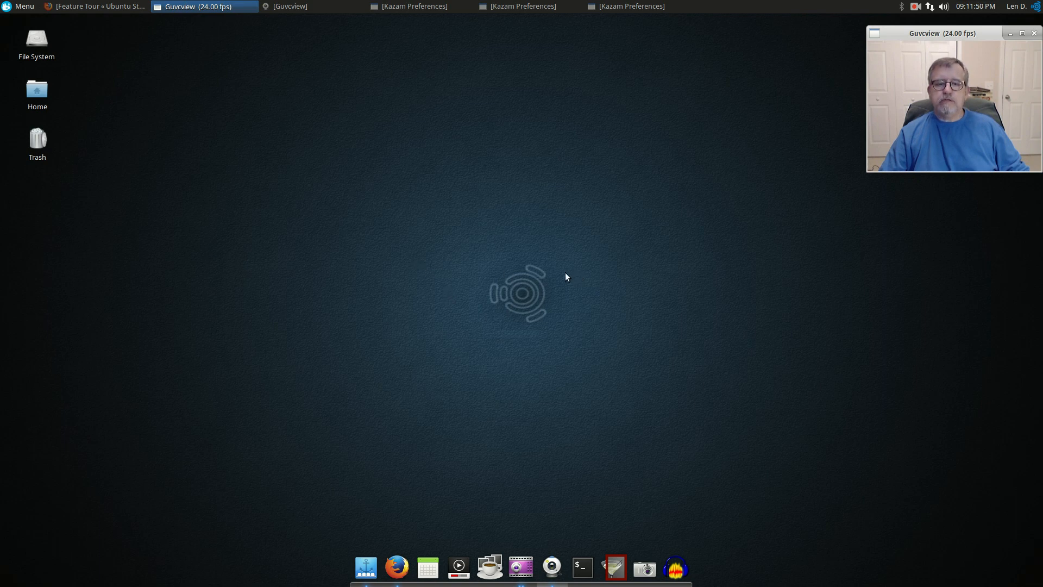
mouse_move(468, 233)
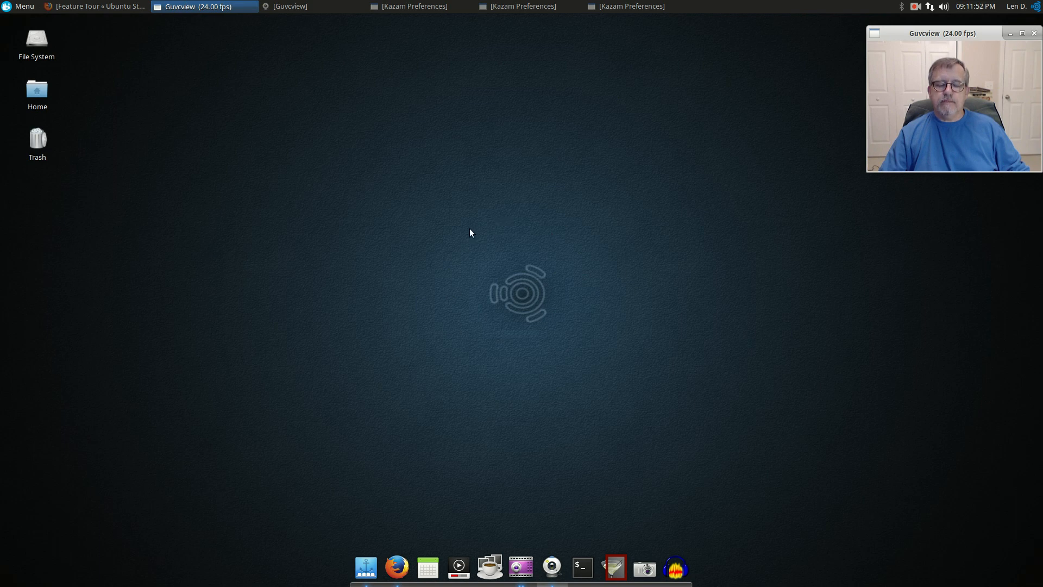
mouse_move(461, 337)
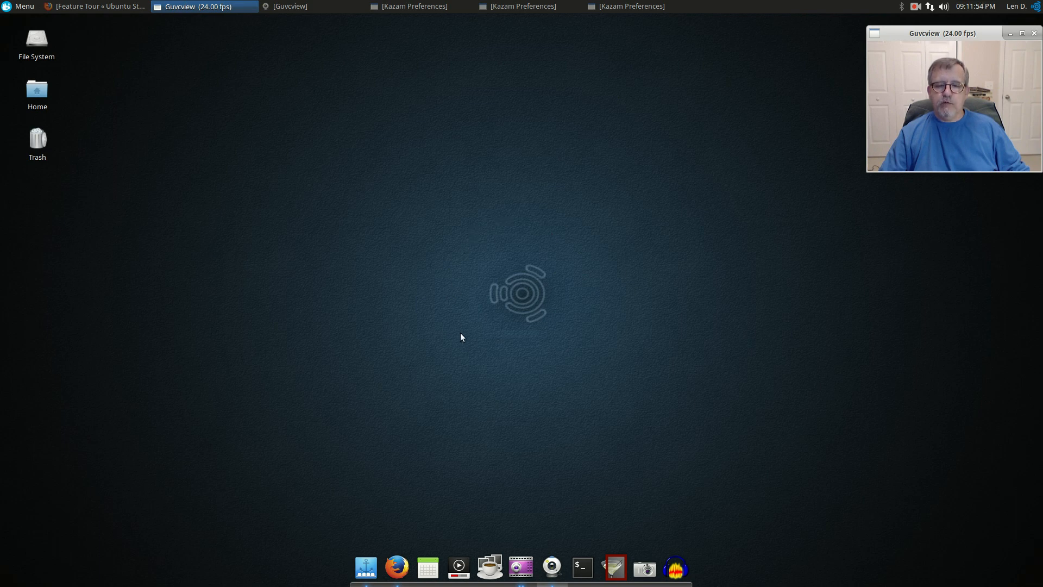
mouse_move(479, 317)
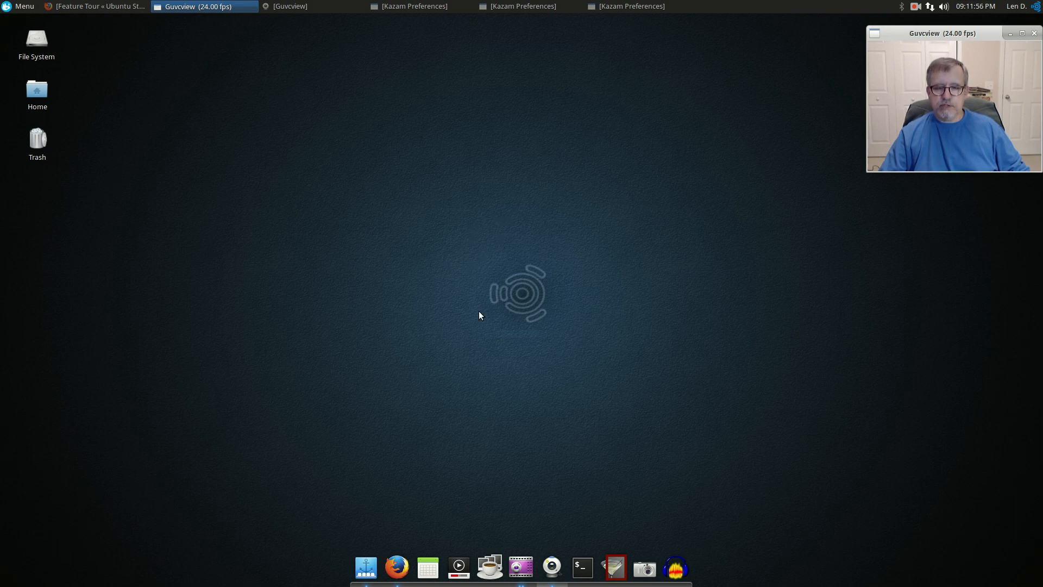
mouse_move(424, 277)
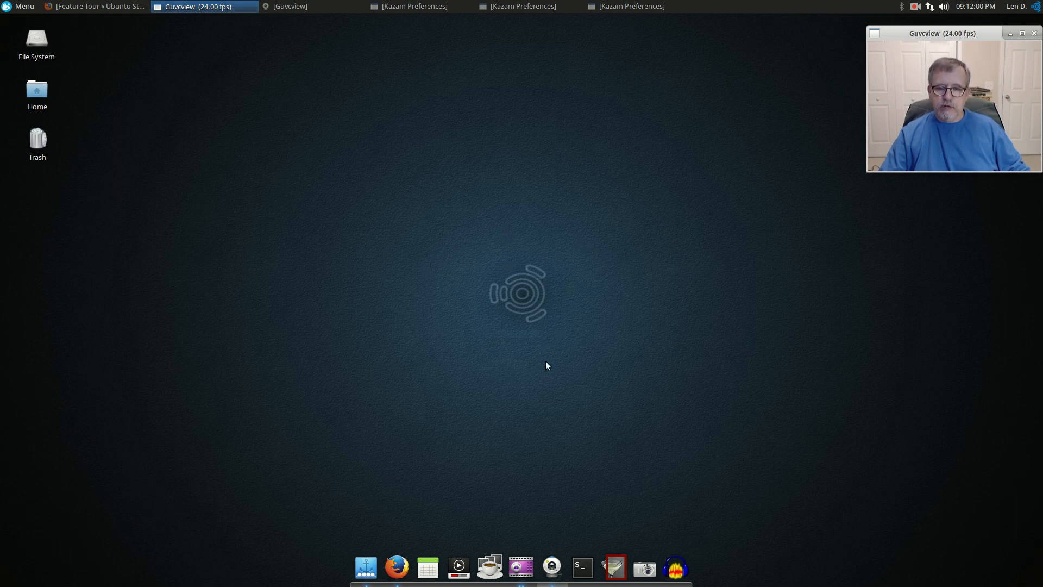
mouse_move(568, 250)
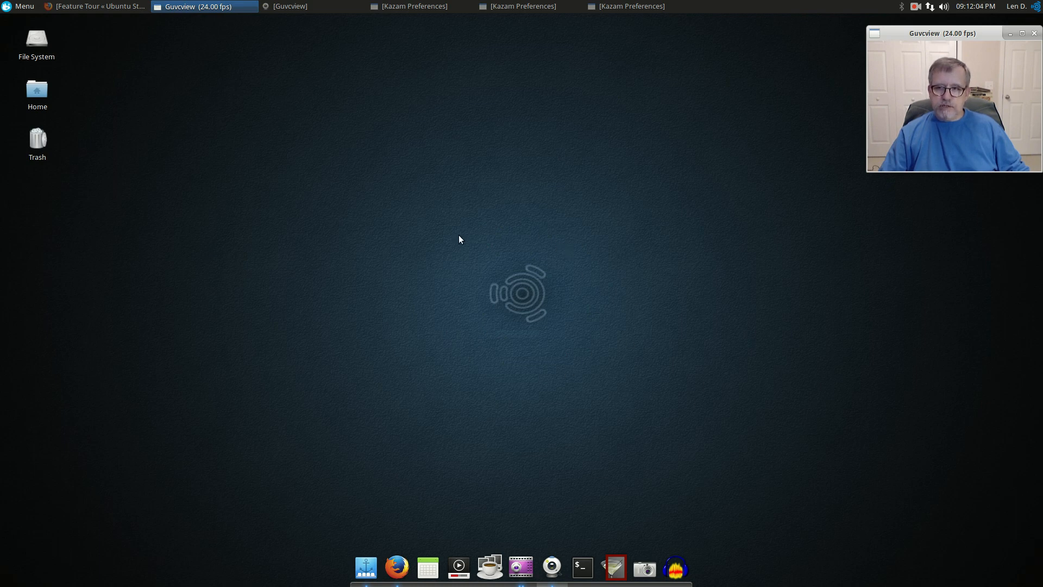
mouse_move(573, 271)
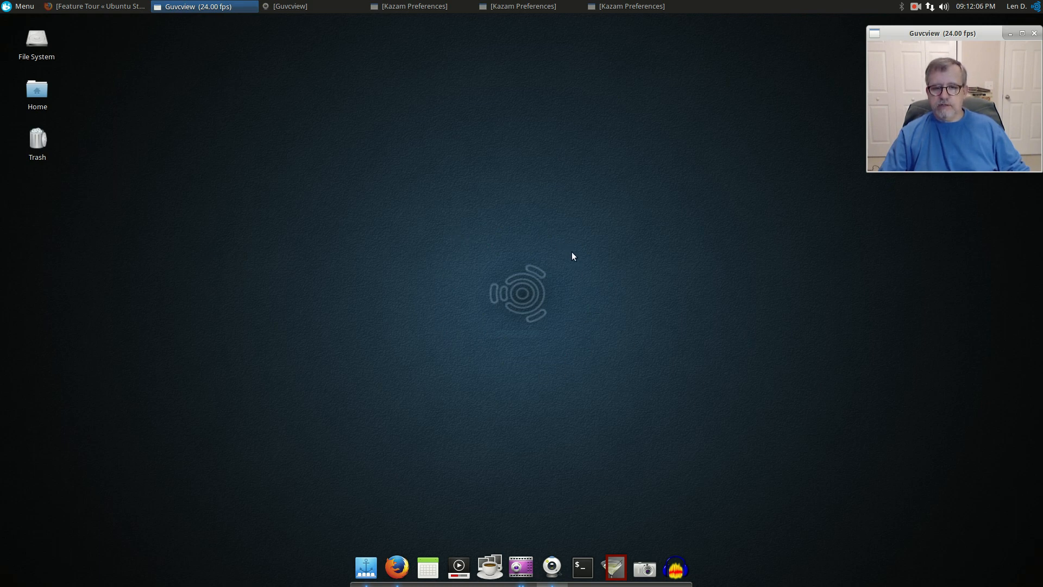
mouse_move(466, 252)
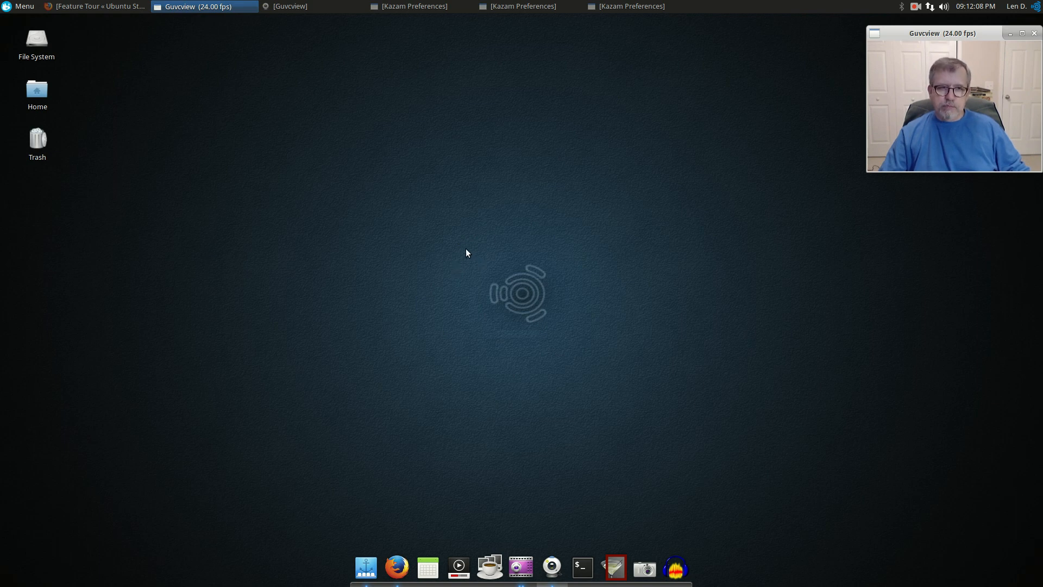
mouse_move(597, 377)
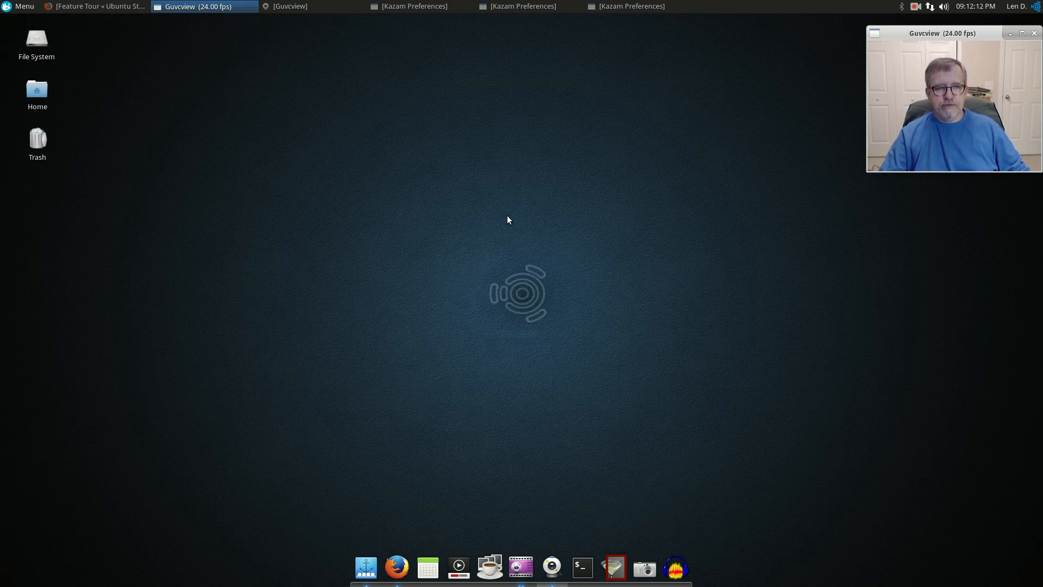
mouse_move(510, 217)
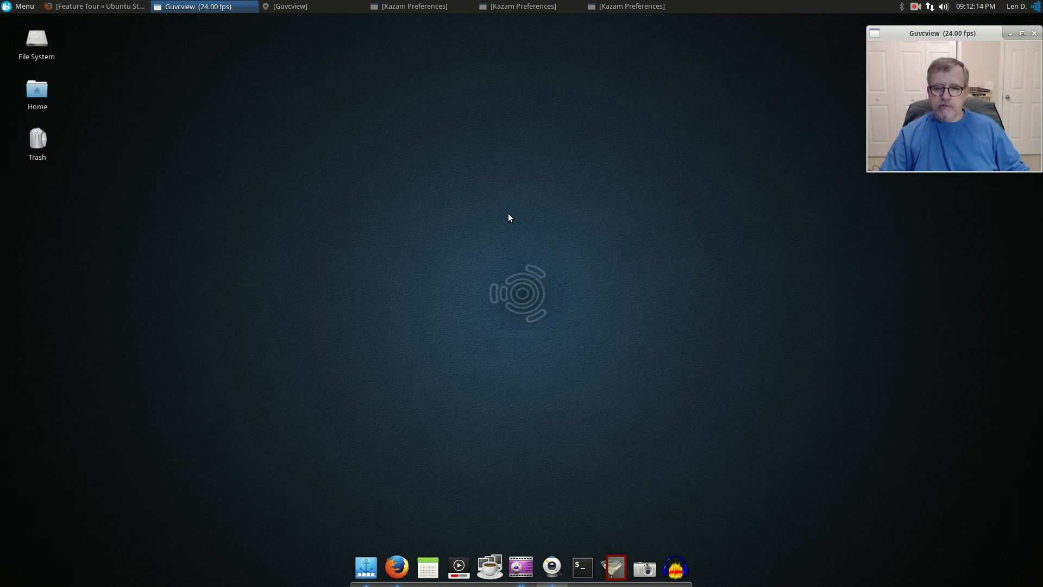
mouse_move(497, 281)
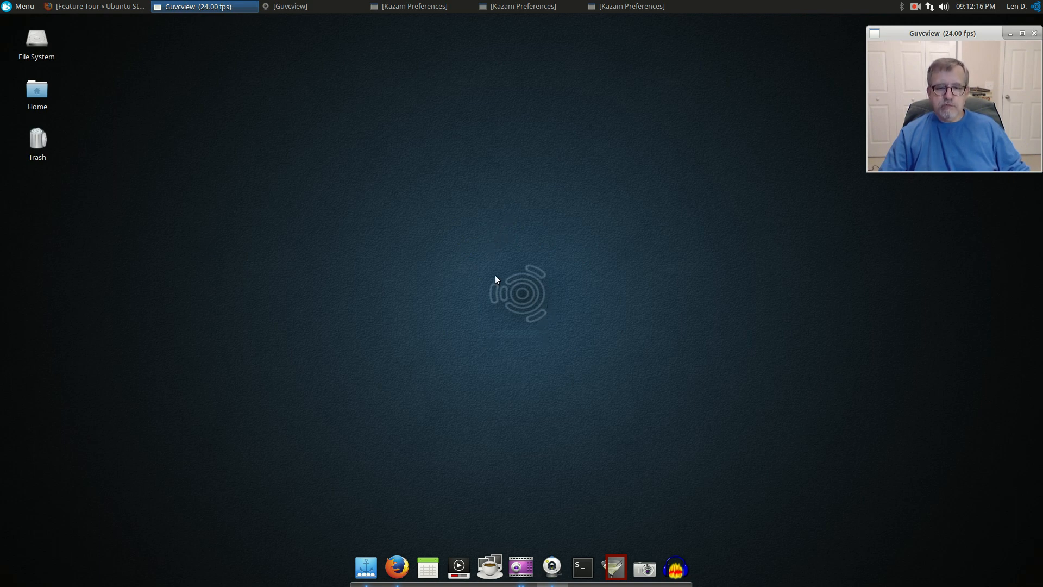
mouse_move(460, 309)
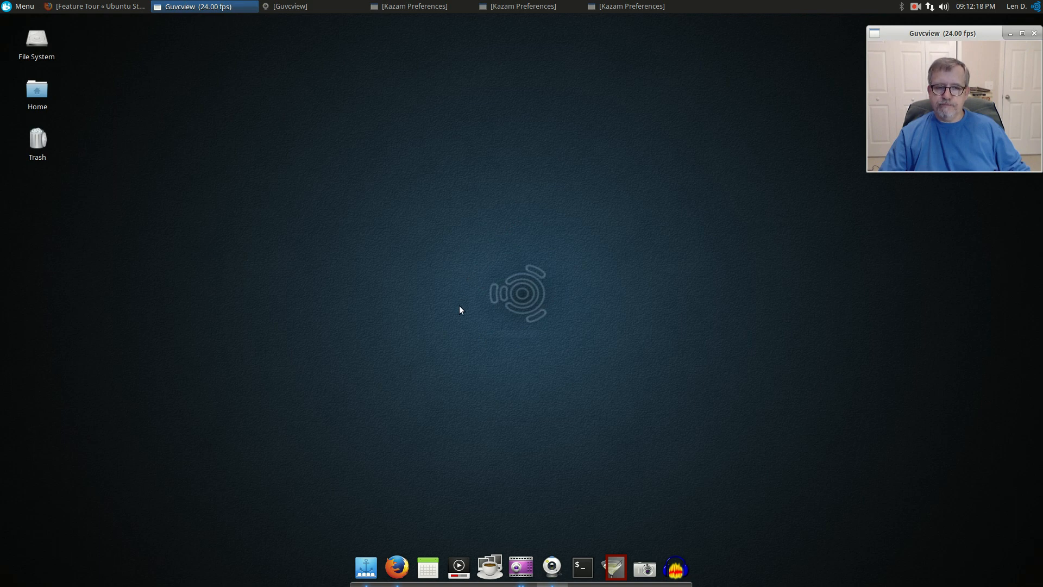
mouse_move(462, 303)
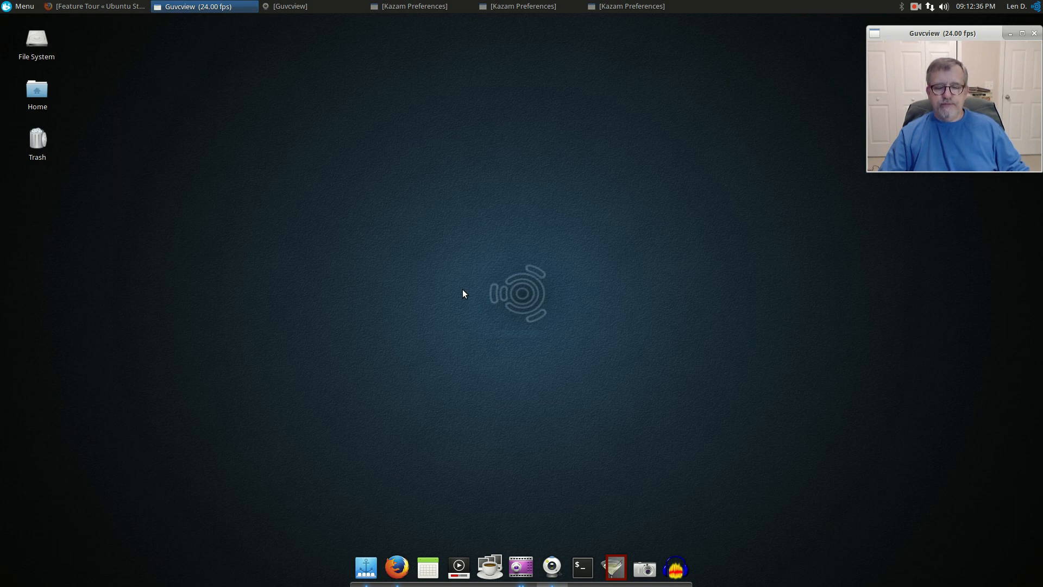
mouse_move(465, 472)
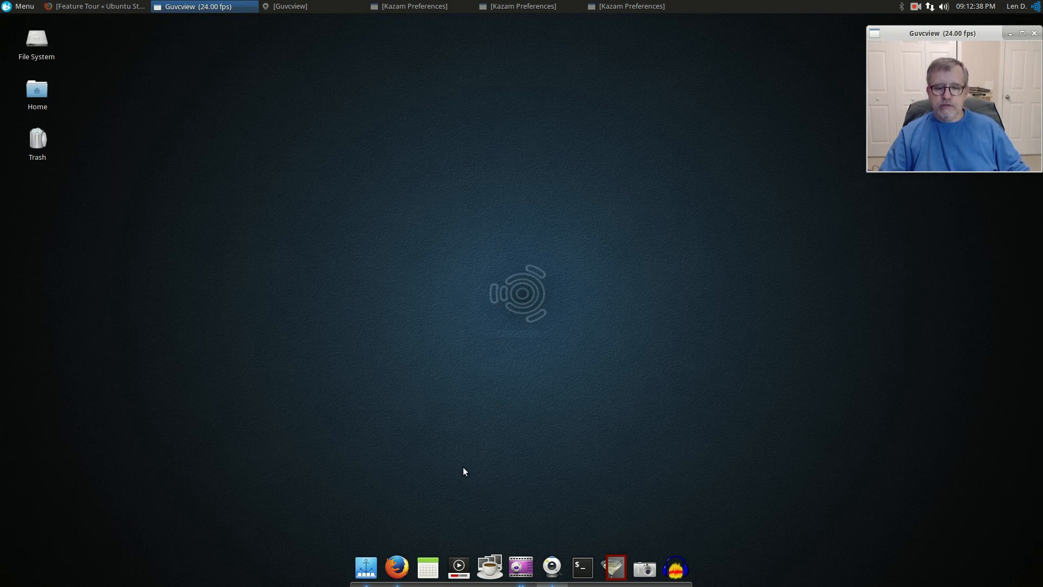
mouse_move(463, 535)
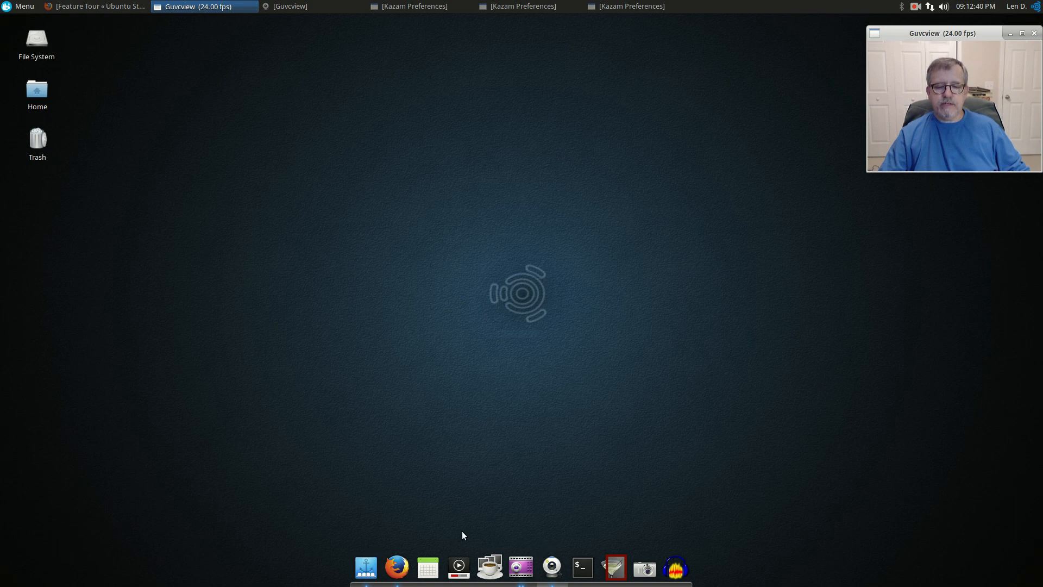
mouse_move(478, 439)
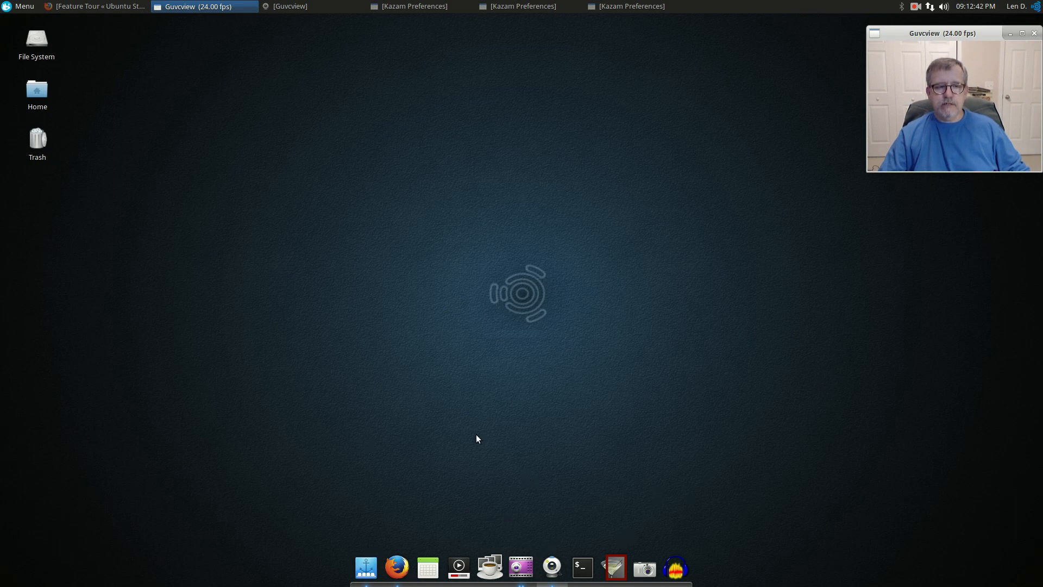
mouse_move(396, 410)
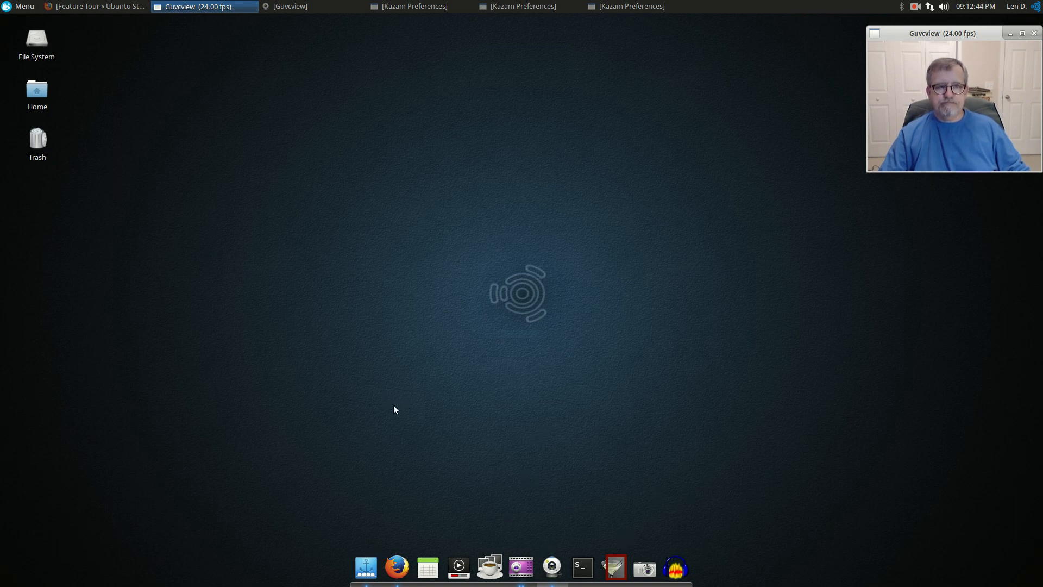
mouse_move(399, 411)
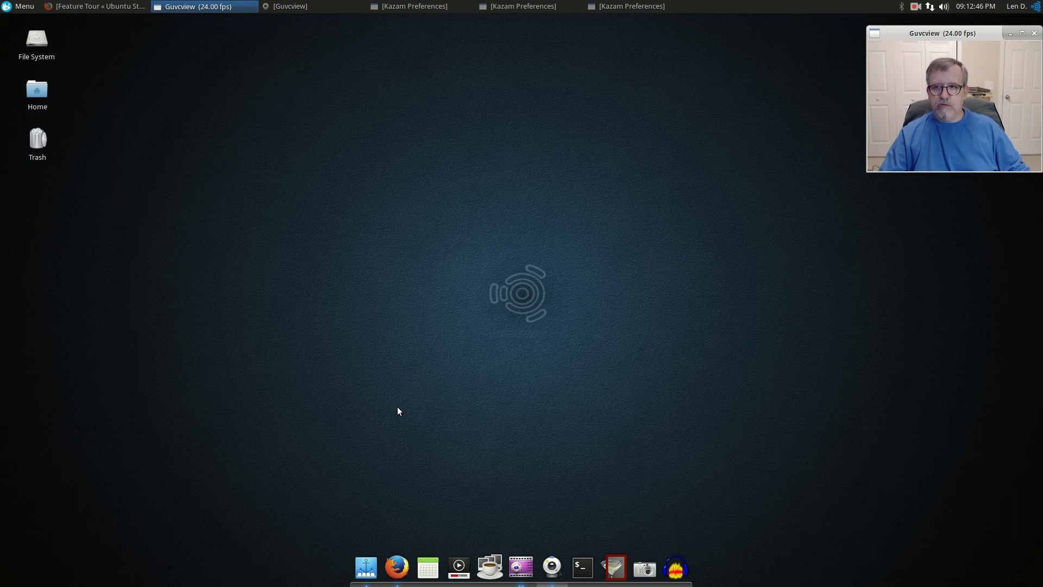
mouse_move(676, 301)
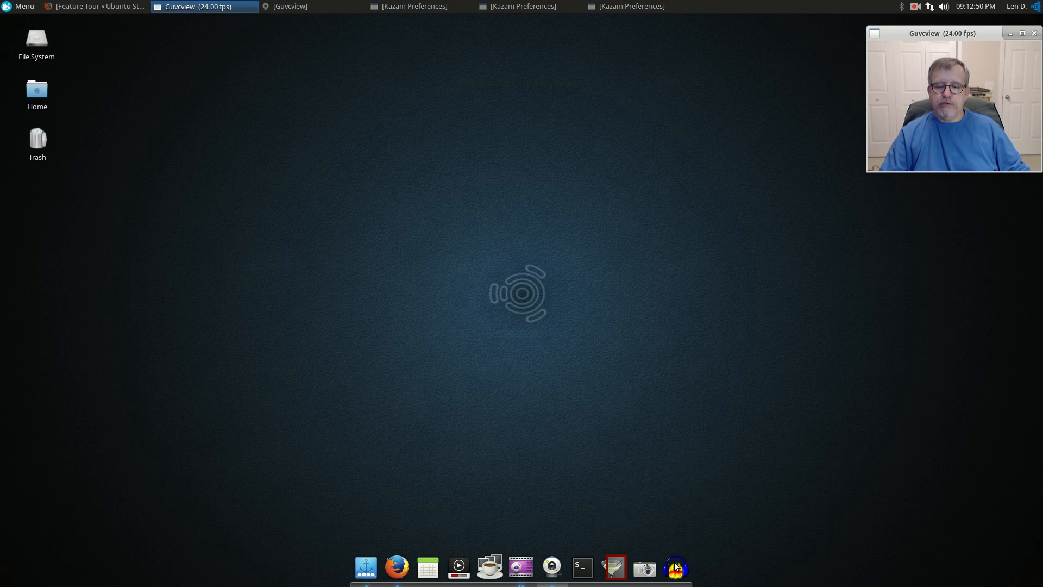
mouse_move(524, 347)
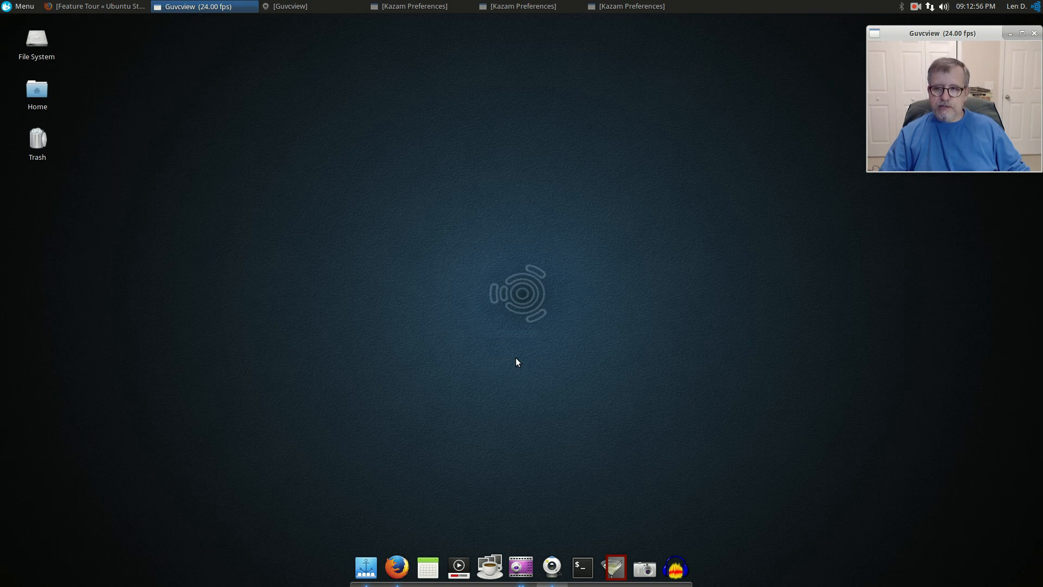
mouse_move(525, 337)
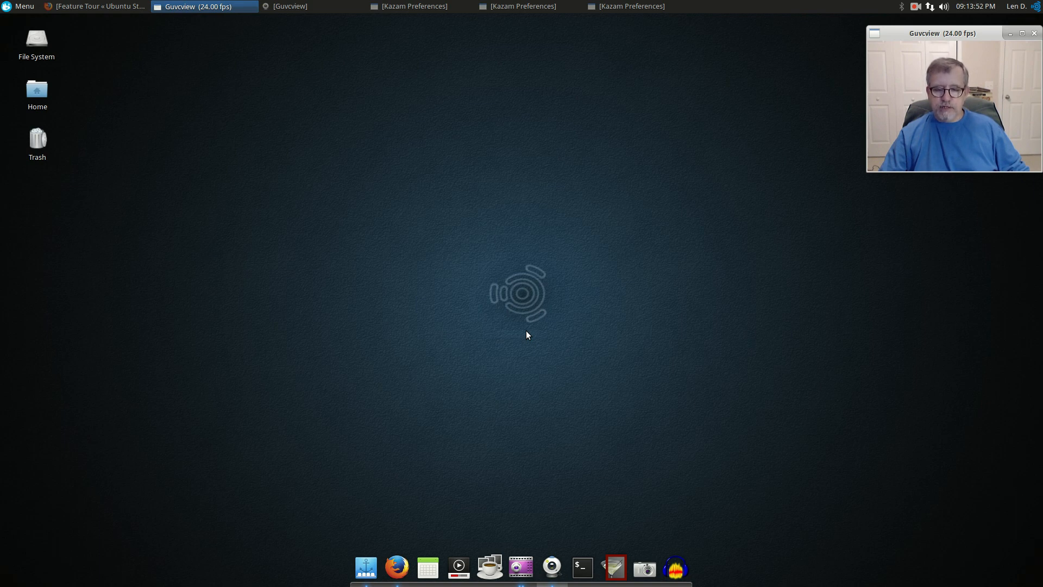
mouse_move(539, 332)
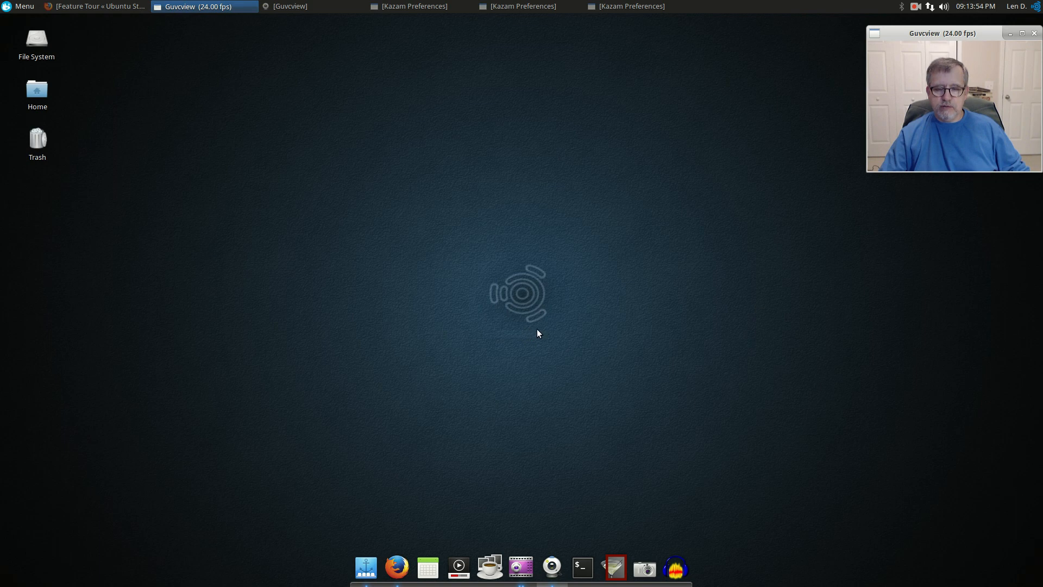
mouse_move(534, 334)
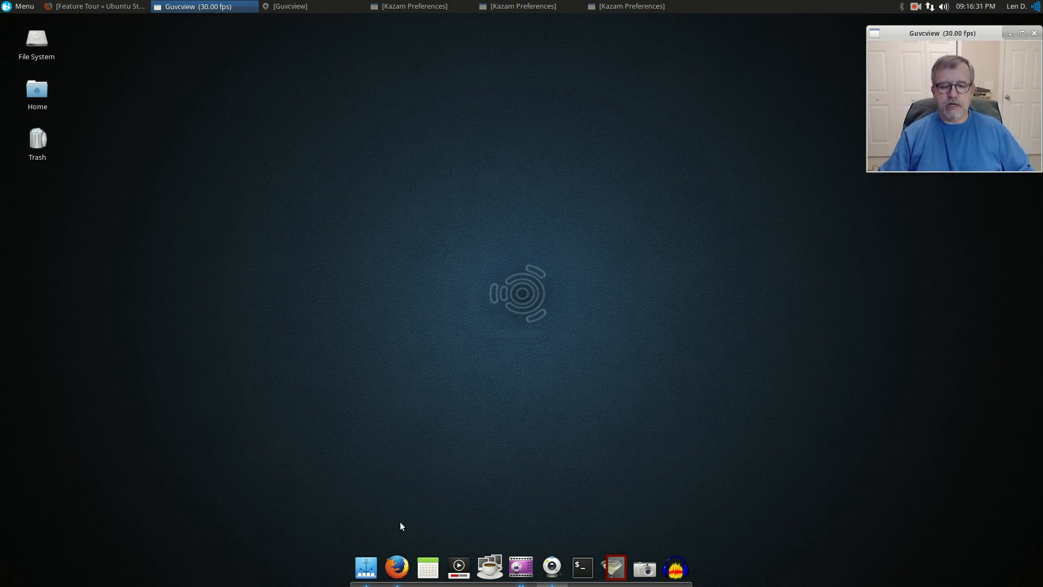
mouse_move(459, 567)
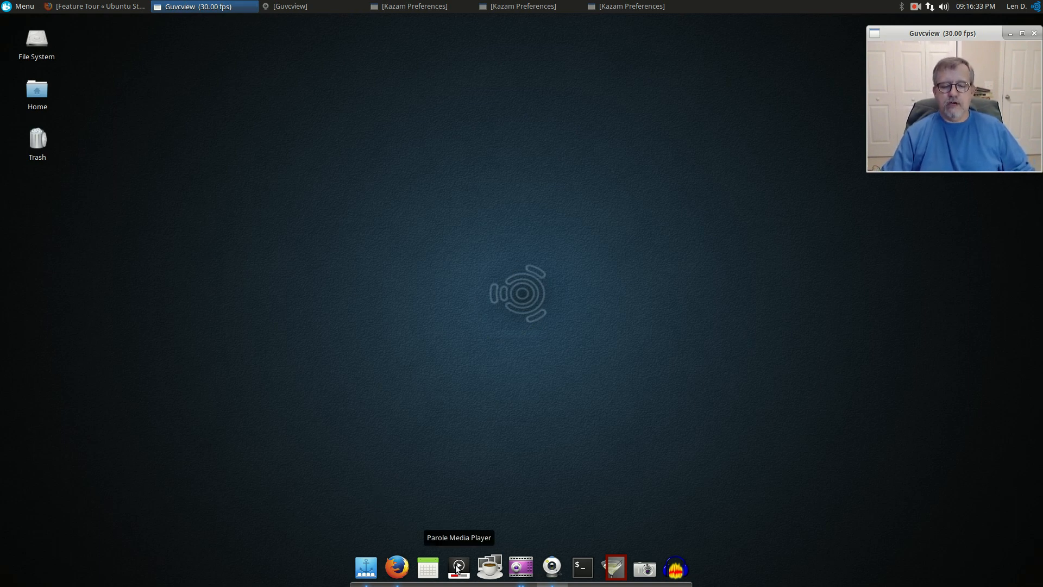
mouse_move(490, 567)
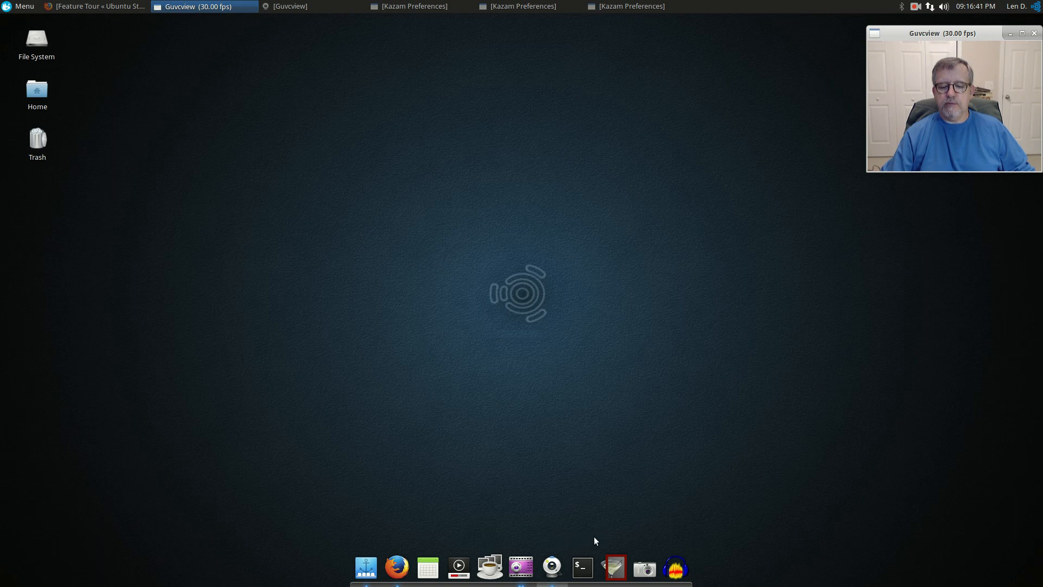
mouse_move(615, 565)
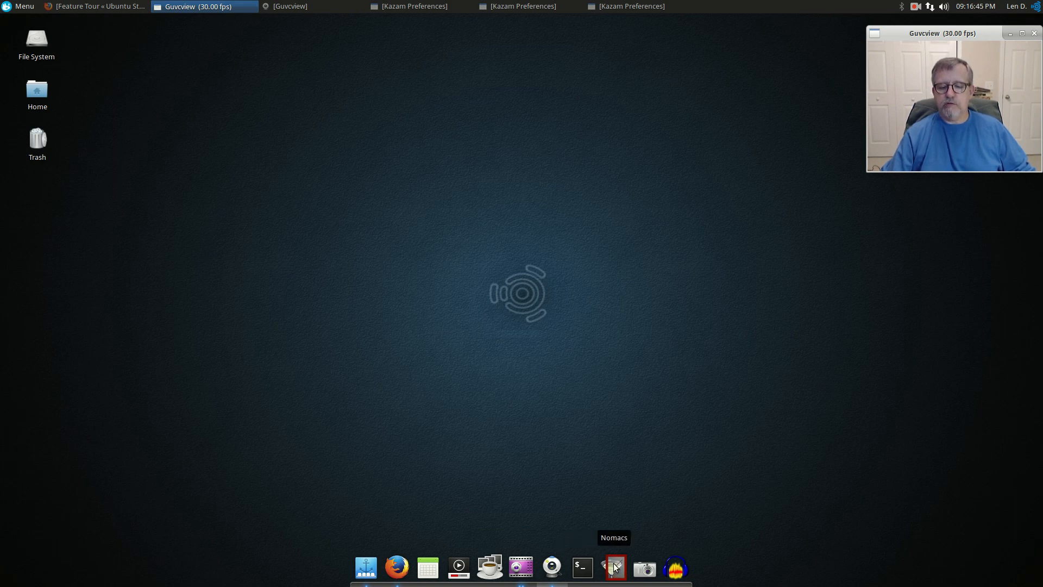
mouse_move(644, 569)
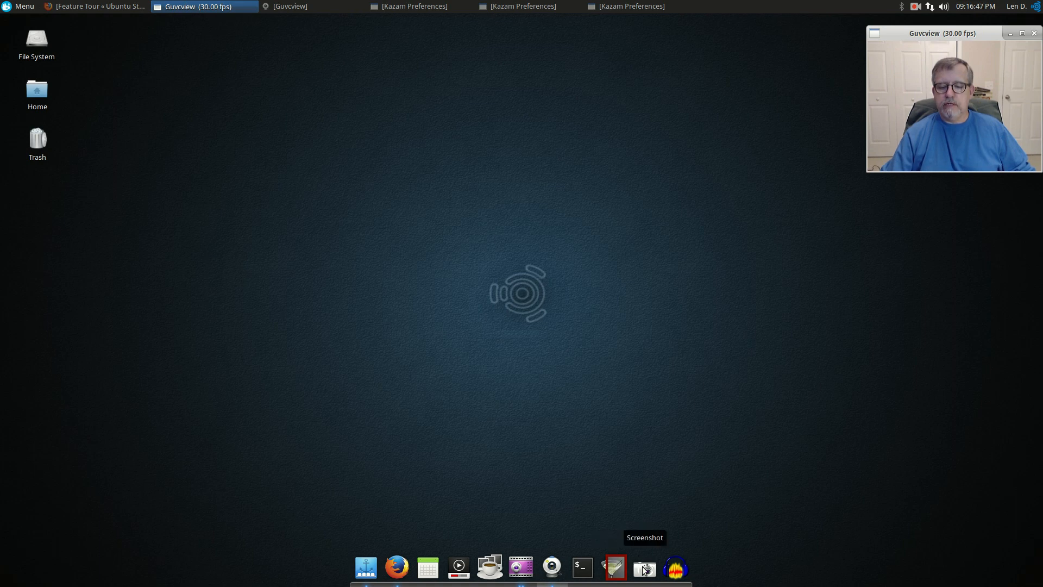
mouse_move(675, 568)
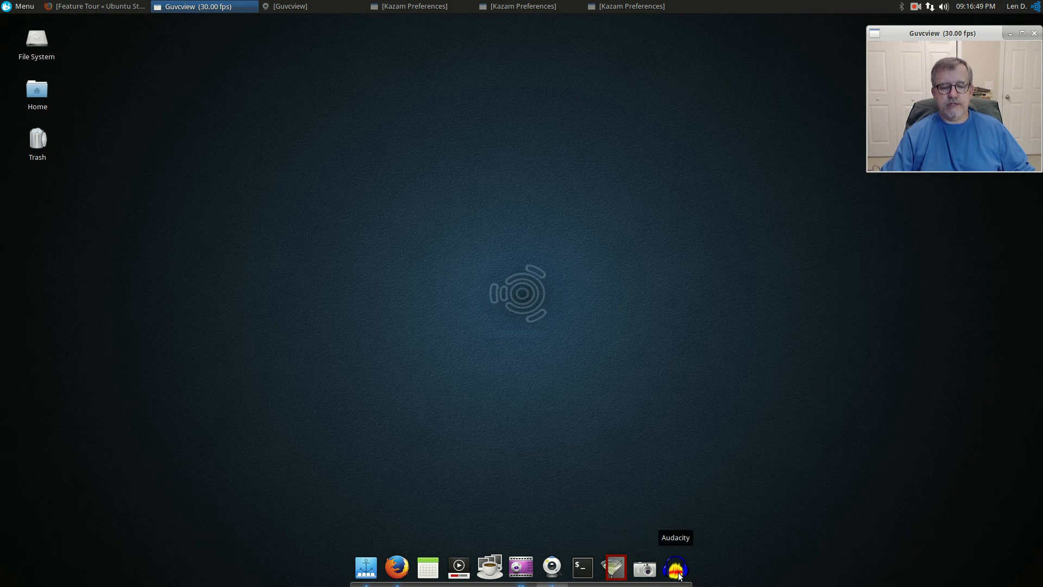
mouse_move(382, 529)
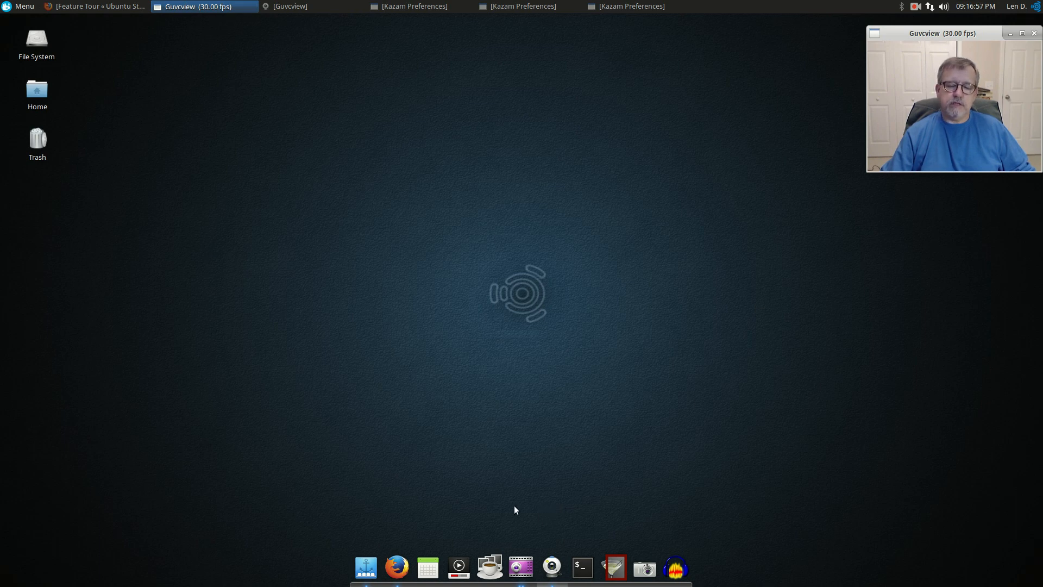
mouse_move(514, 490)
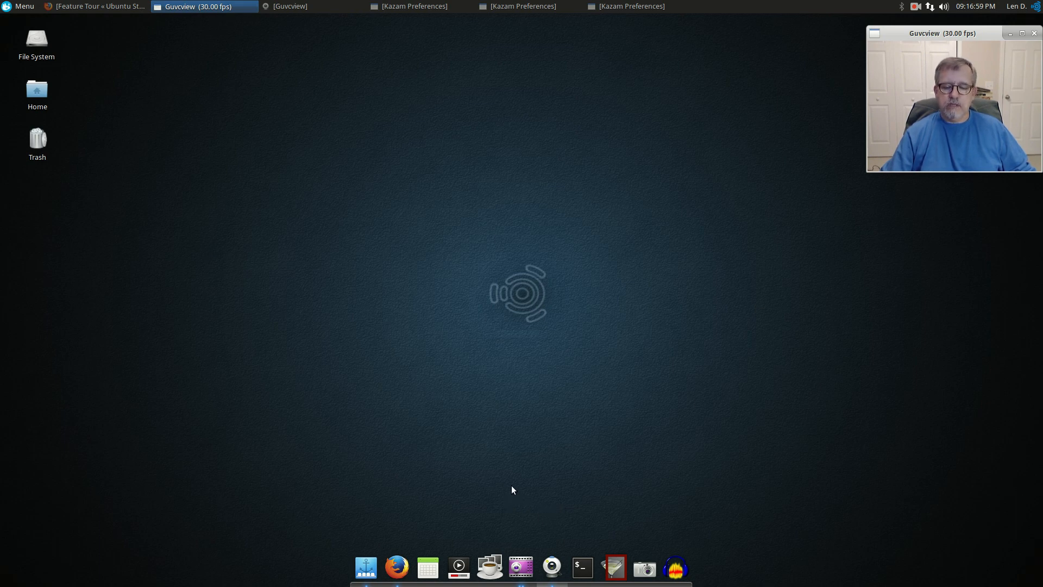
mouse_move(505, 541)
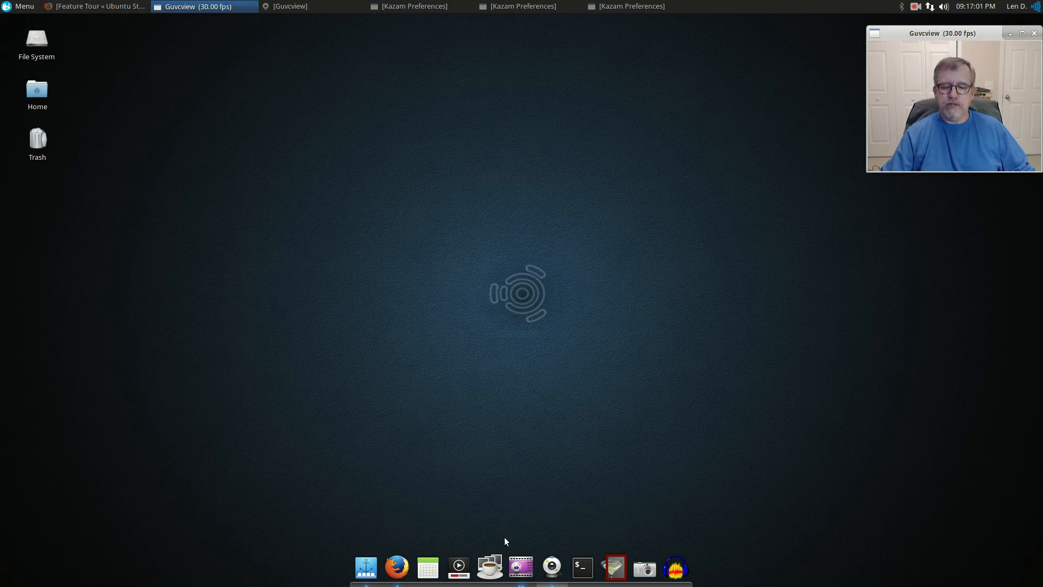
mouse_move(675, 568)
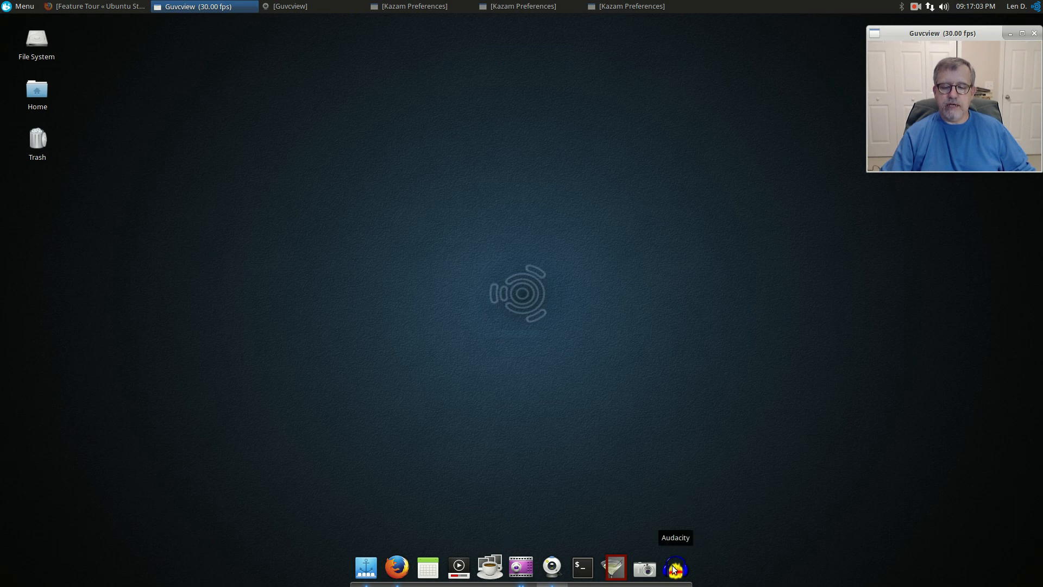
mouse_move(152, 108)
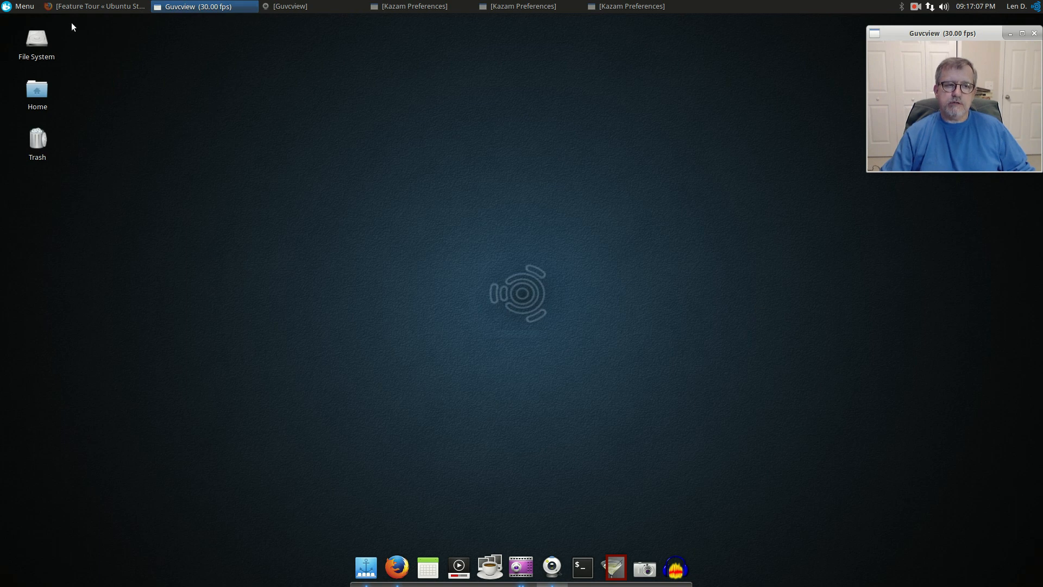
Step: Open Menu and browse Audio Production, Graphic Design and All, ending on Accessories
left_click(20, 6)
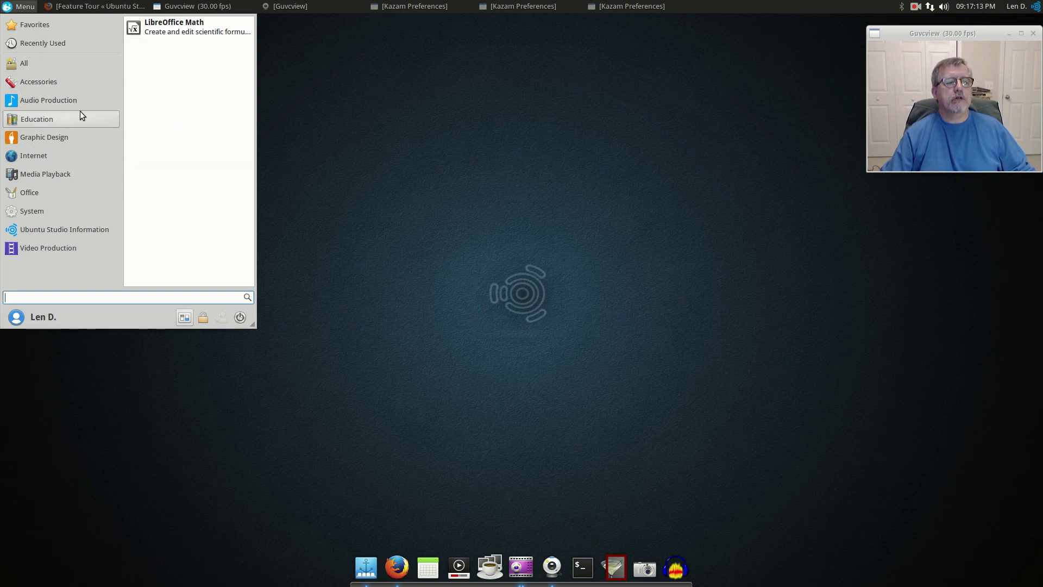
left_click(48, 100)
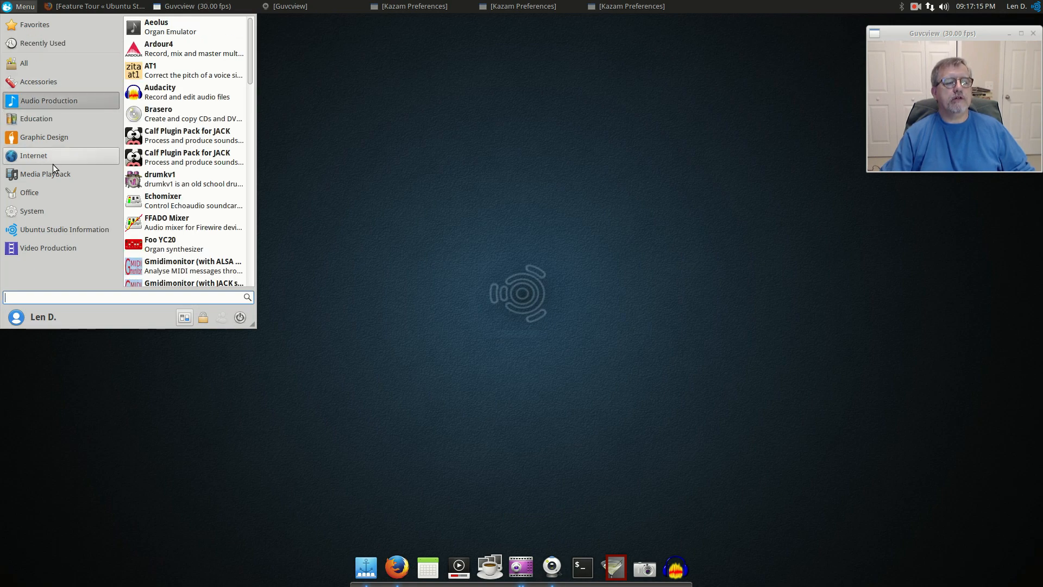
left_click(43, 137)
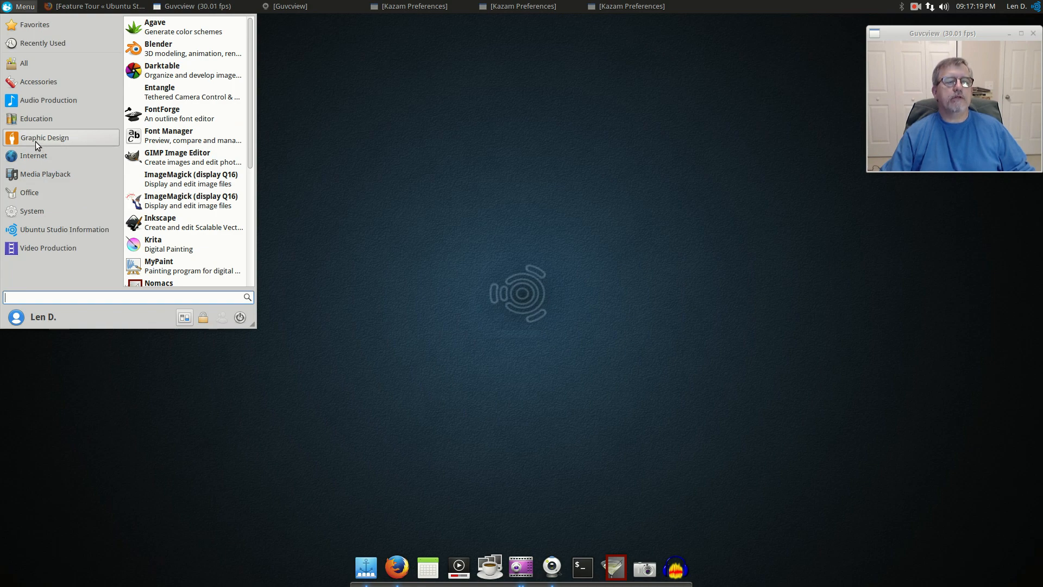
left_click(24, 63)
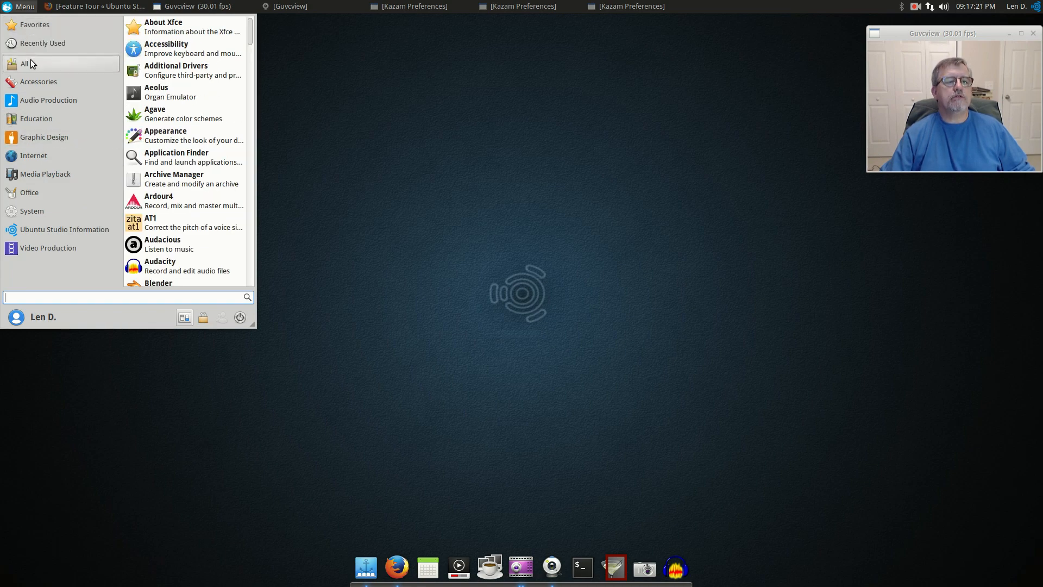
left_click(38, 82)
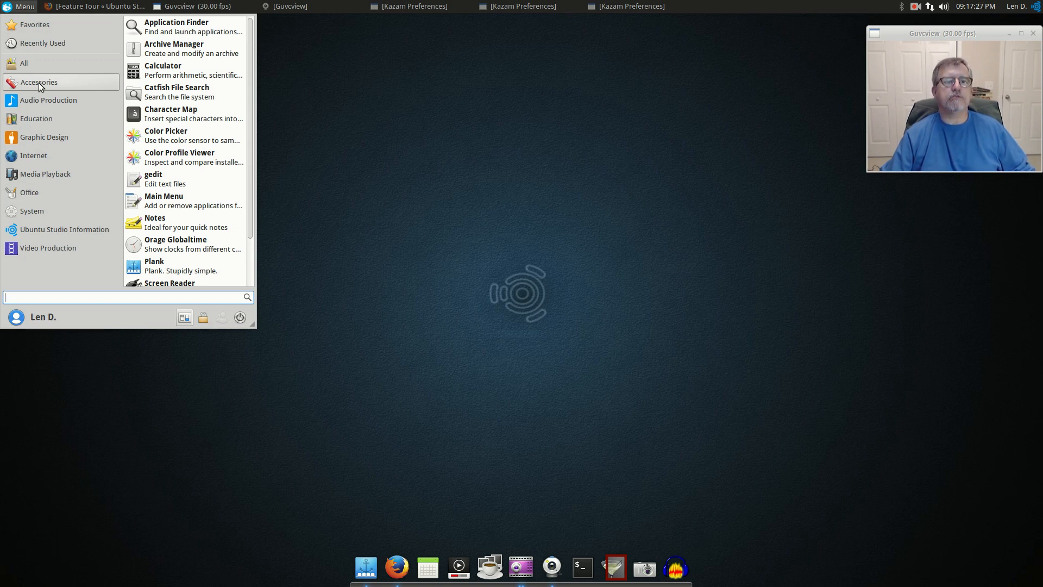
mouse_move(212, 68)
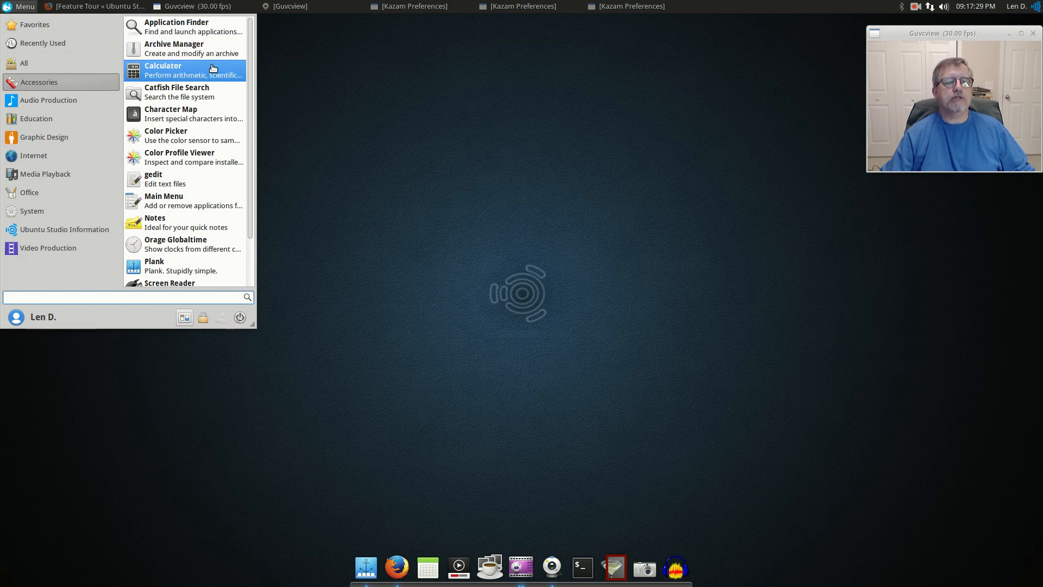
mouse_move(183, 199)
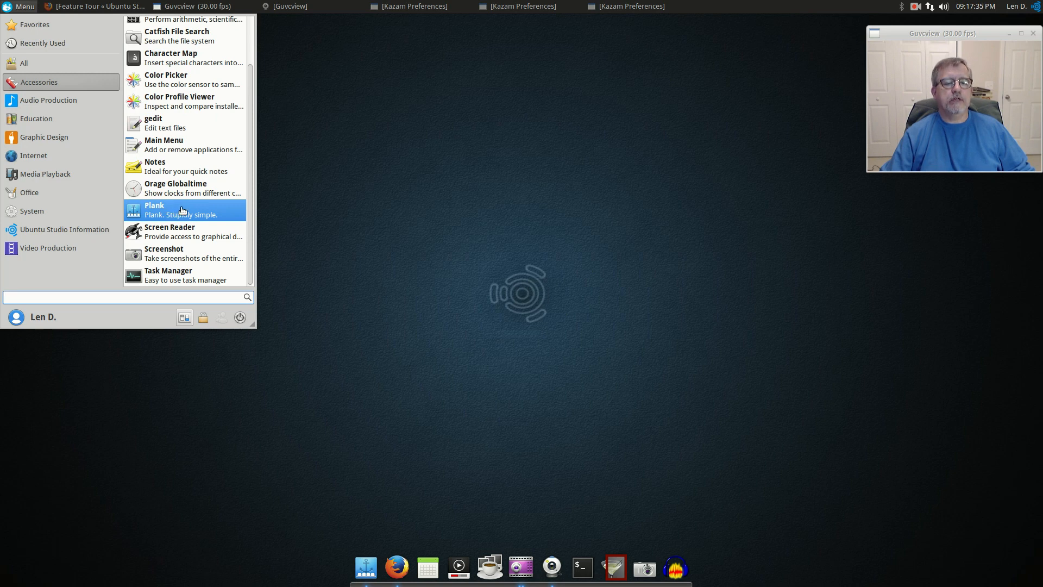
mouse_move(173, 199)
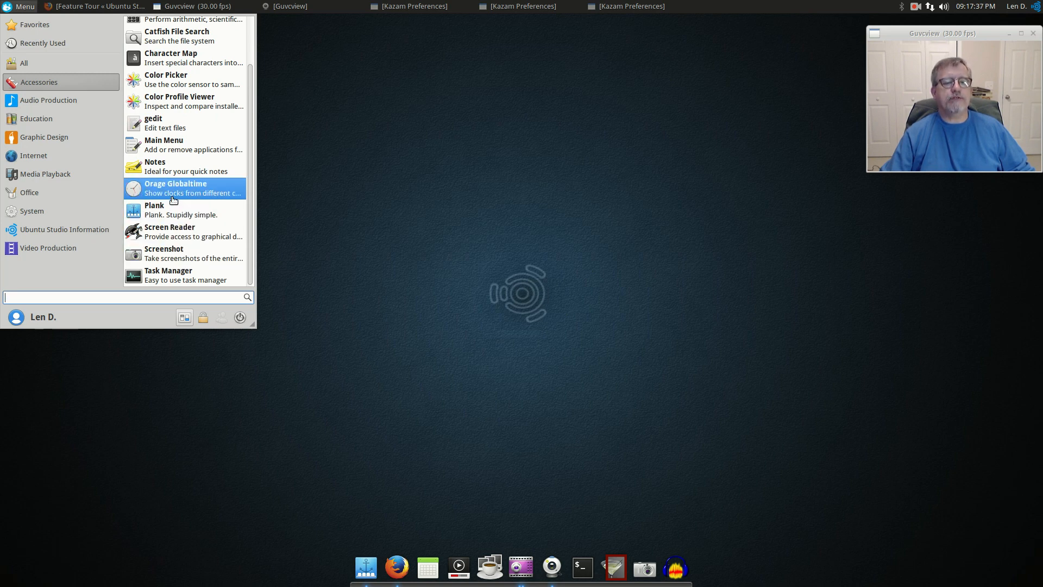
mouse_move(179, 110)
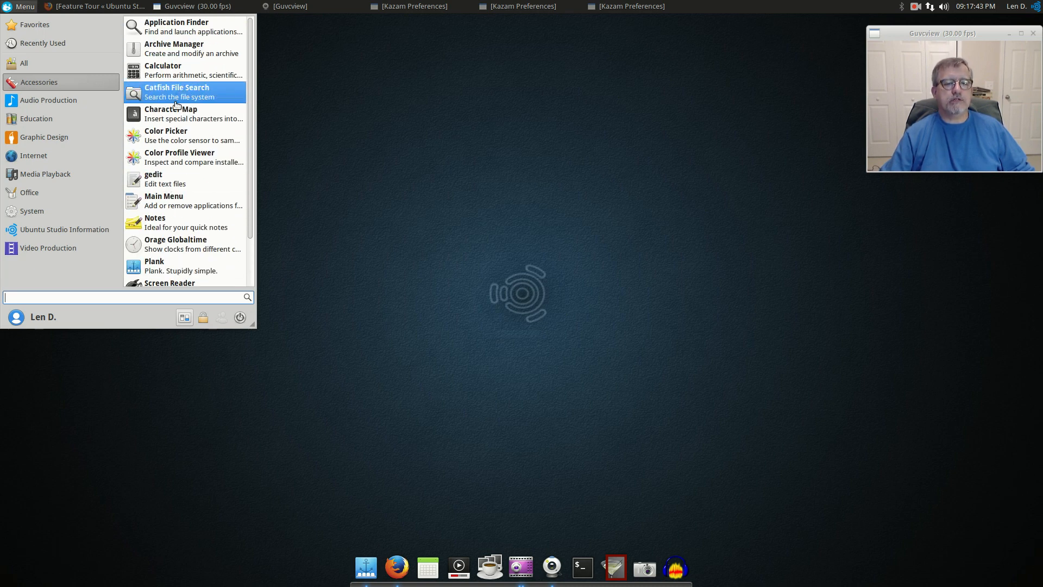
mouse_move(174, 26)
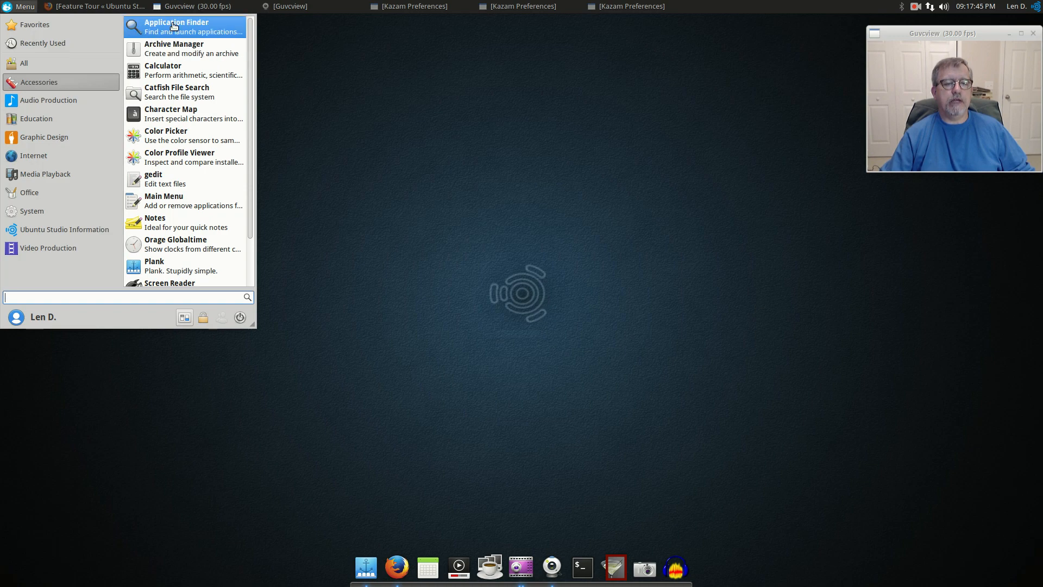
Step: Pick Audio Production and scroll past Hydrogen and QasMixer to Qsynth and Qtractor
left_click(47, 100)
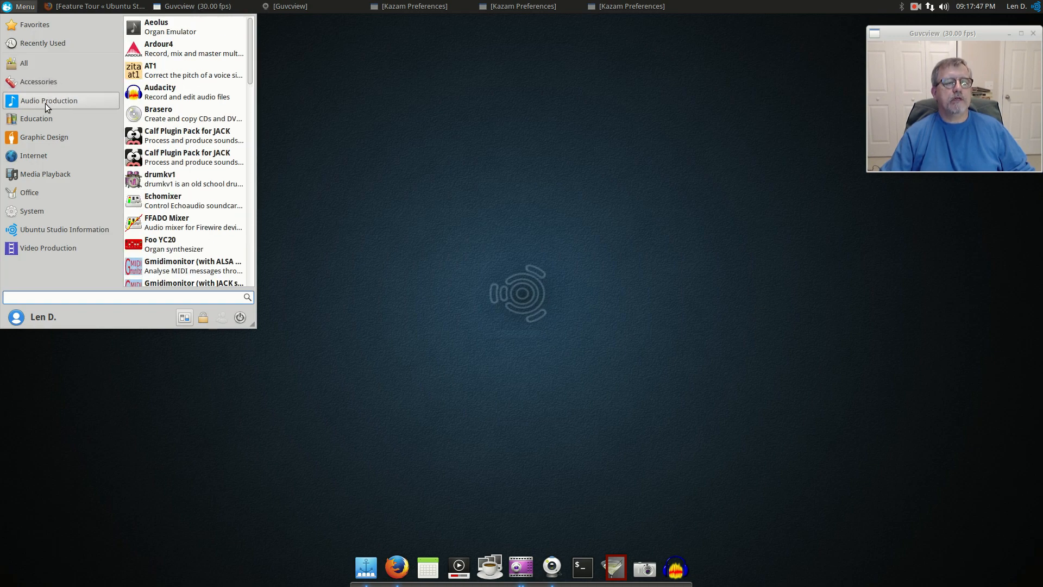
mouse_move(159, 62)
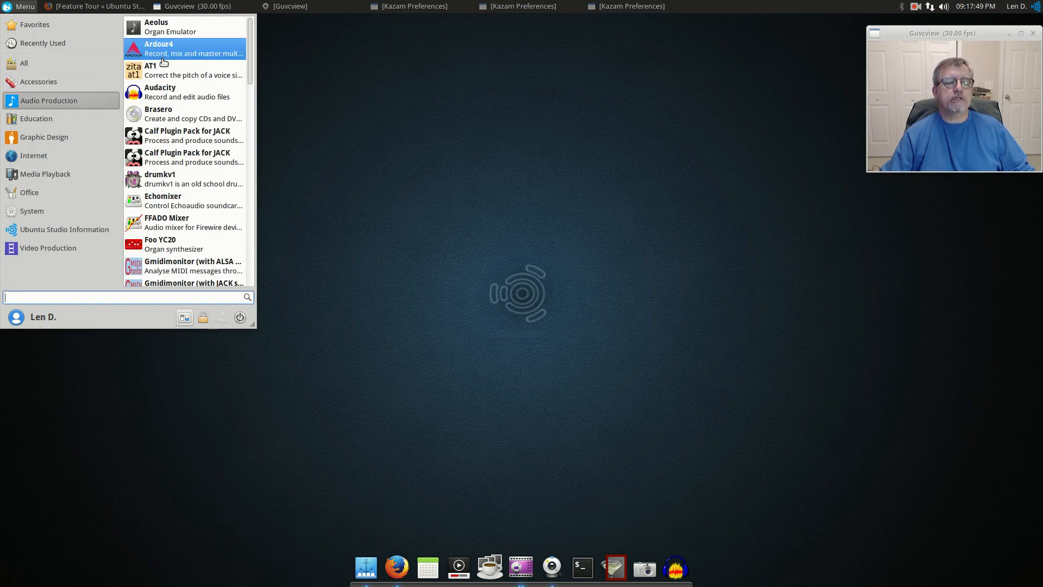
mouse_move(181, 75)
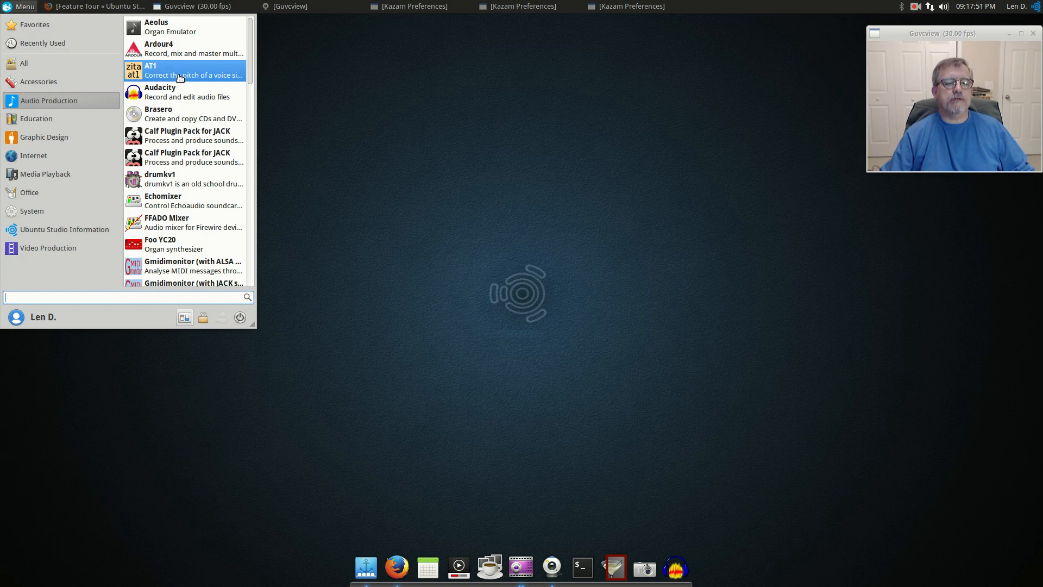
mouse_move(176, 125)
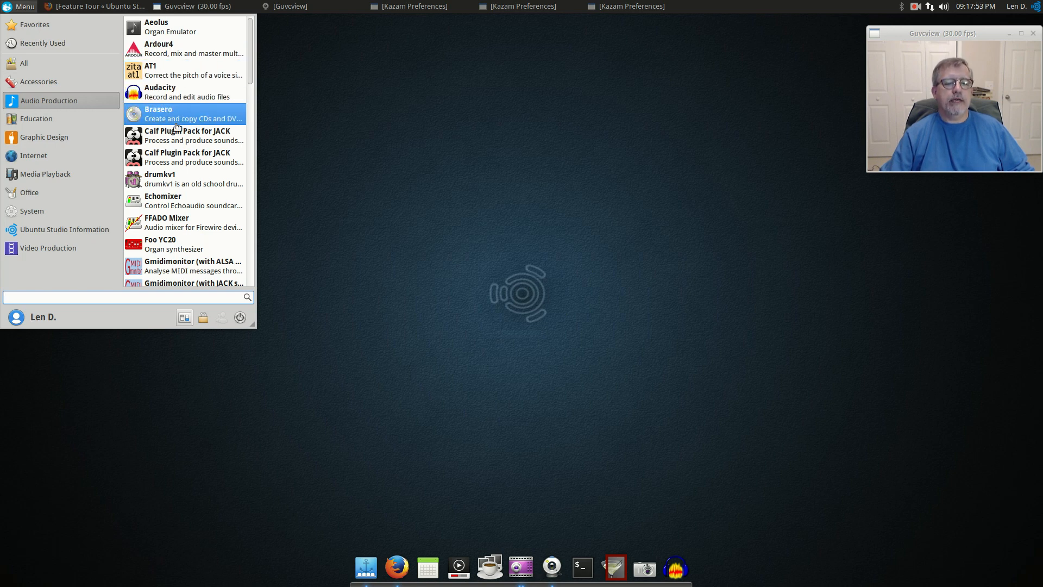
scroll("down", 3)
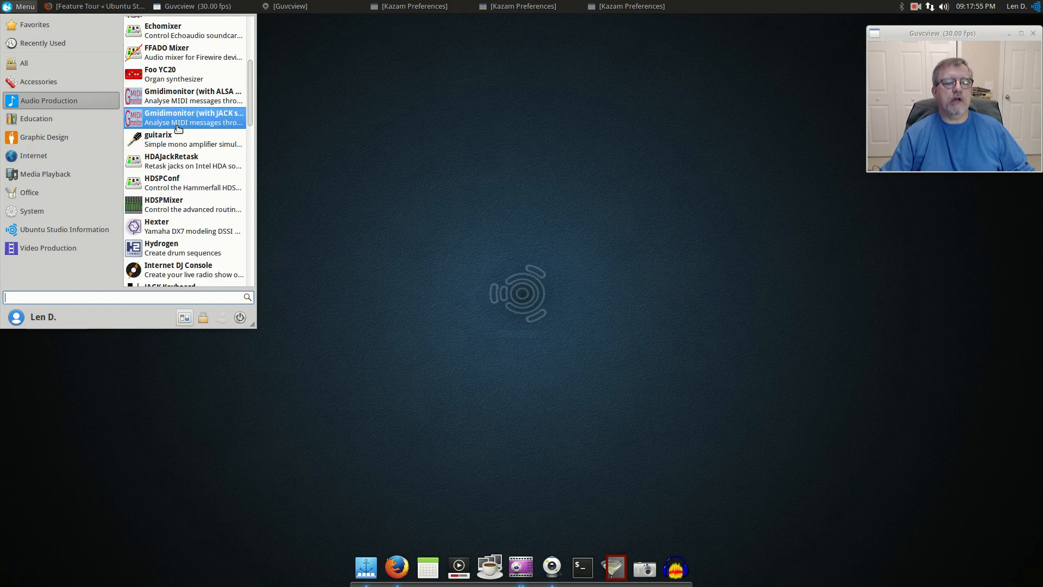
mouse_move(188, 141)
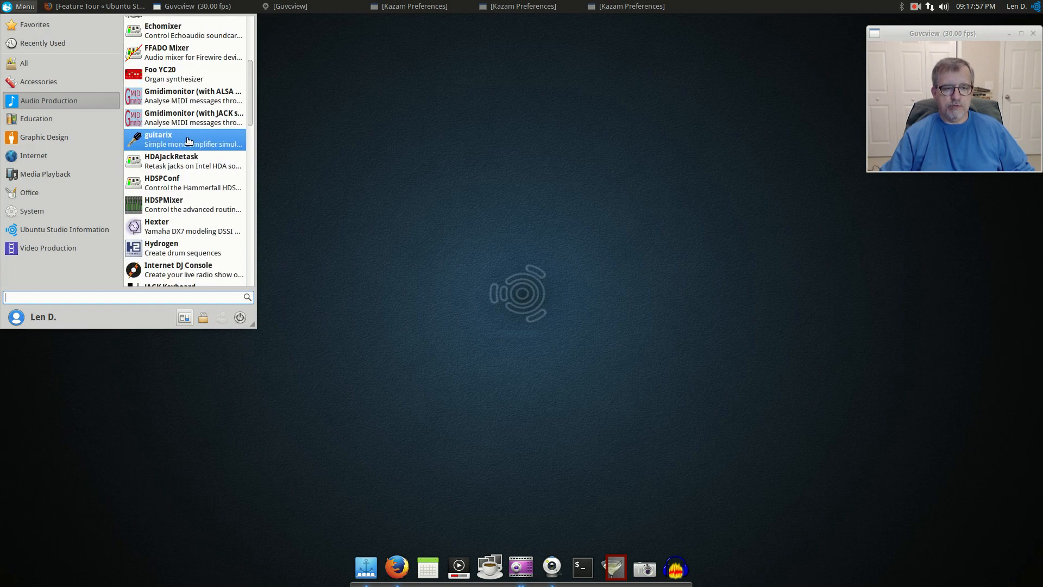
scroll("down", 3)
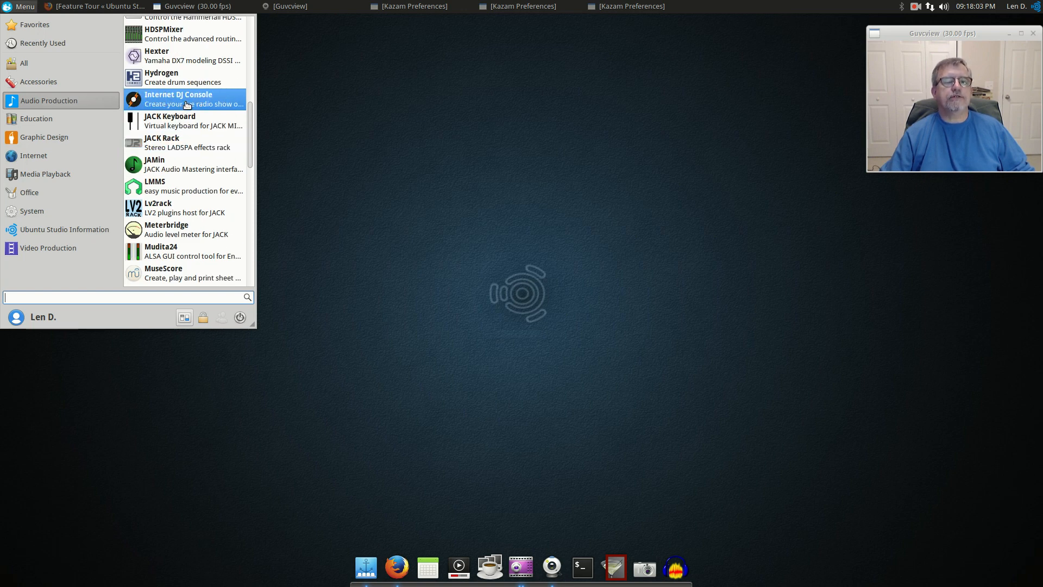
mouse_move(175, 85)
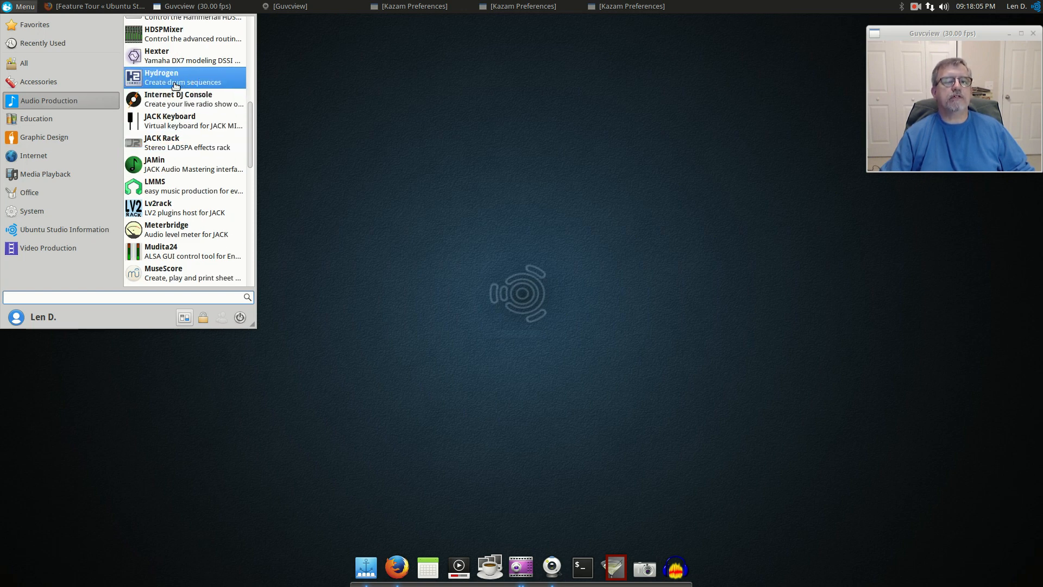
mouse_move(184, 63)
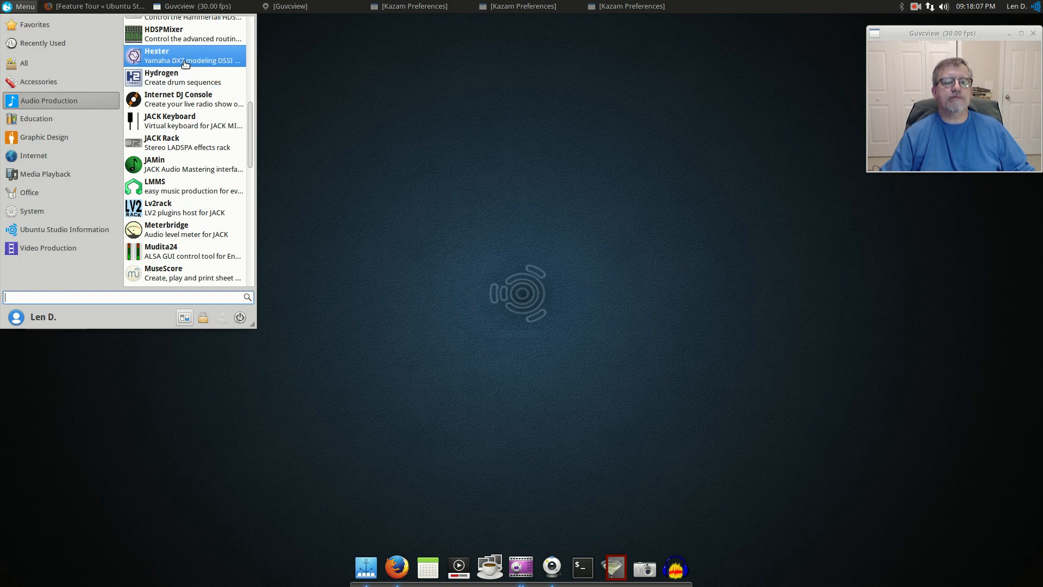
mouse_move(192, 235)
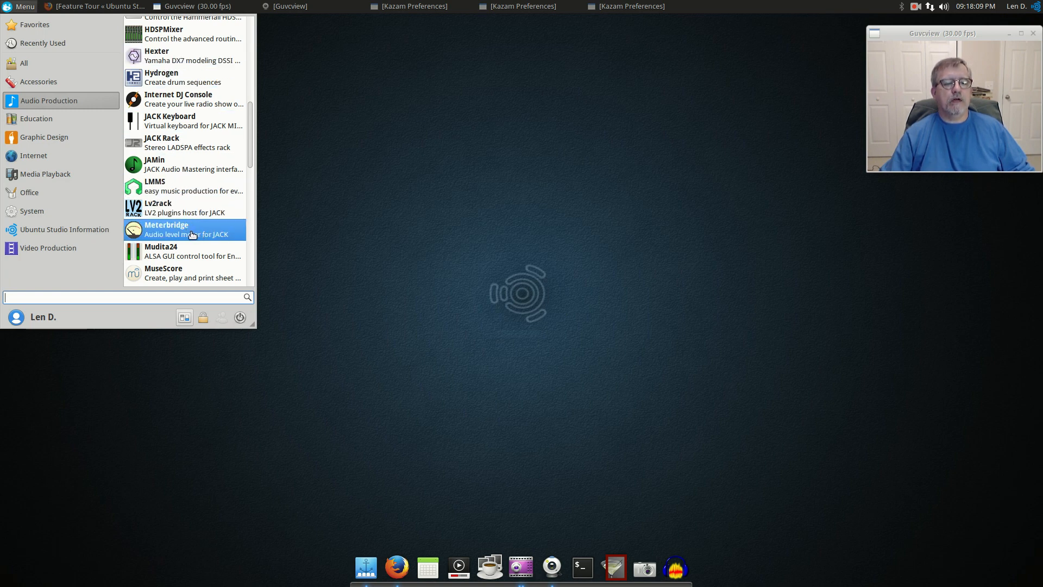
scroll("down", 3)
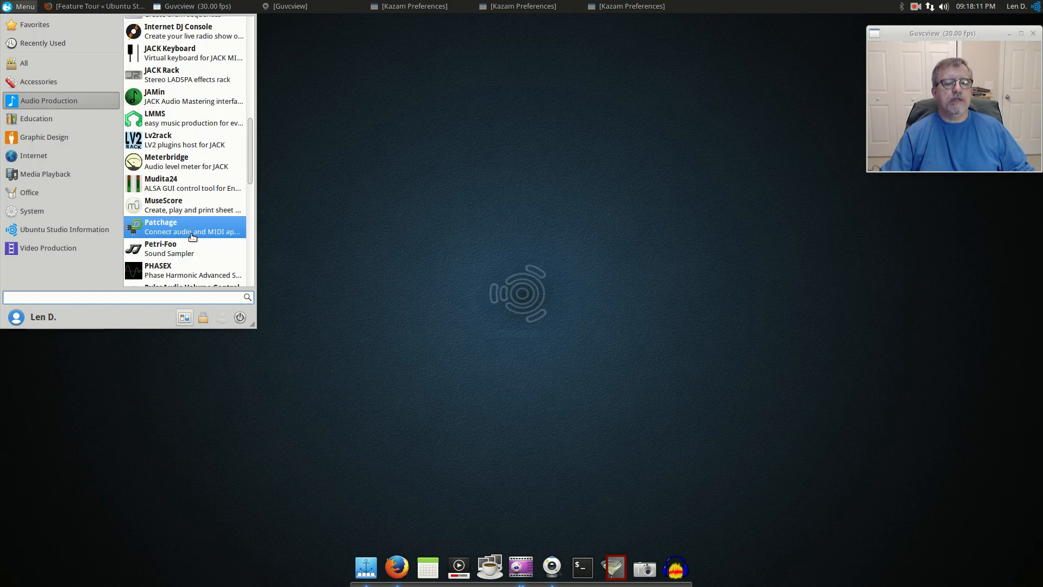
scroll("down", 3)
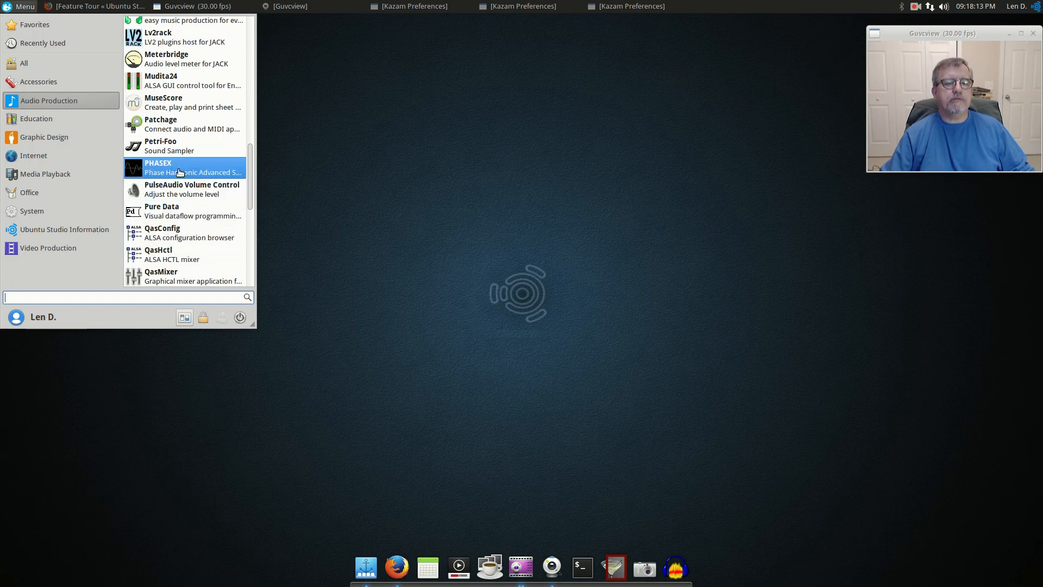
scroll("down", 3)
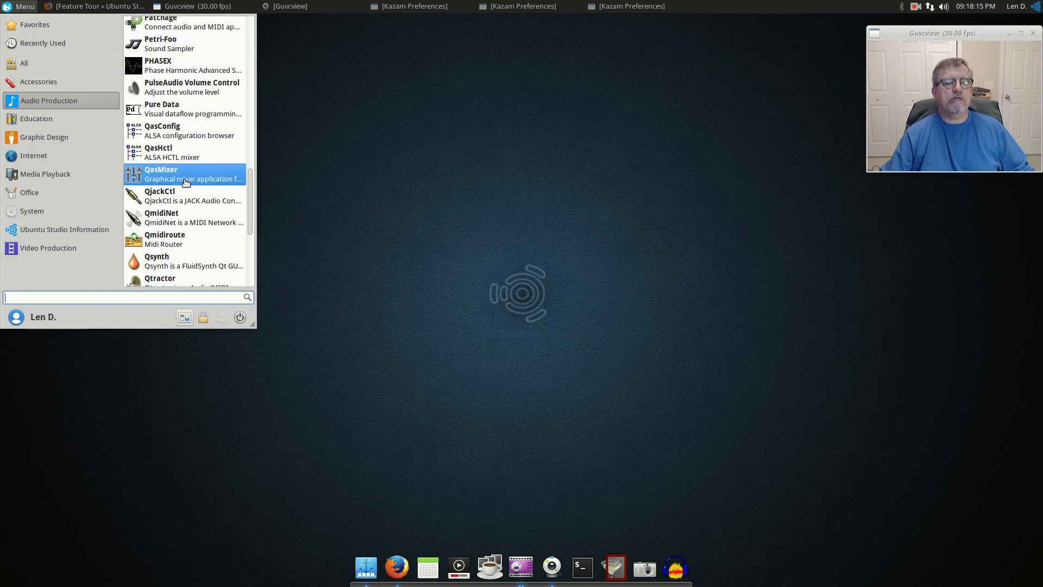
scroll("down", 3)
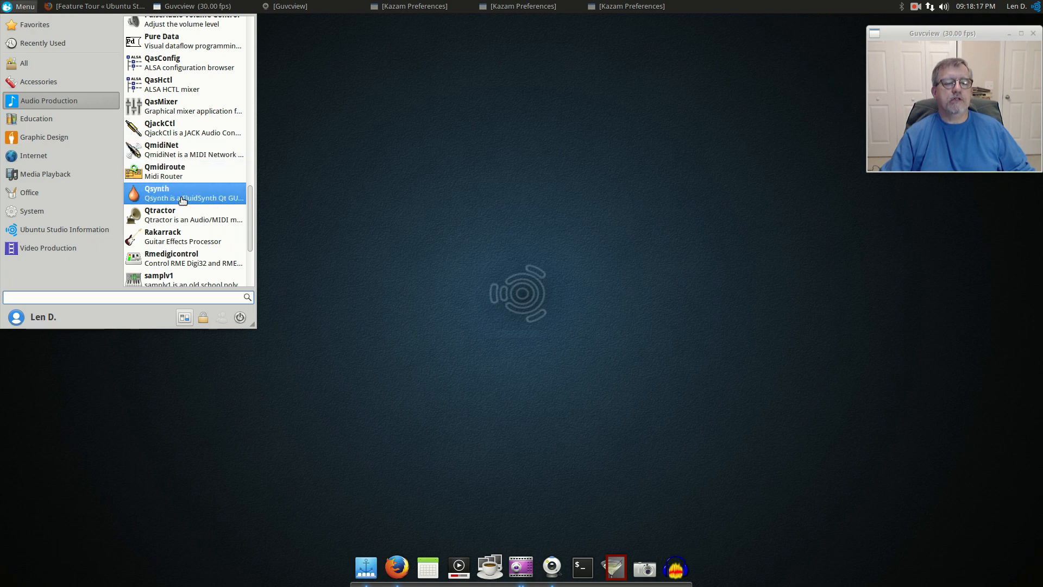
mouse_move(181, 241)
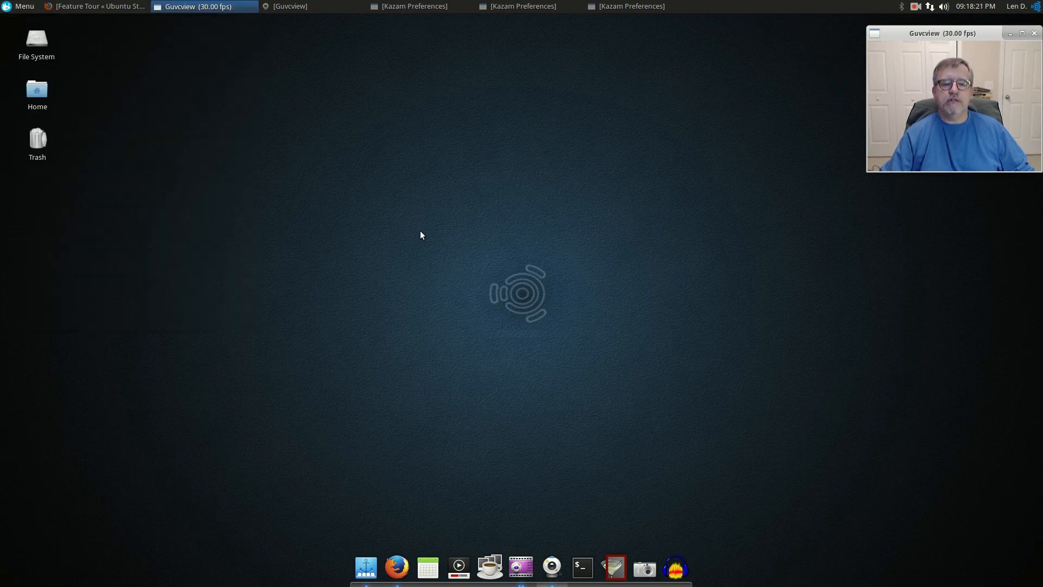
mouse_move(504, 213)
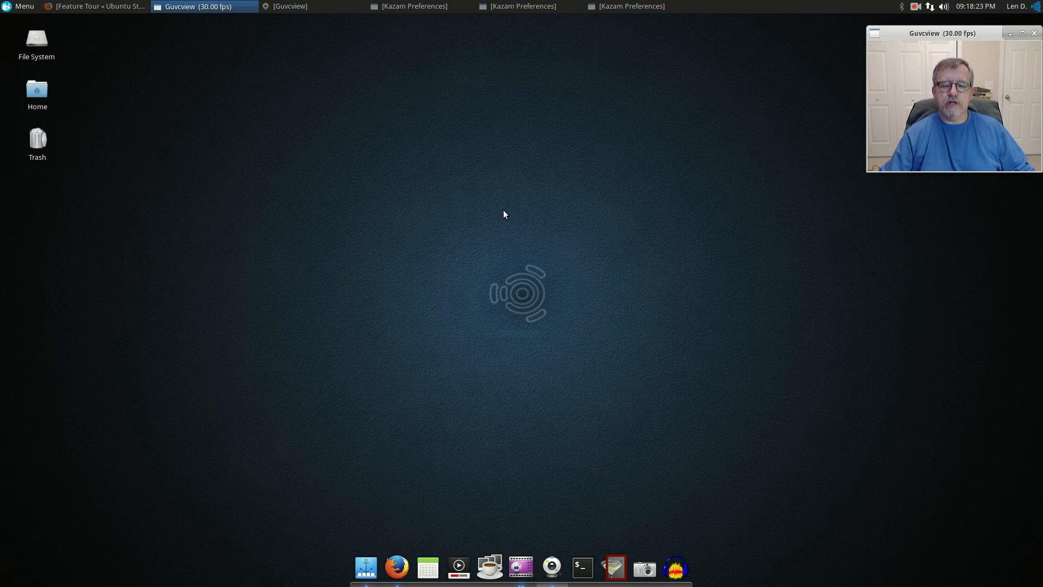
mouse_move(417, 190)
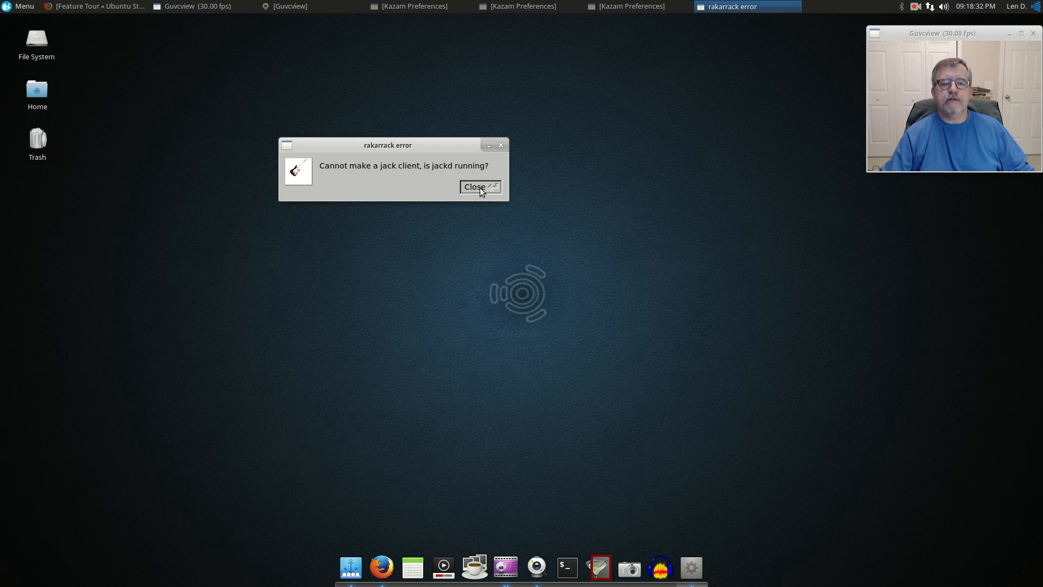
Step: Close the rakarrack JACK error and reopen Menu on recently used apps
left_click(478, 186)
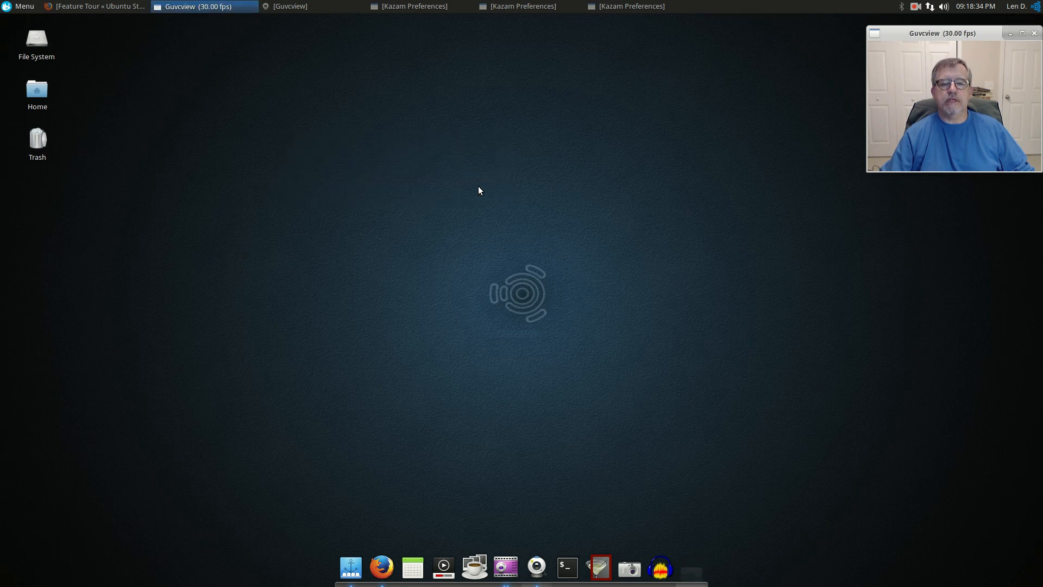
left_click(21, 6)
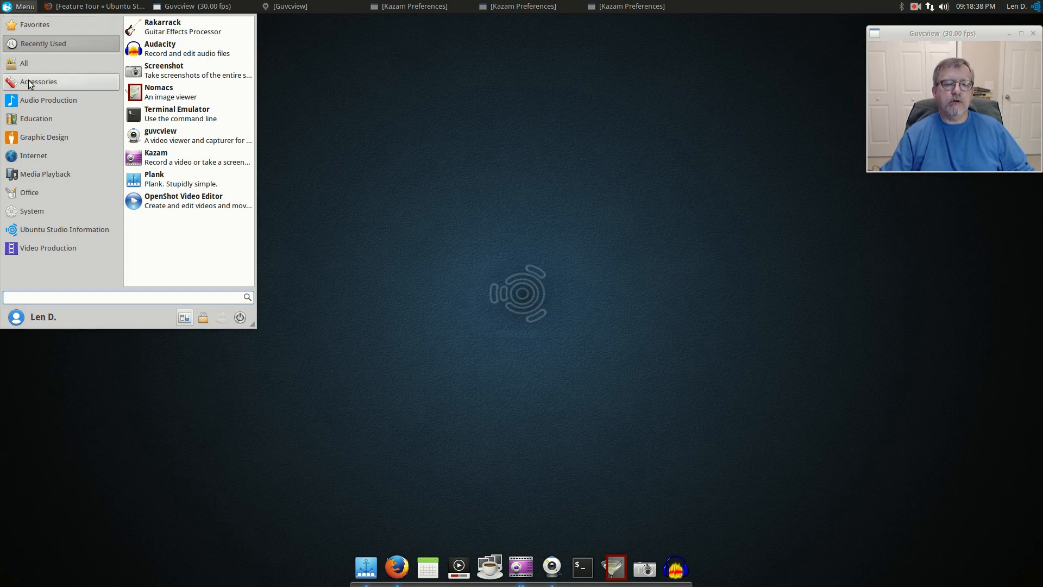
Step: Launch LibreOffice Math from Education, close it, and reopen Menu on Education
left_click(49, 100)
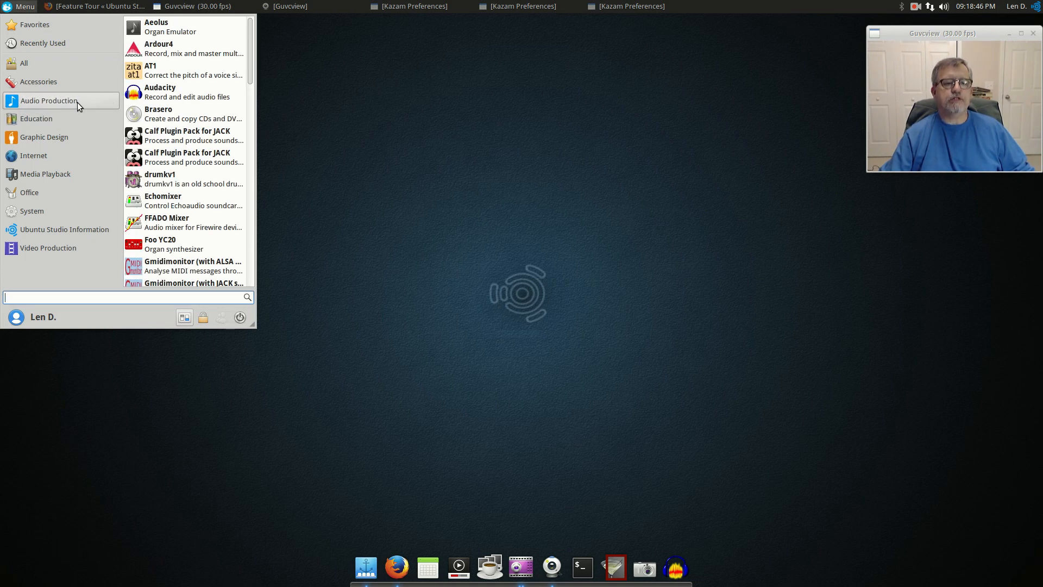
mouse_move(55, 101)
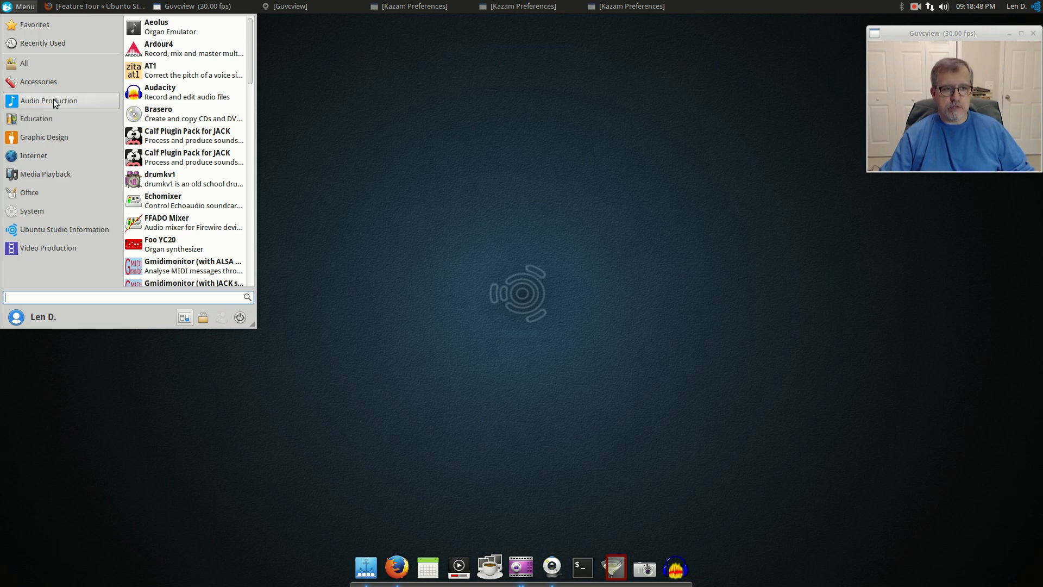
mouse_move(61, 104)
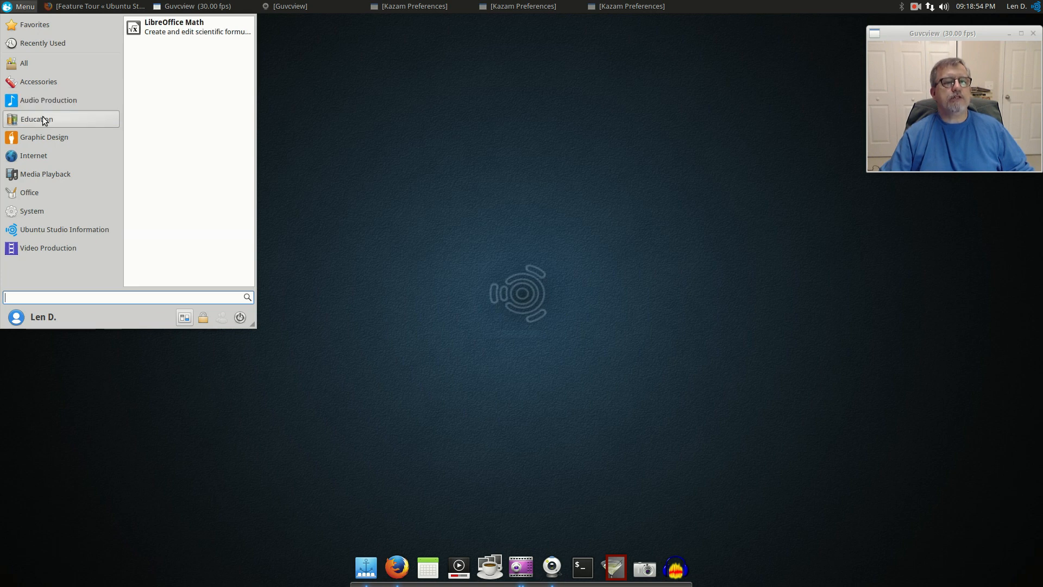
mouse_move(184, 26)
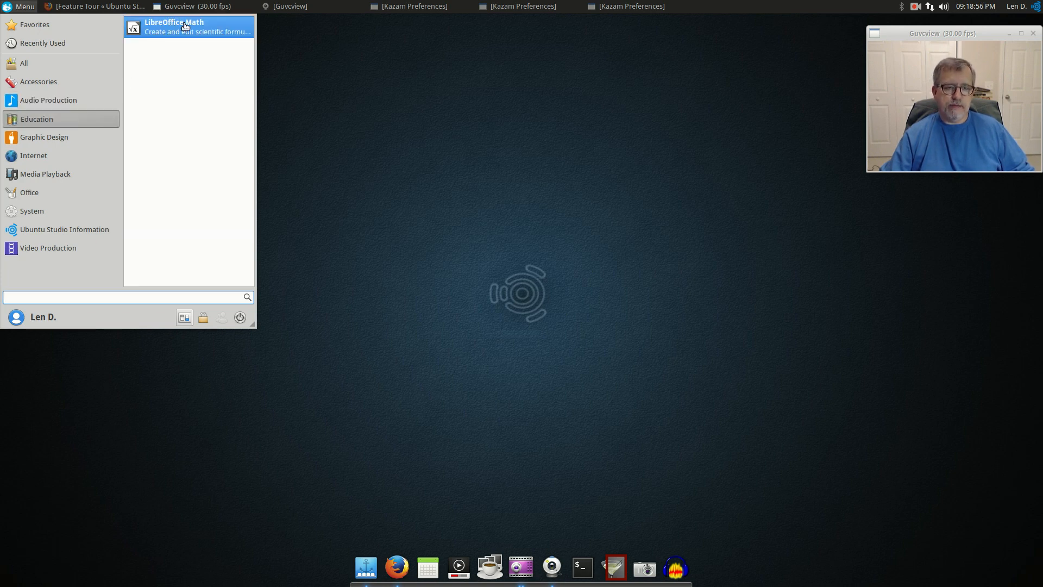
left_click(175, 26)
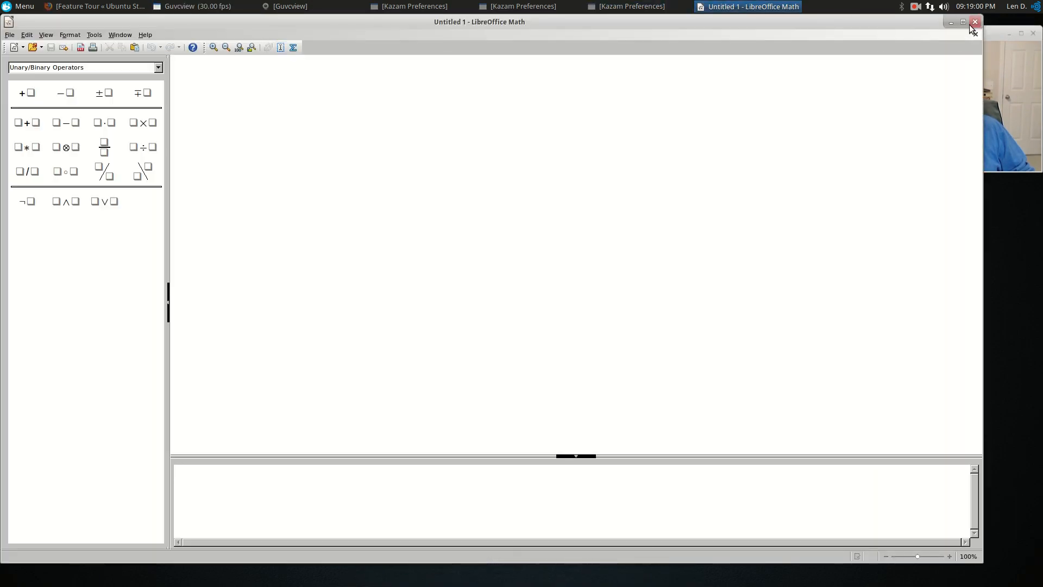
left_click(975, 22)
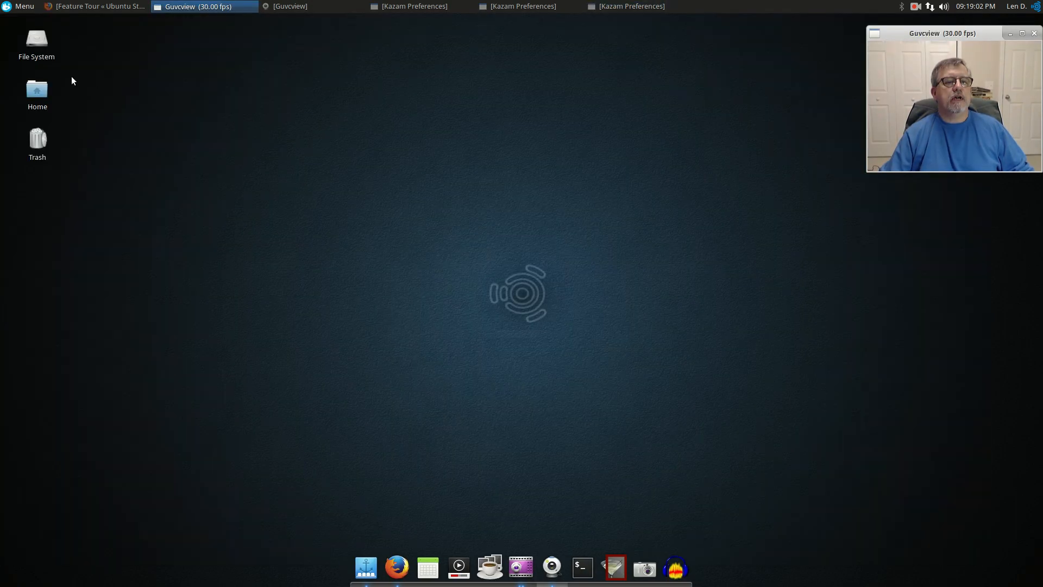
left_click(21, 9)
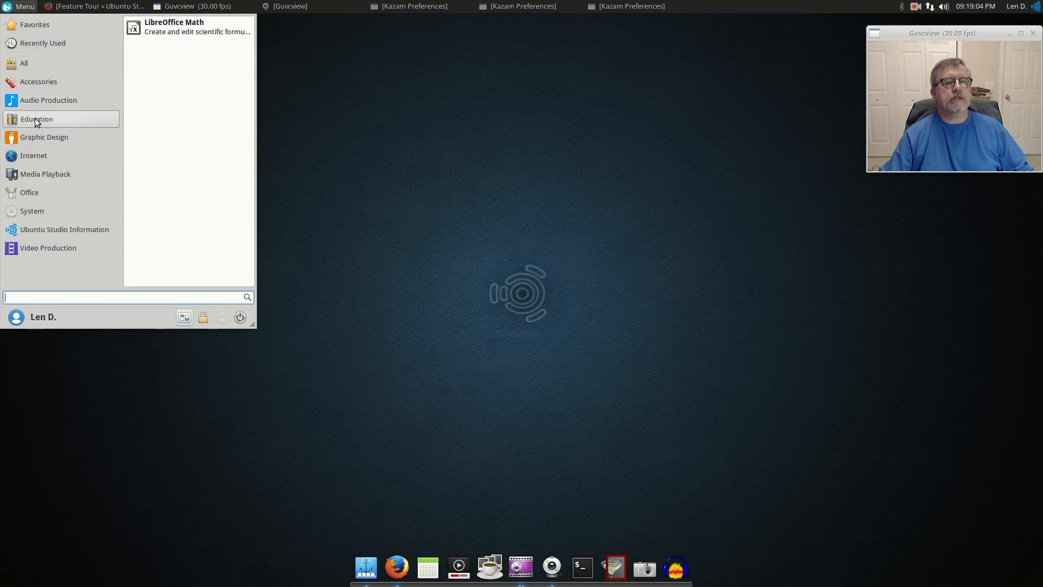
Step: Pick Graphic Design and scroll past Nomacs to RawTherapee and Scribus
left_click(44, 137)
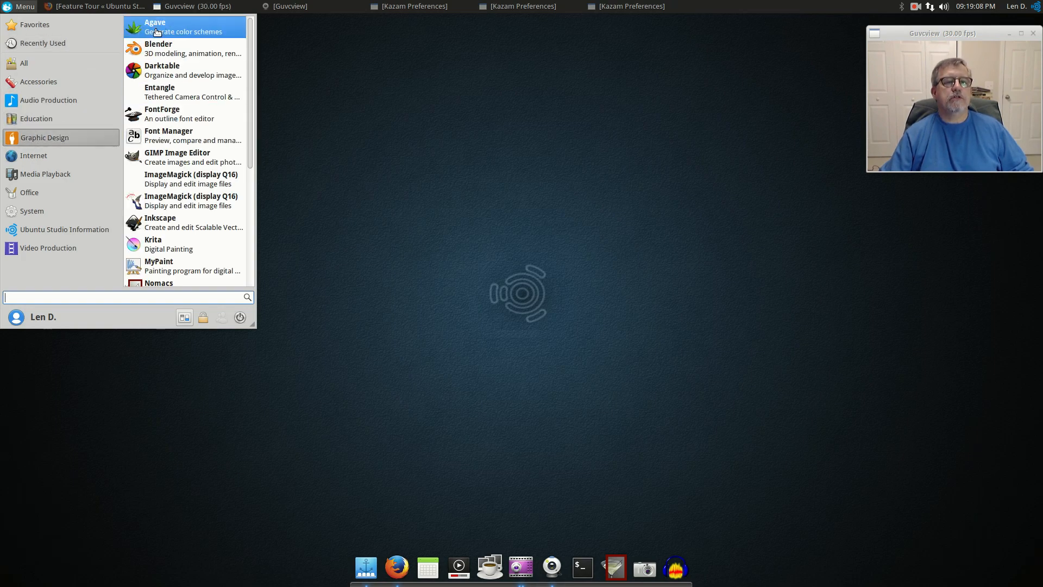
mouse_move(182, 136)
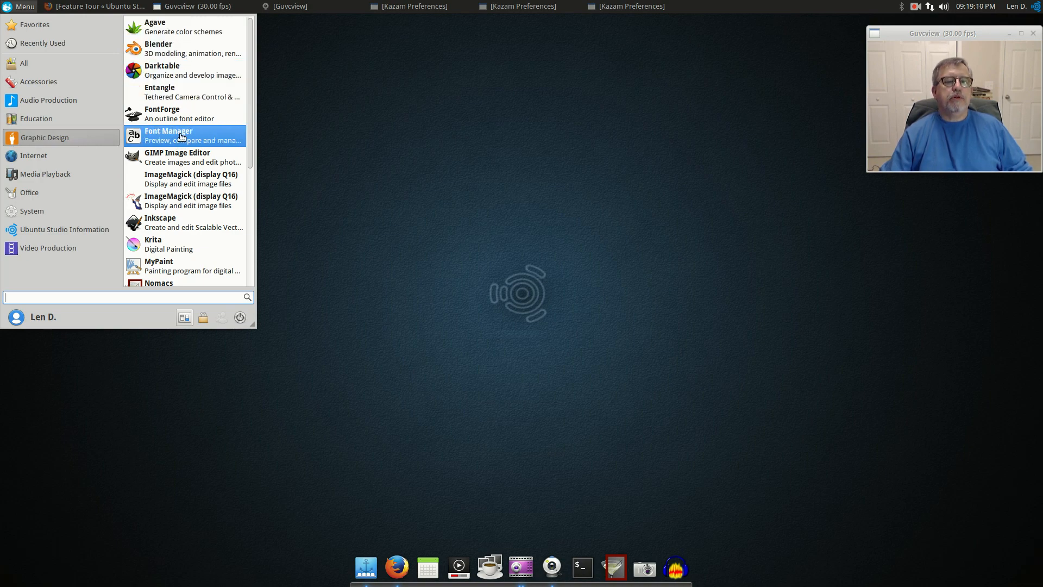
mouse_move(177, 56)
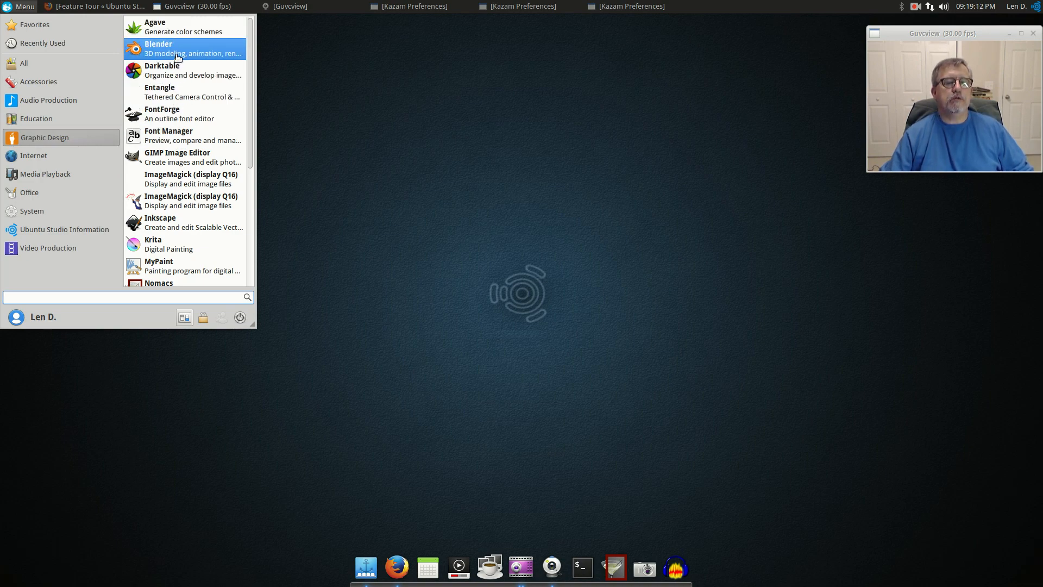
mouse_move(184, 248)
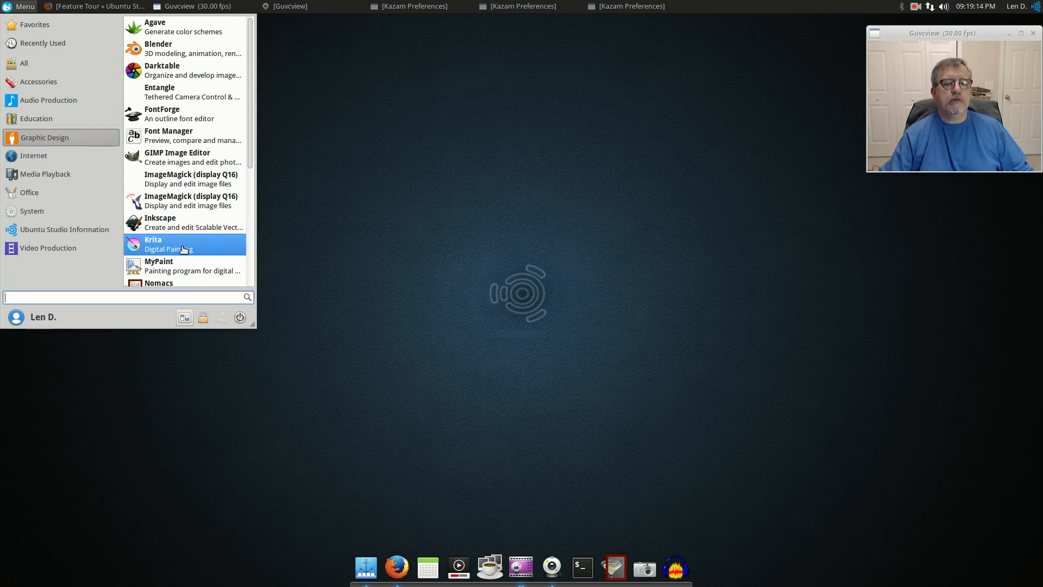
scroll("down", 3)
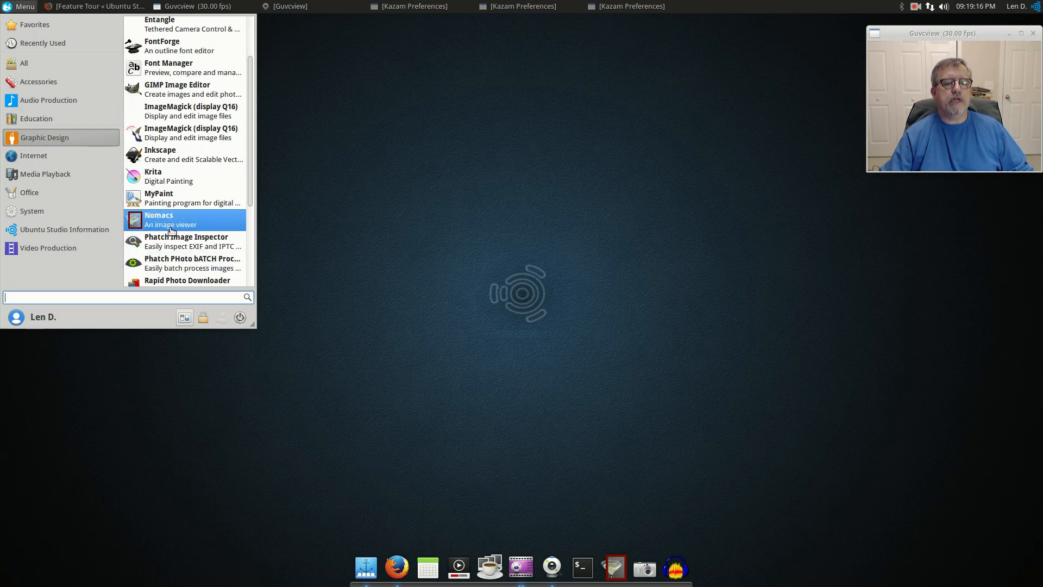
mouse_move(189, 223)
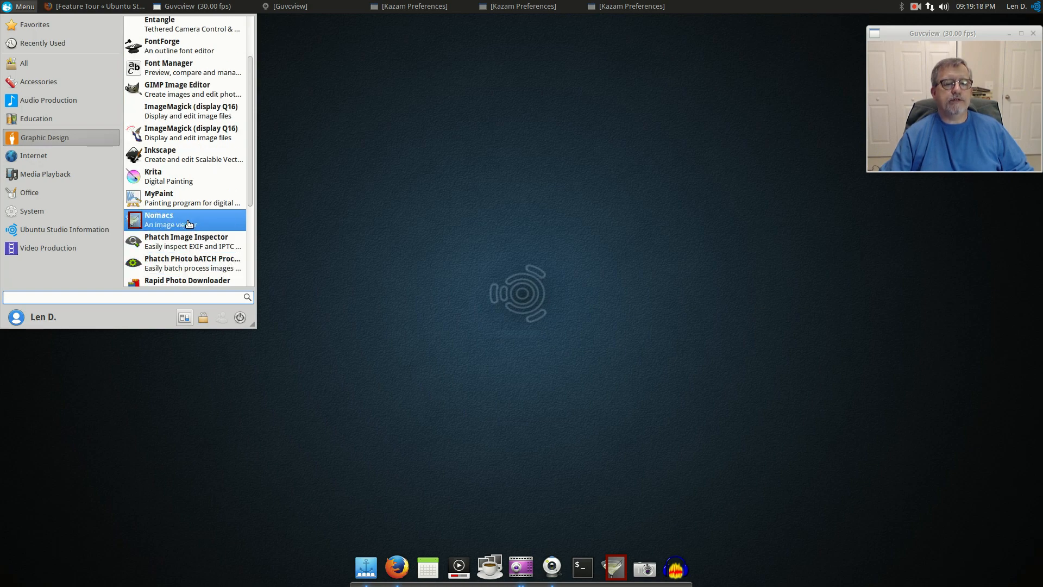
scroll("down", 3)
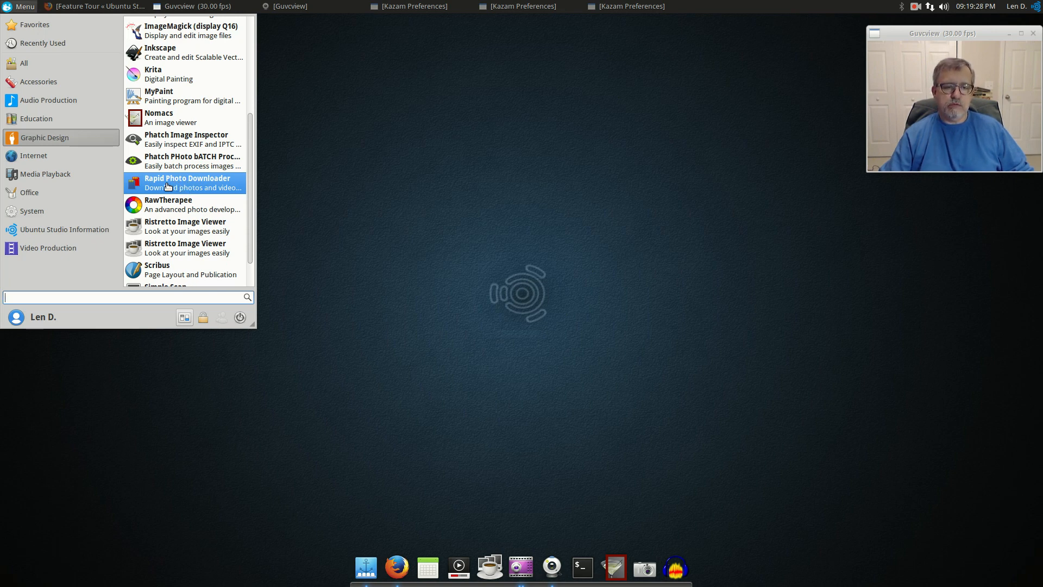
mouse_move(180, 184)
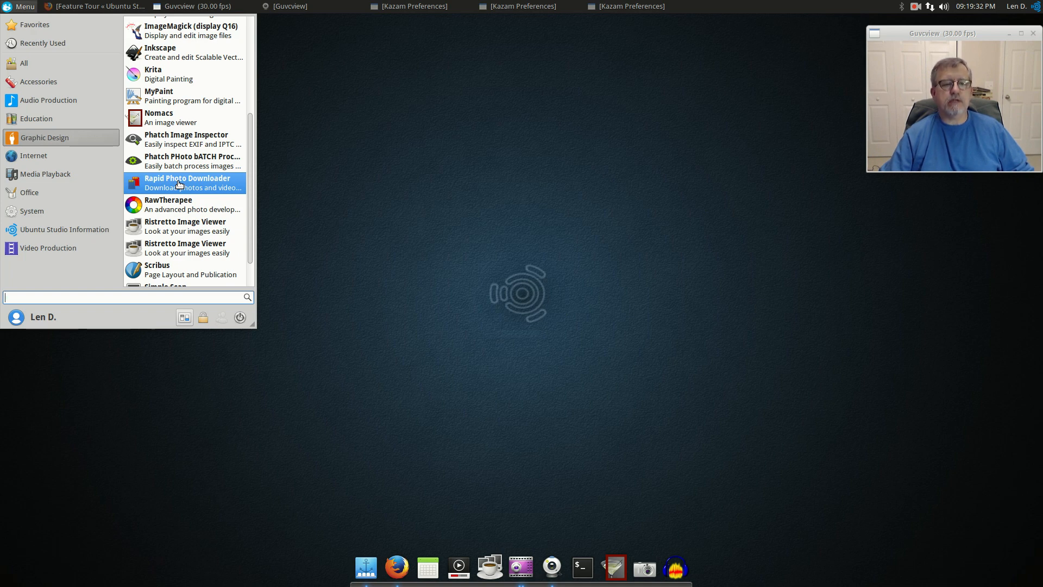
mouse_move(179, 229)
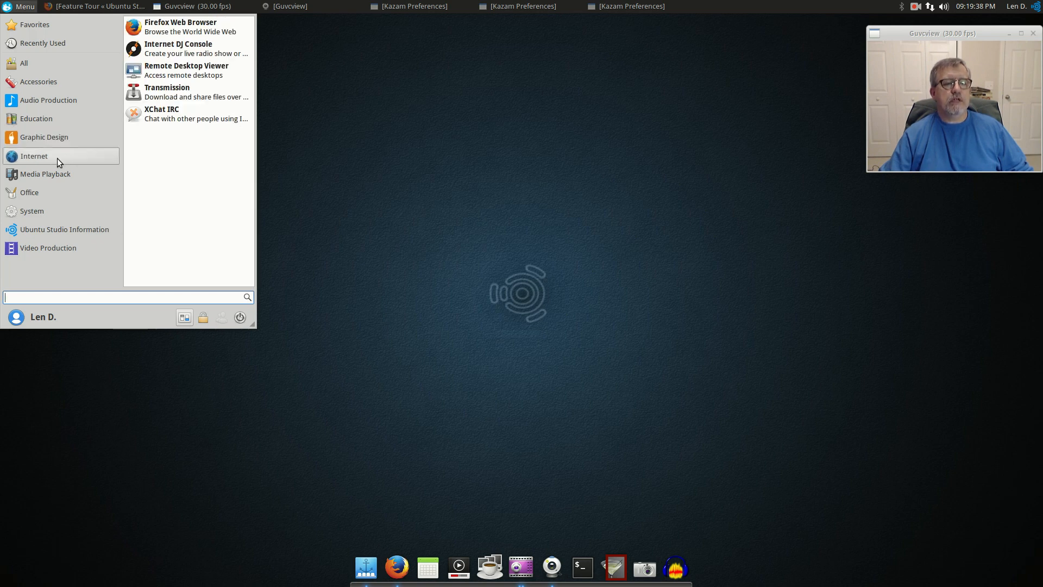
mouse_move(202, 27)
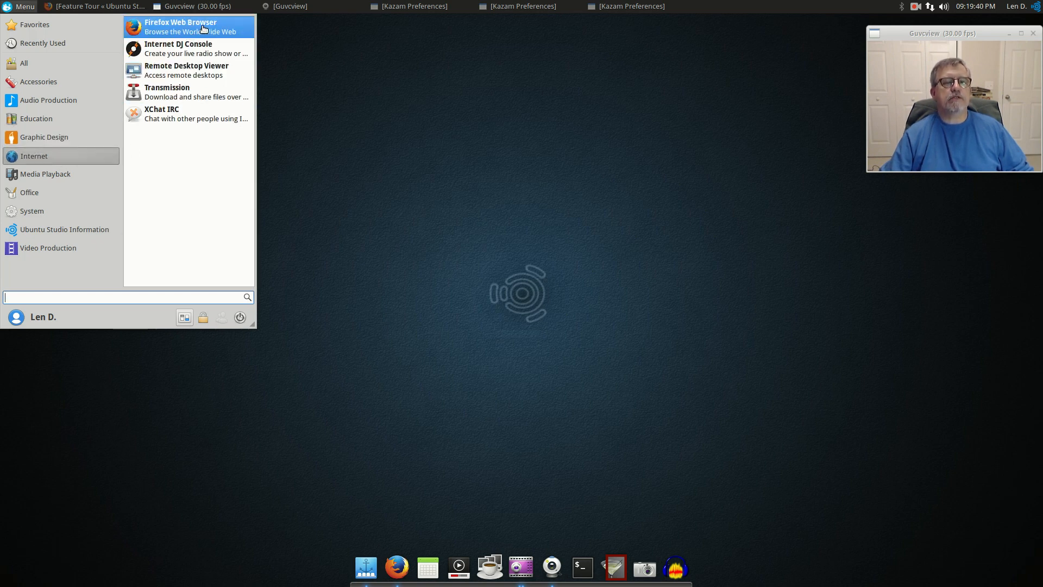
mouse_move(208, 101)
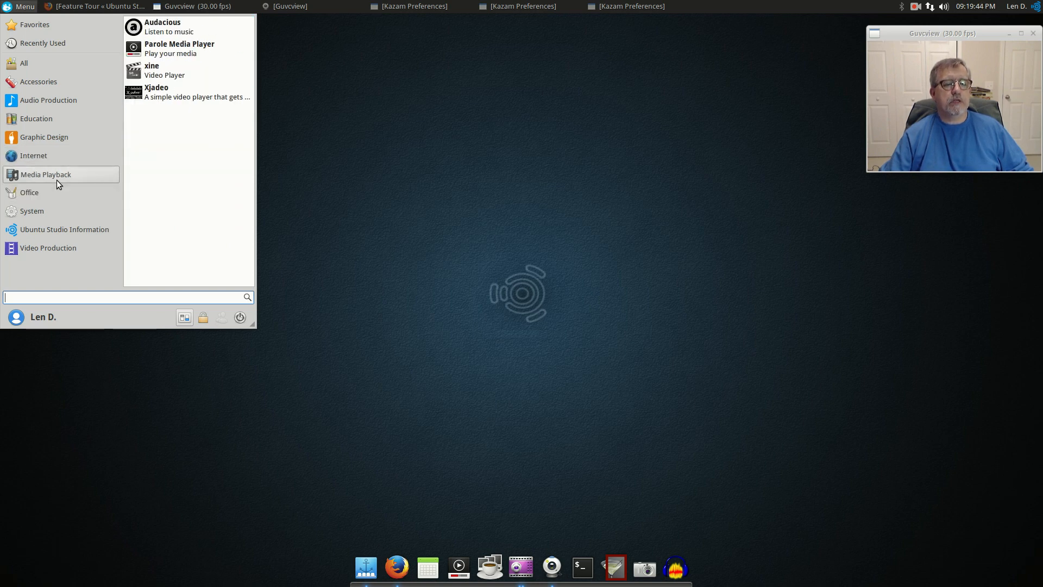
mouse_move(165, 26)
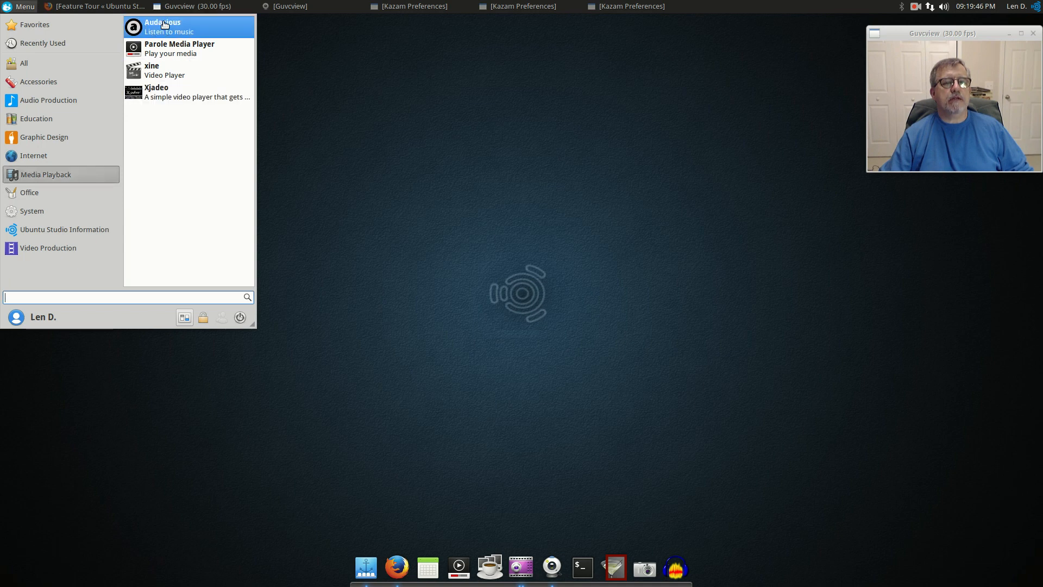
mouse_move(194, 68)
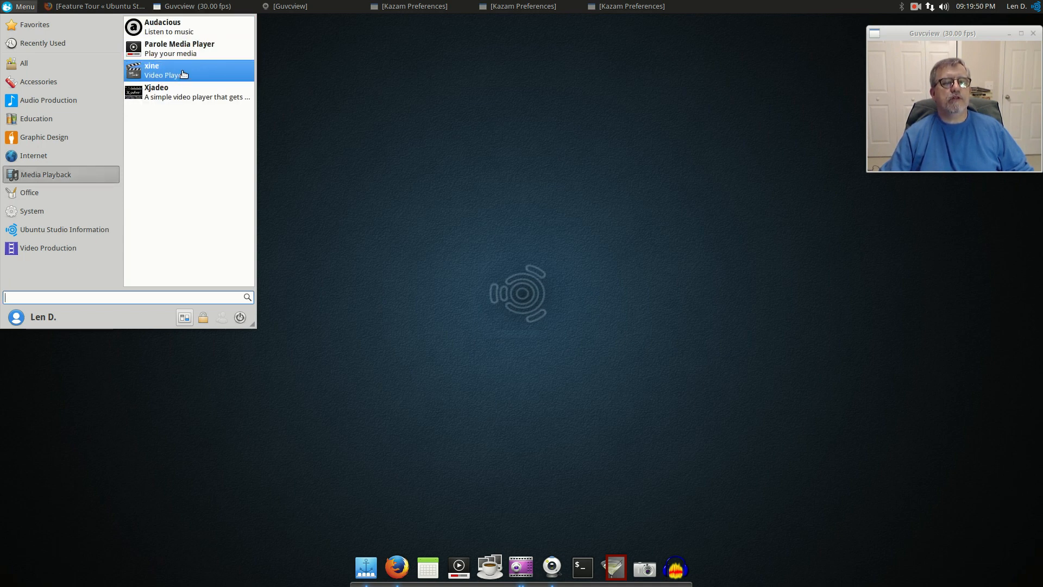
mouse_move(163, 97)
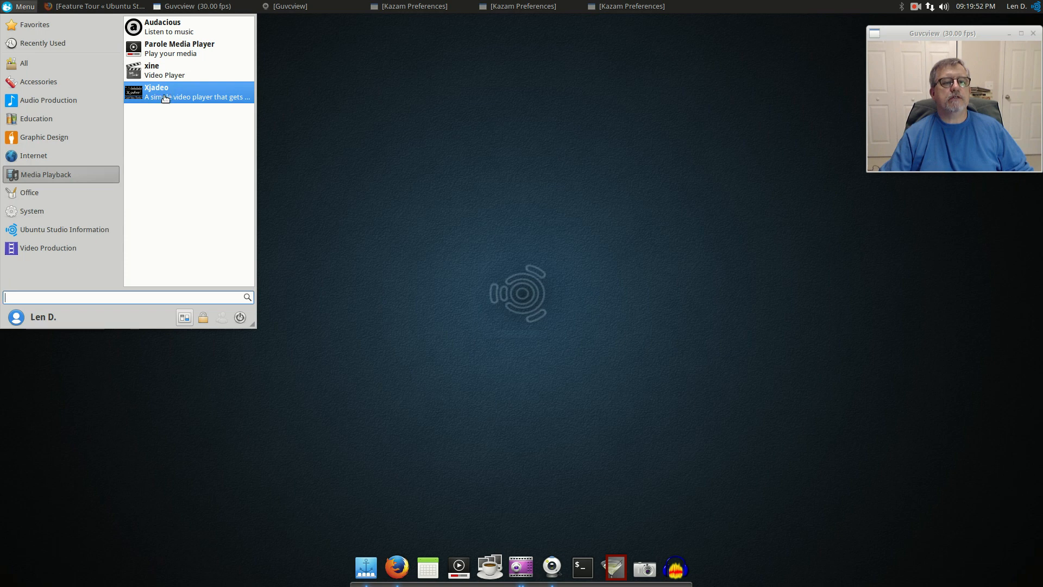
mouse_move(189, 97)
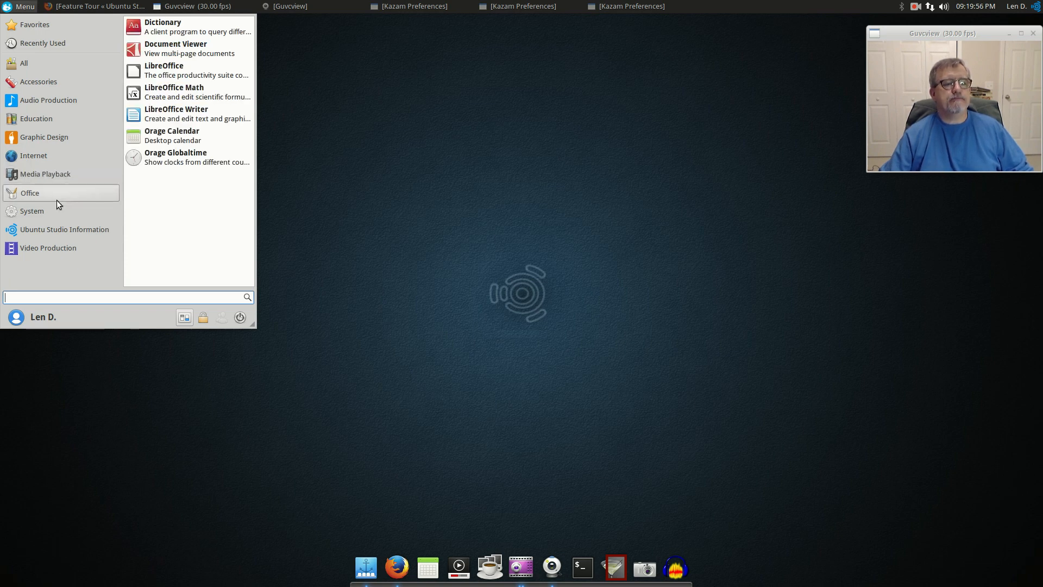
mouse_move(182, 96)
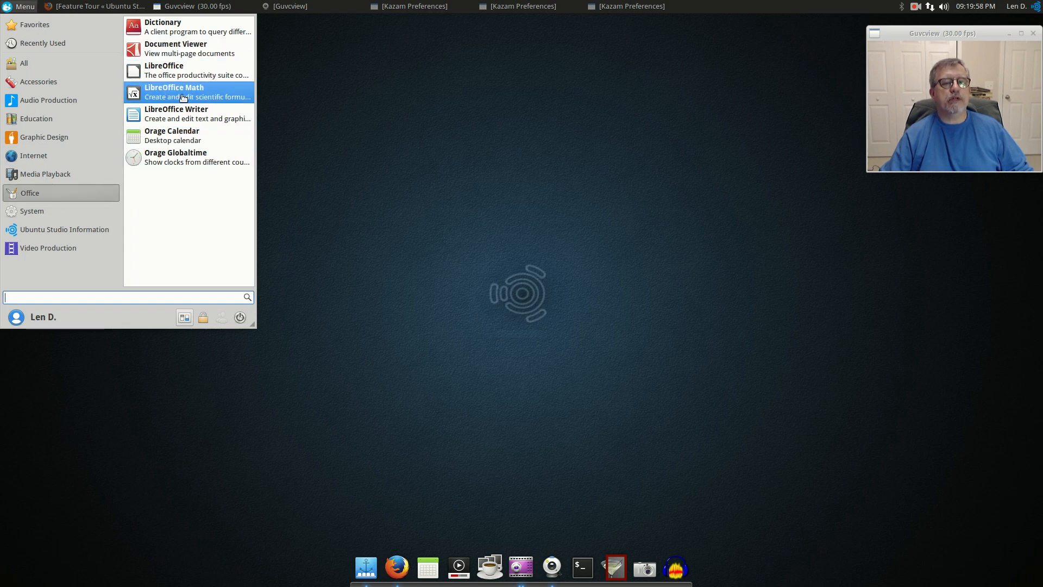
mouse_move(192, 50)
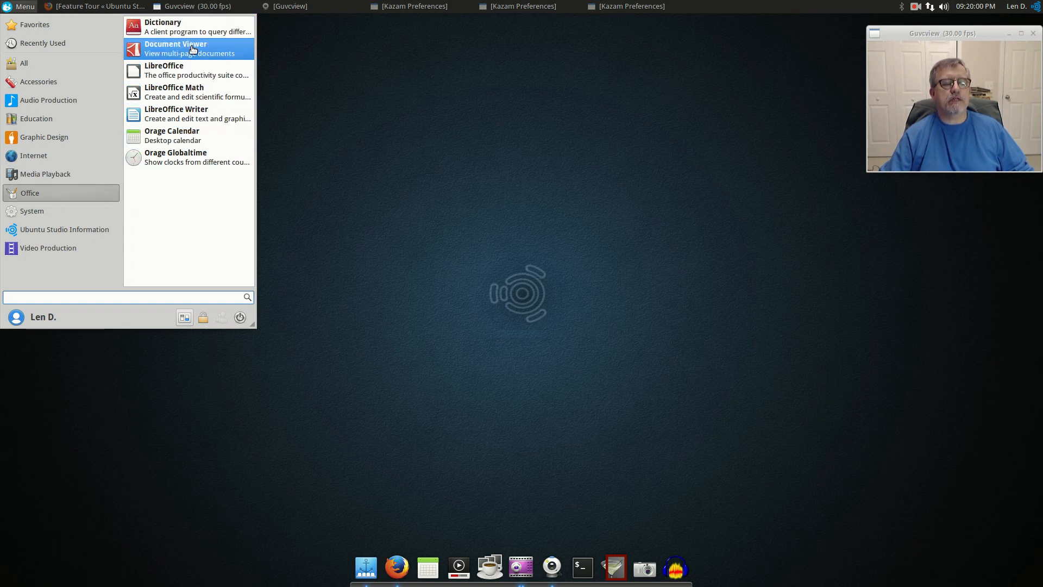
Step: Browse System and Ubuntu Studio Information, ending on Video Production apps like Kdenlive
left_click(32, 211)
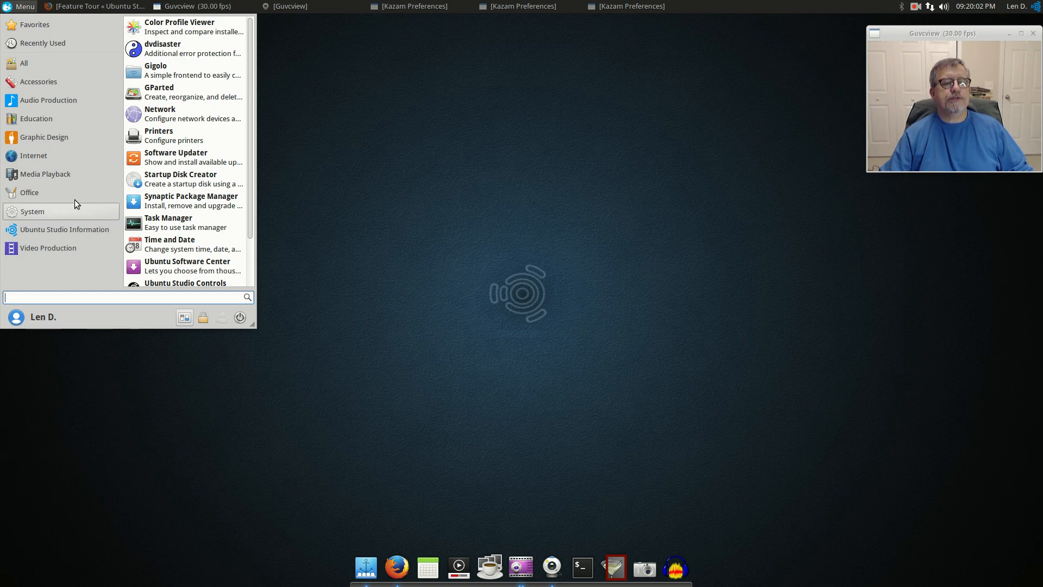
mouse_move(173, 164)
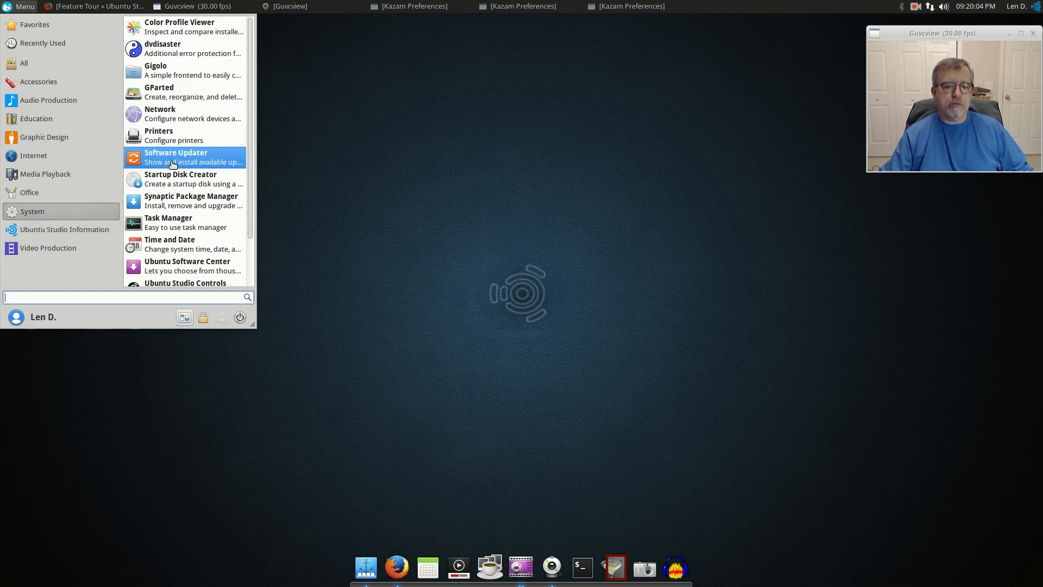
mouse_move(179, 205)
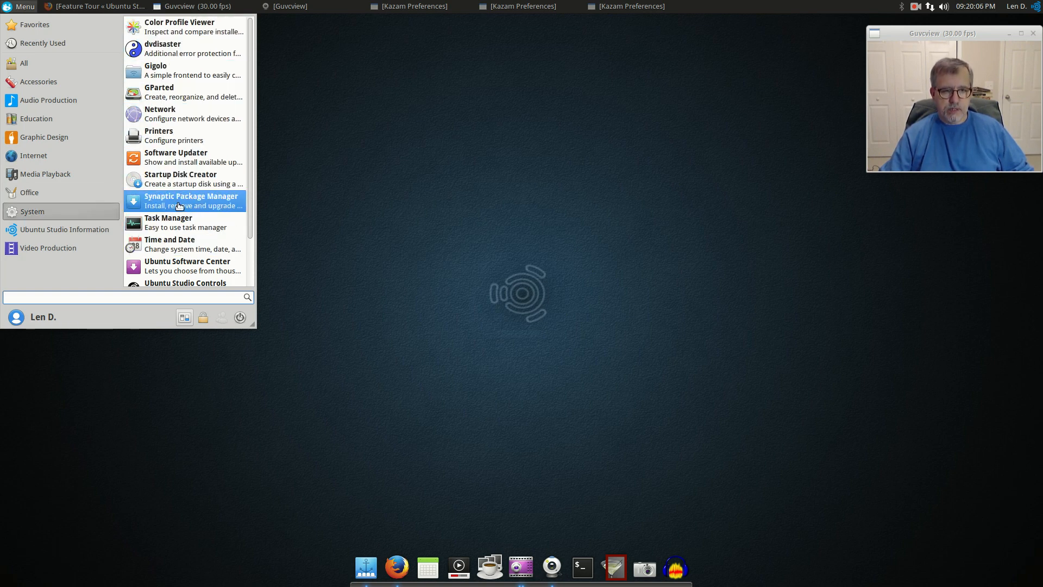
mouse_move(186, 61)
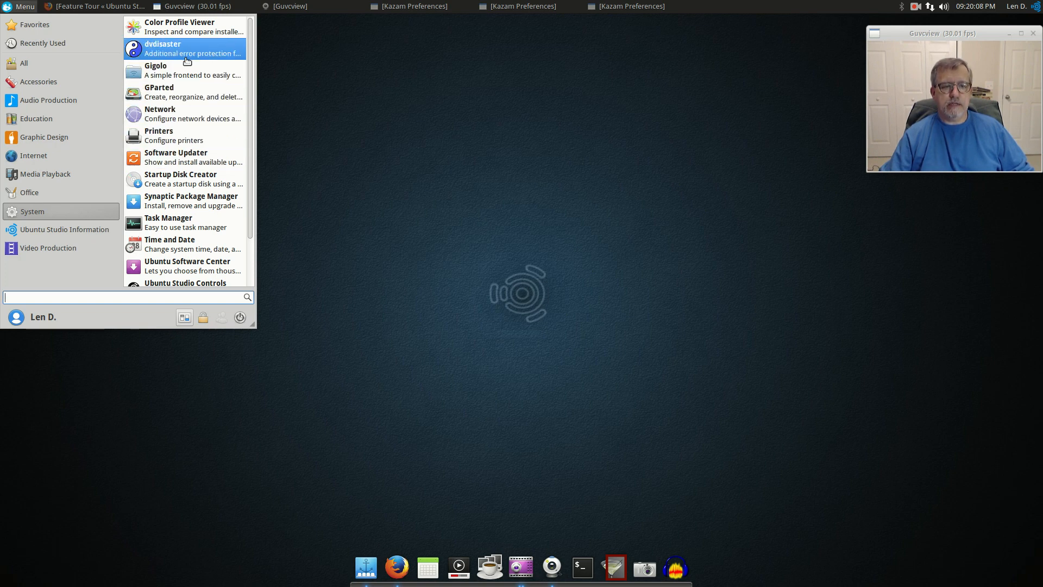
mouse_move(194, 268)
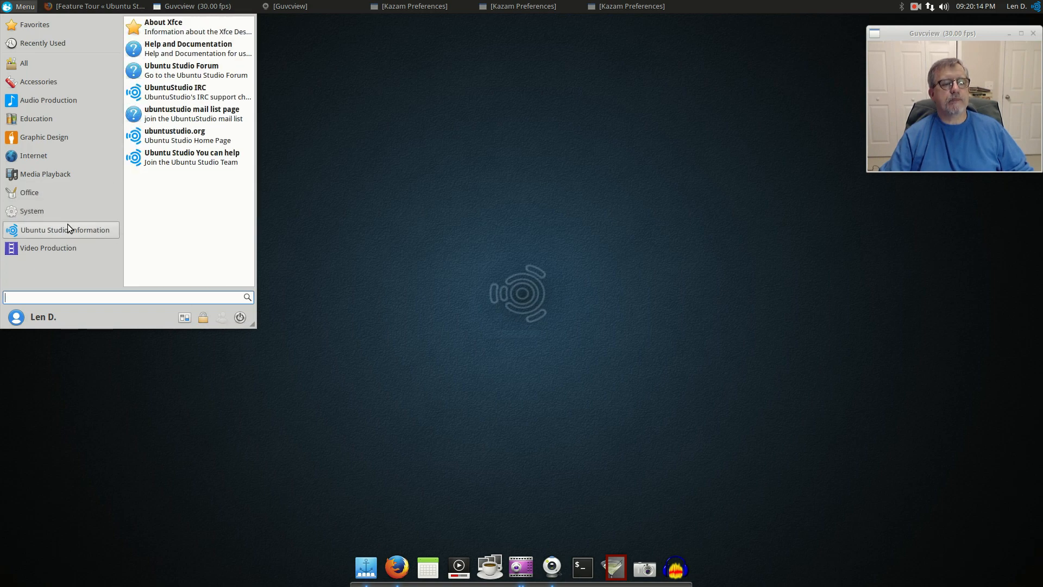
mouse_move(63, 233)
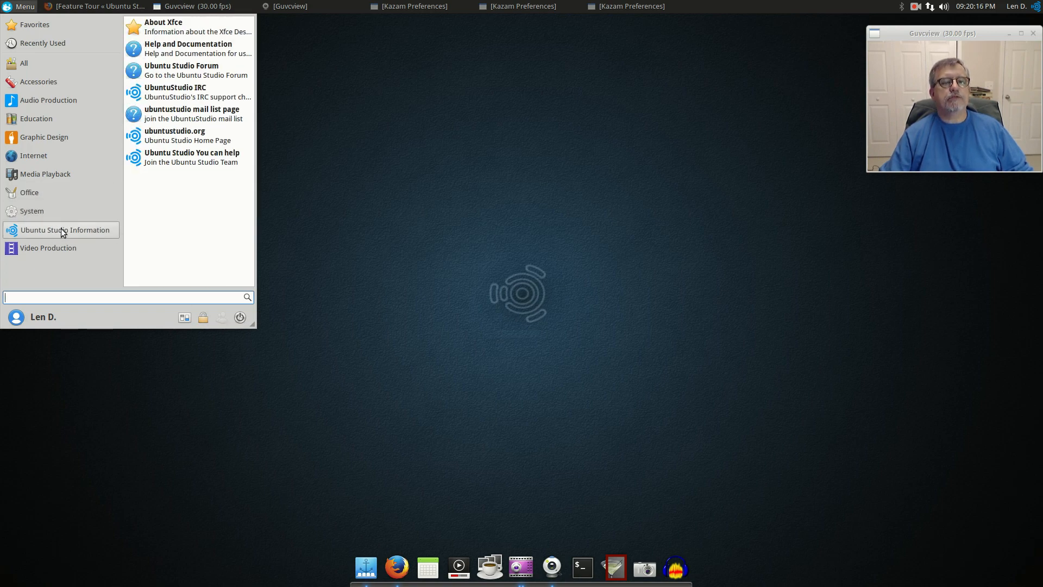
mouse_move(176, 73)
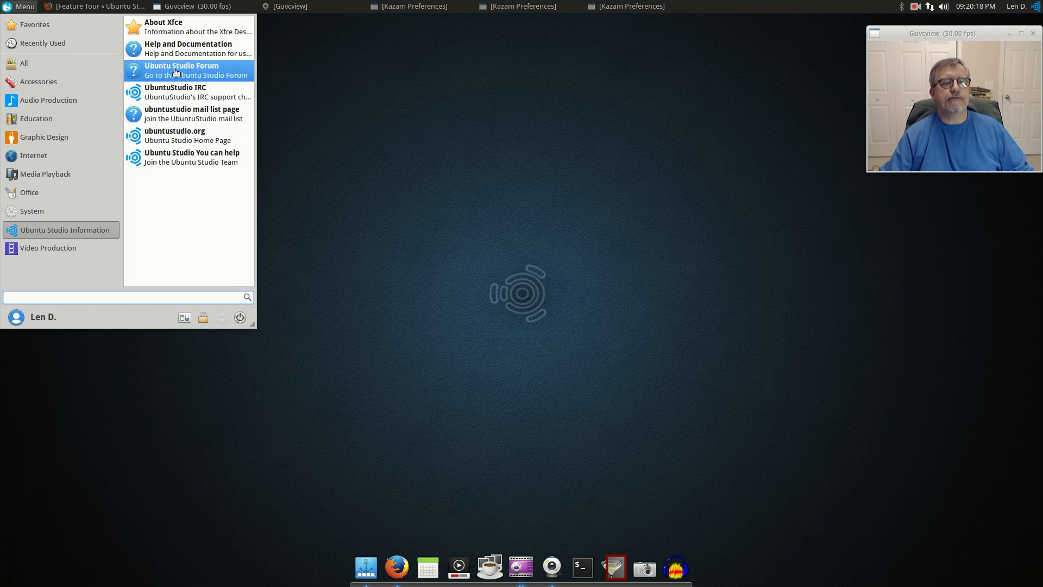
mouse_move(168, 136)
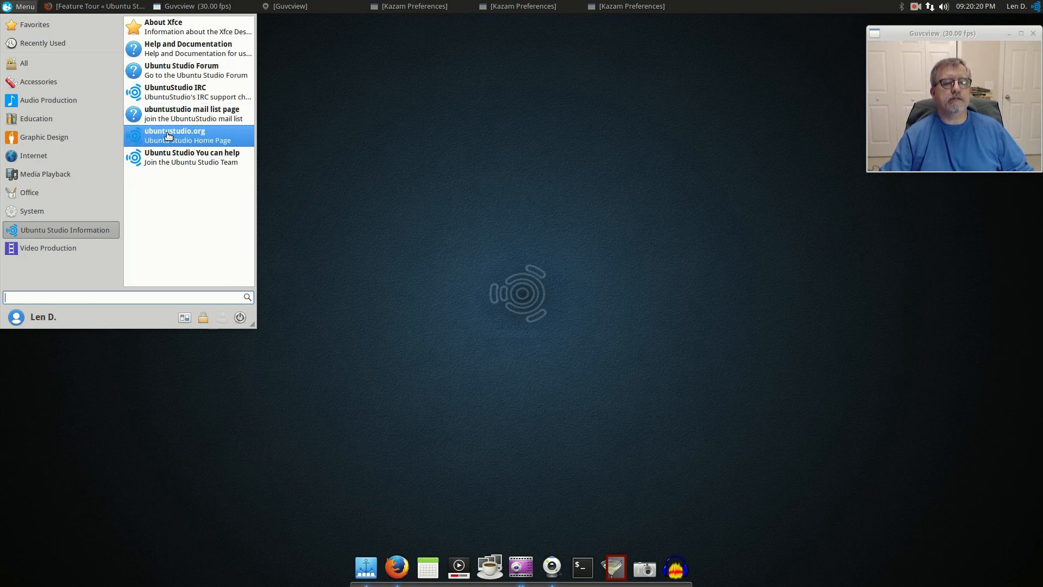
mouse_move(178, 85)
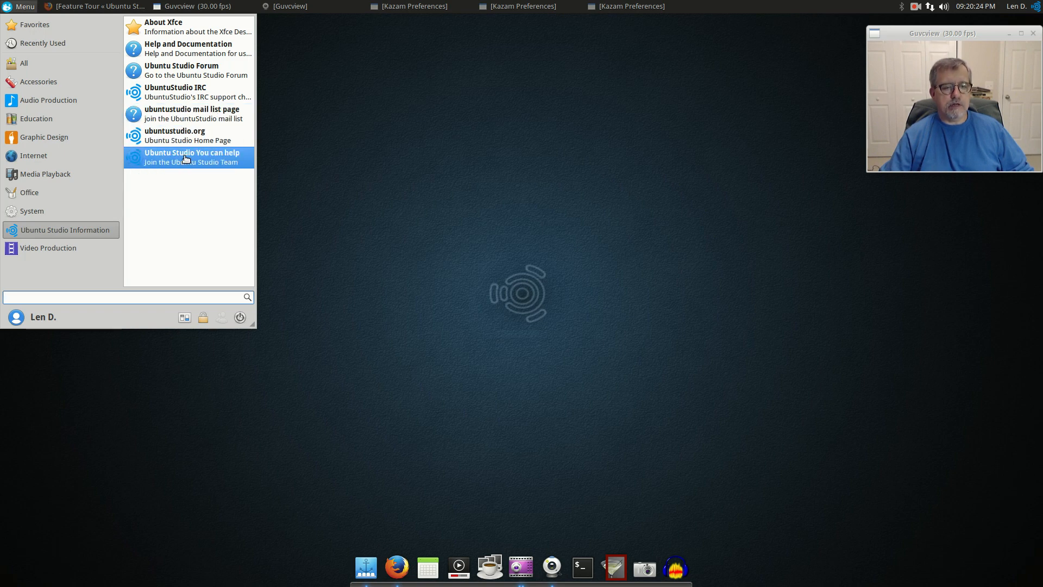
left_click(48, 248)
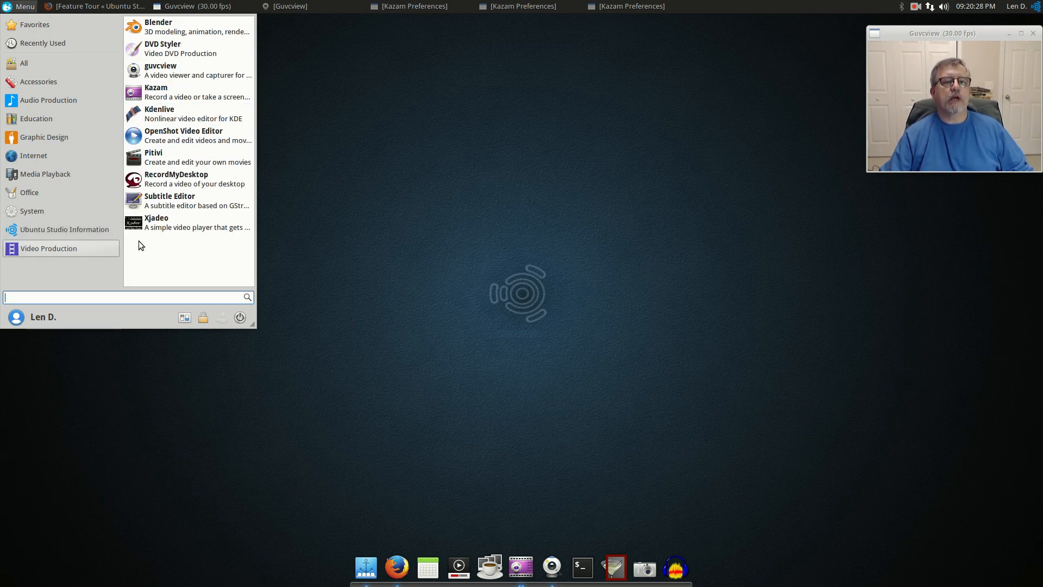
mouse_move(175, 70)
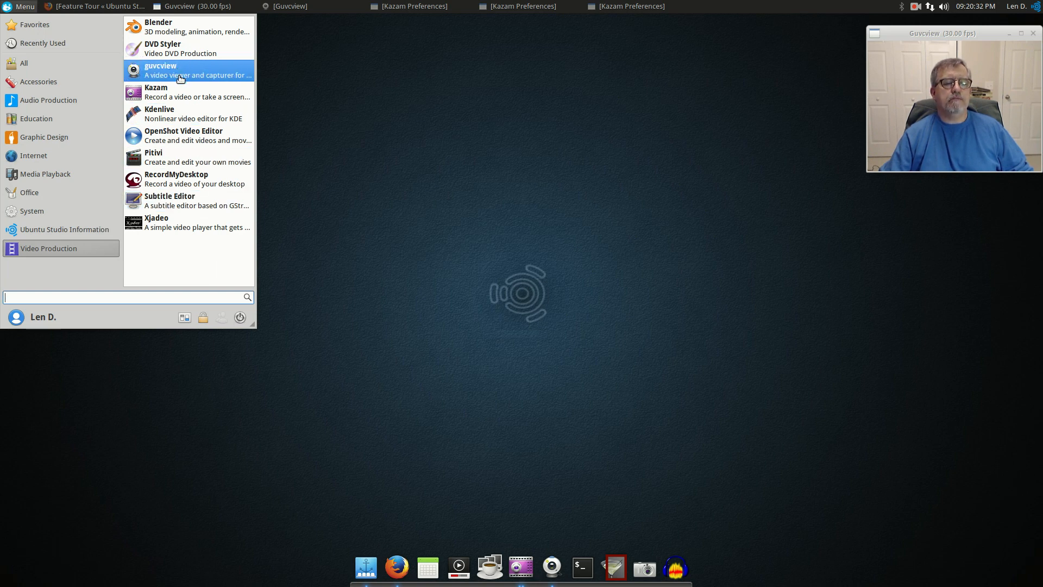
mouse_move(157, 92)
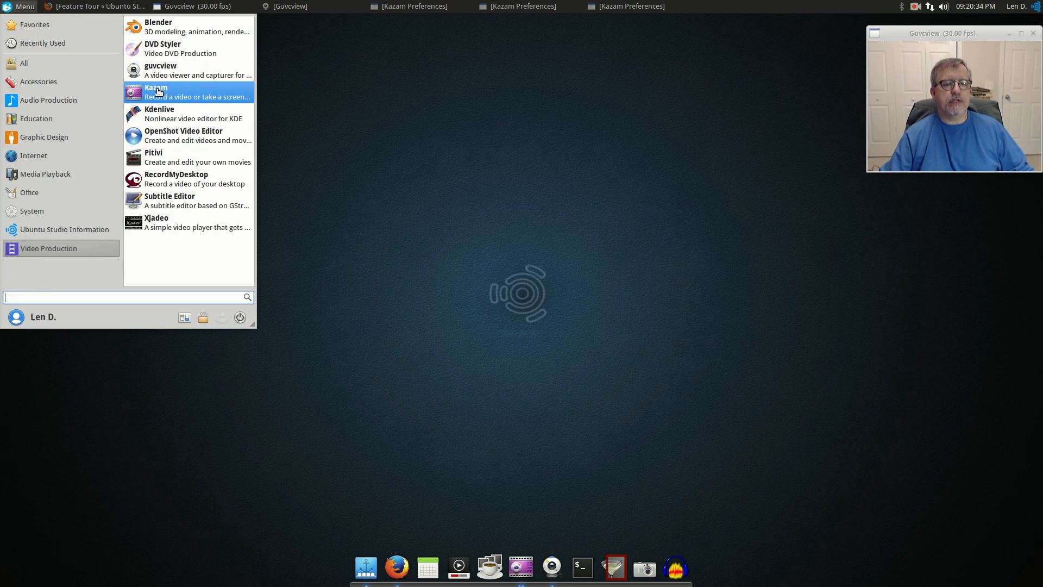
mouse_move(181, 135)
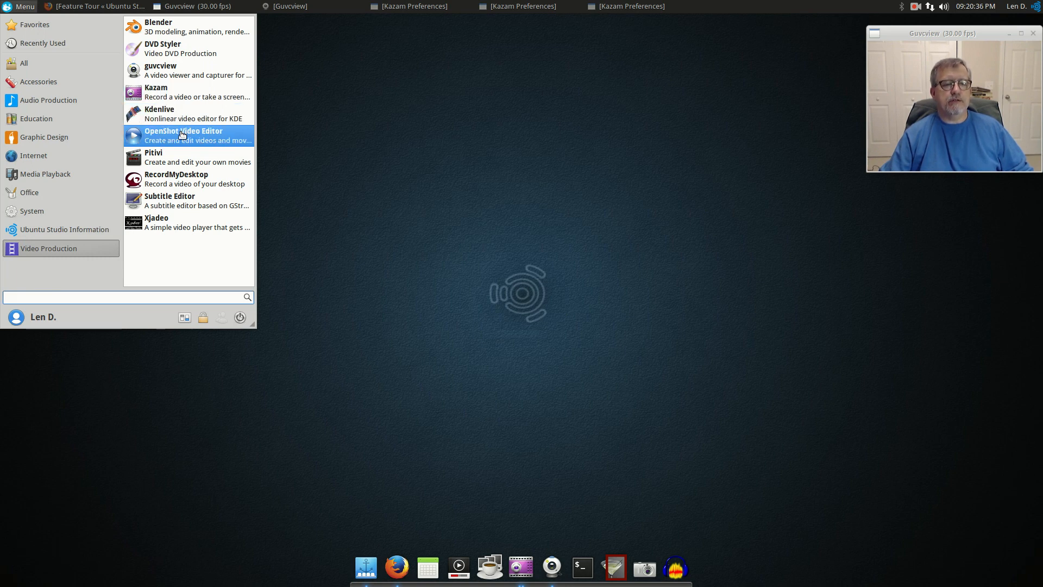
mouse_move(204, 187)
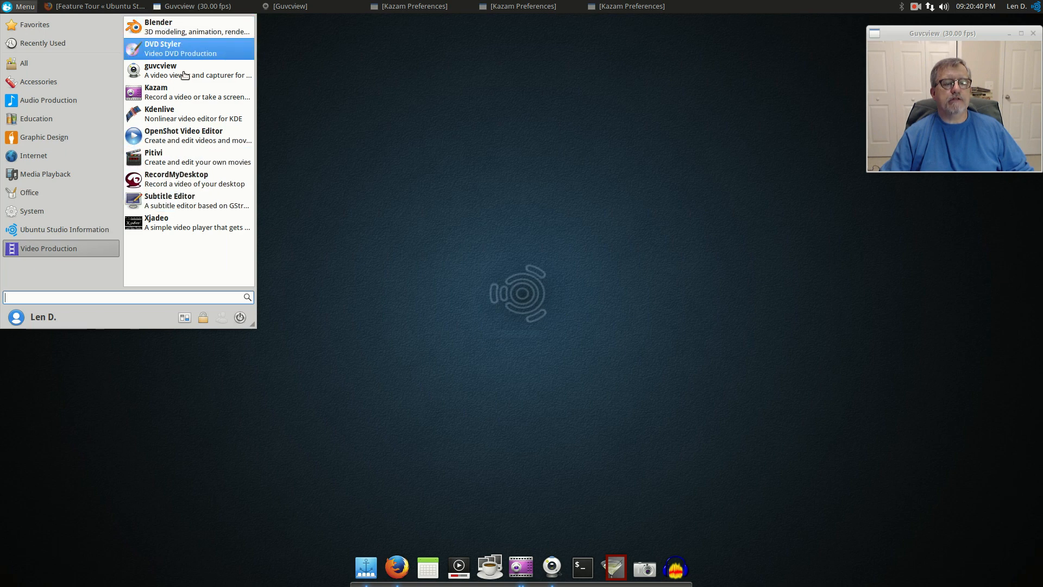
mouse_move(188, 72)
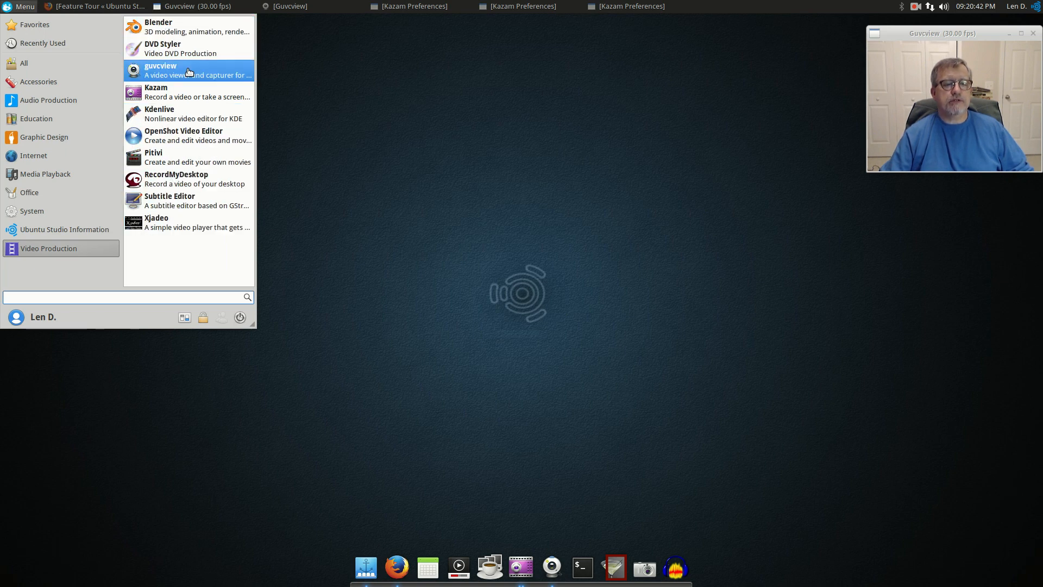
mouse_move(176, 91)
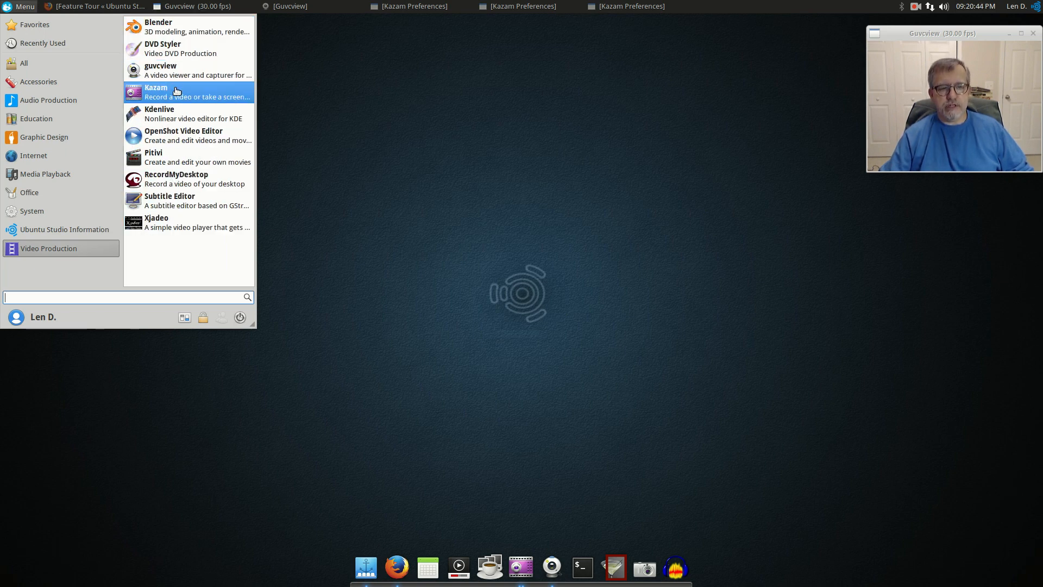
mouse_move(177, 115)
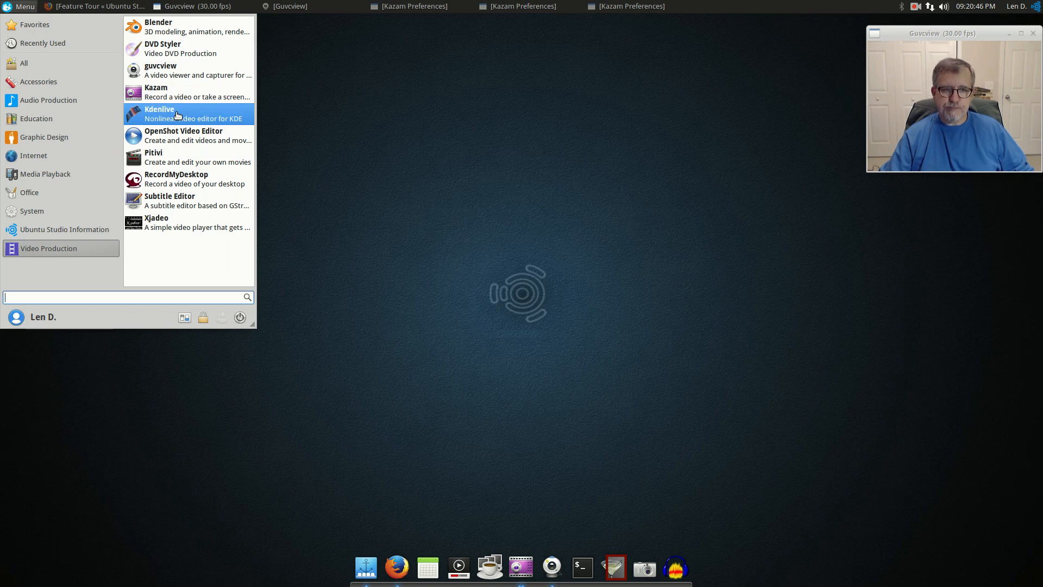
mouse_move(181, 128)
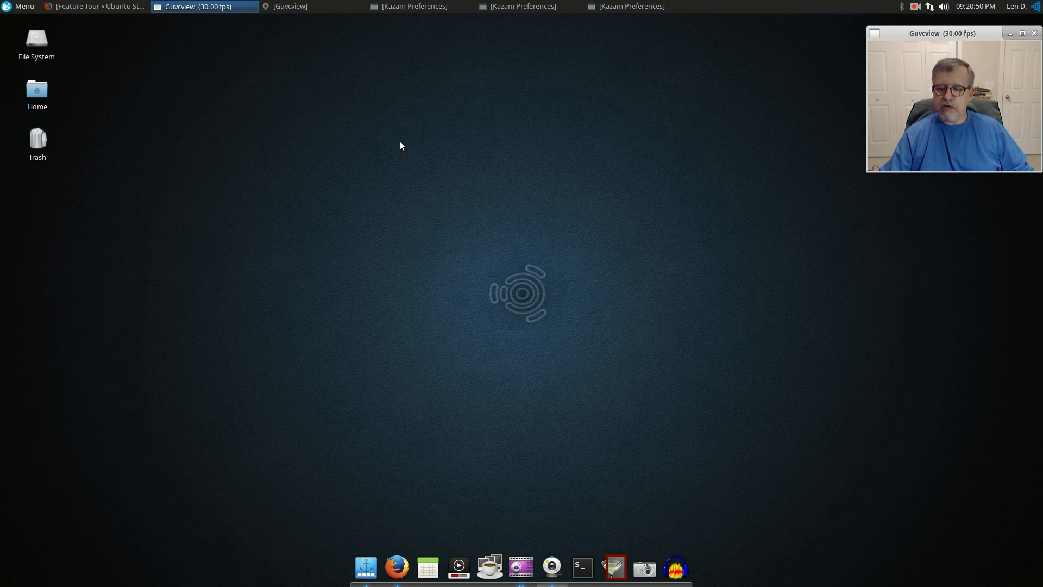
mouse_move(443, 150)
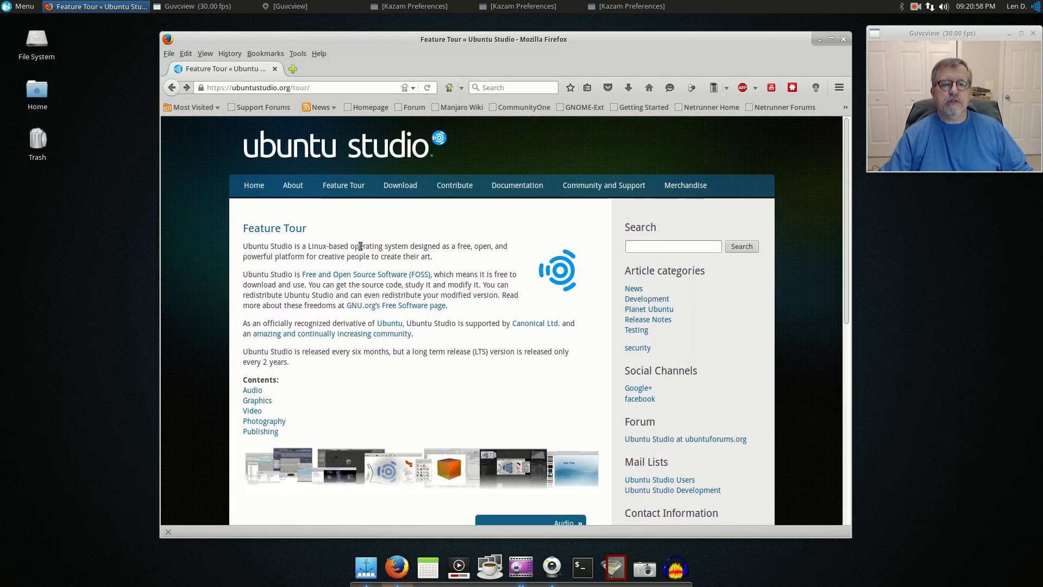
mouse_move(399, 220)
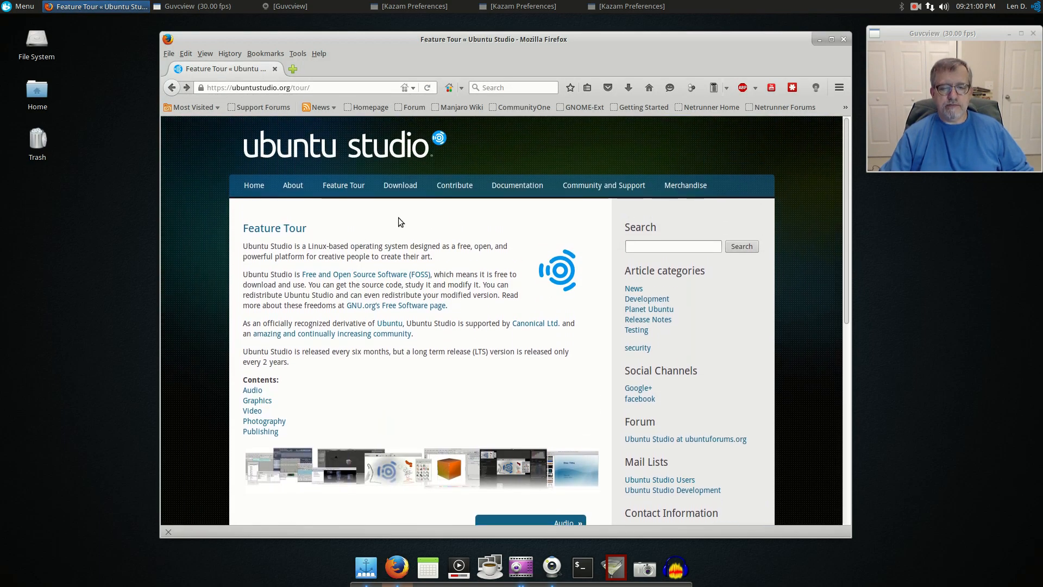
mouse_move(396, 225)
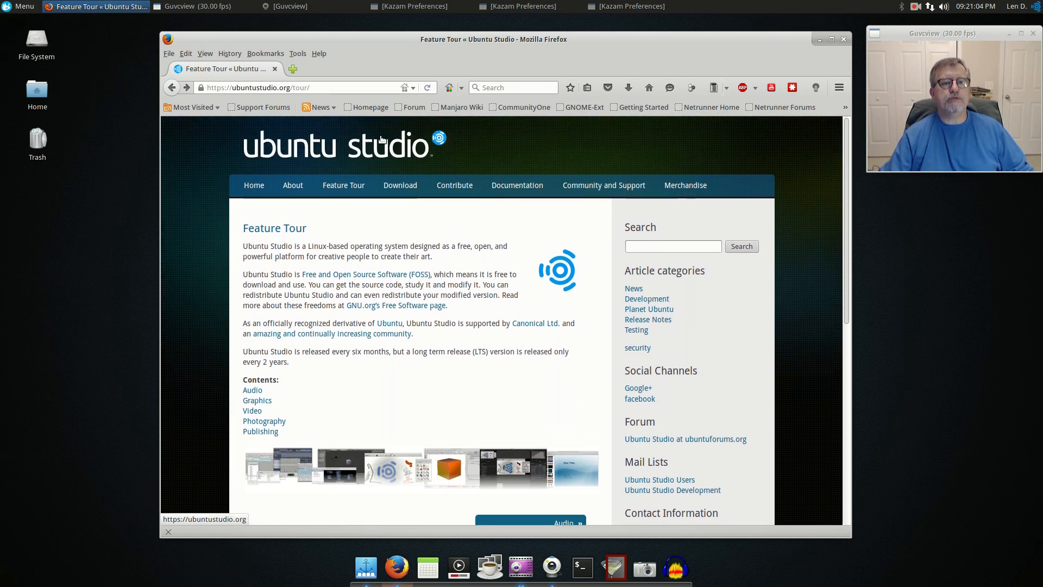
mouse_move(360, 206)
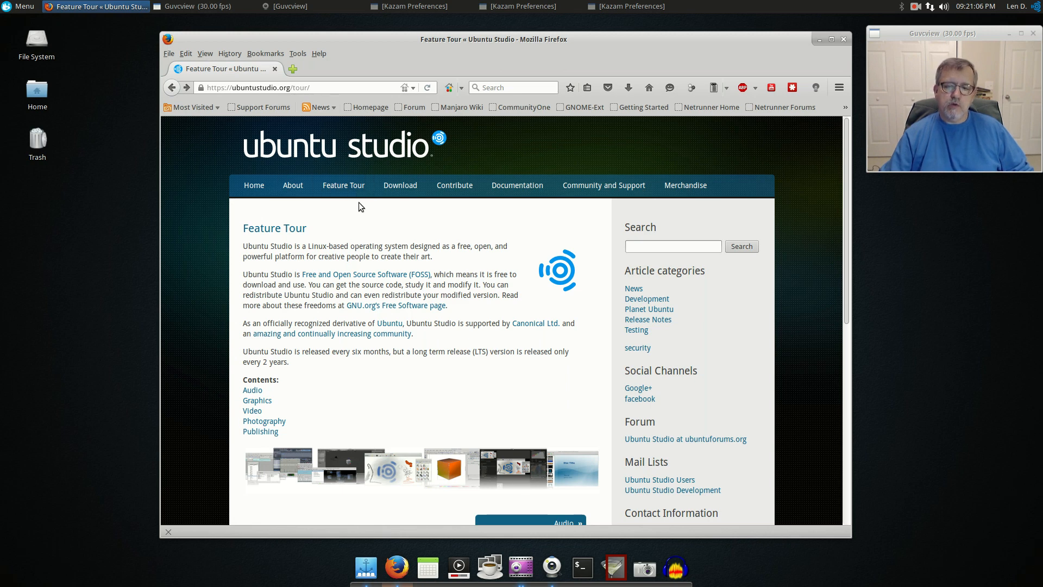
mouse_move(328, 233)
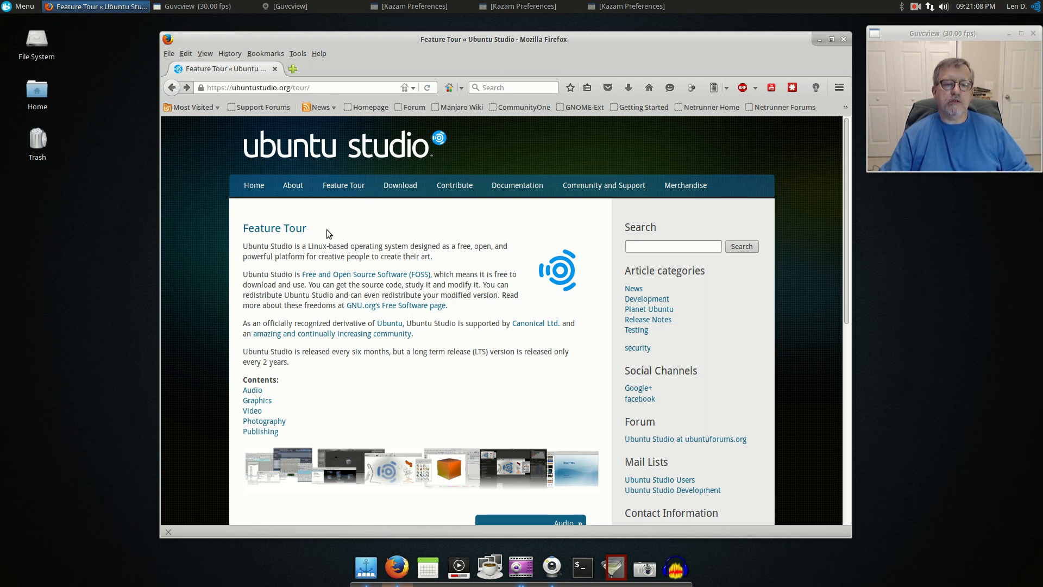
scroll("down", 3)
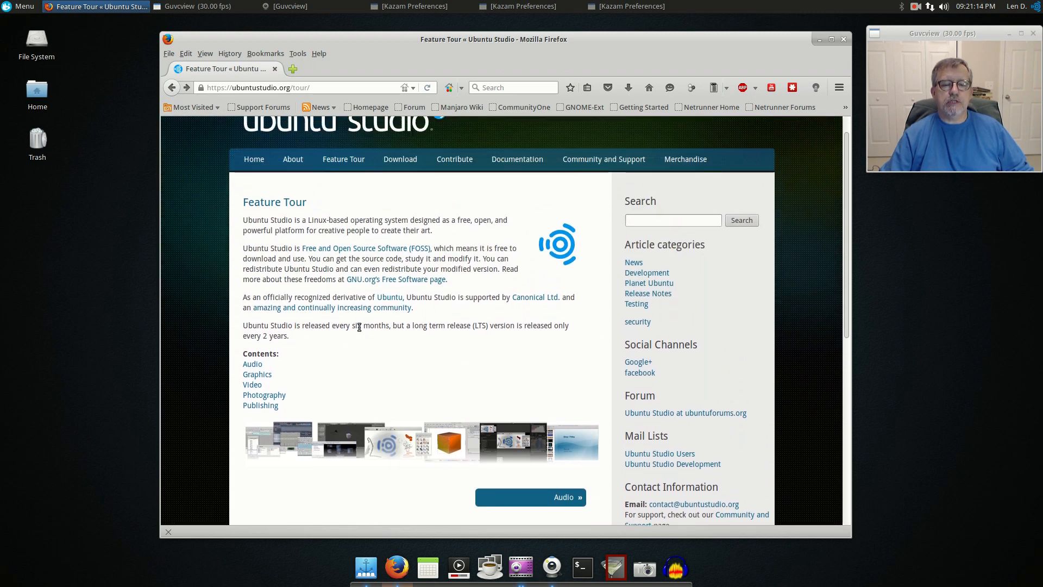
mouse_move(511, 328)
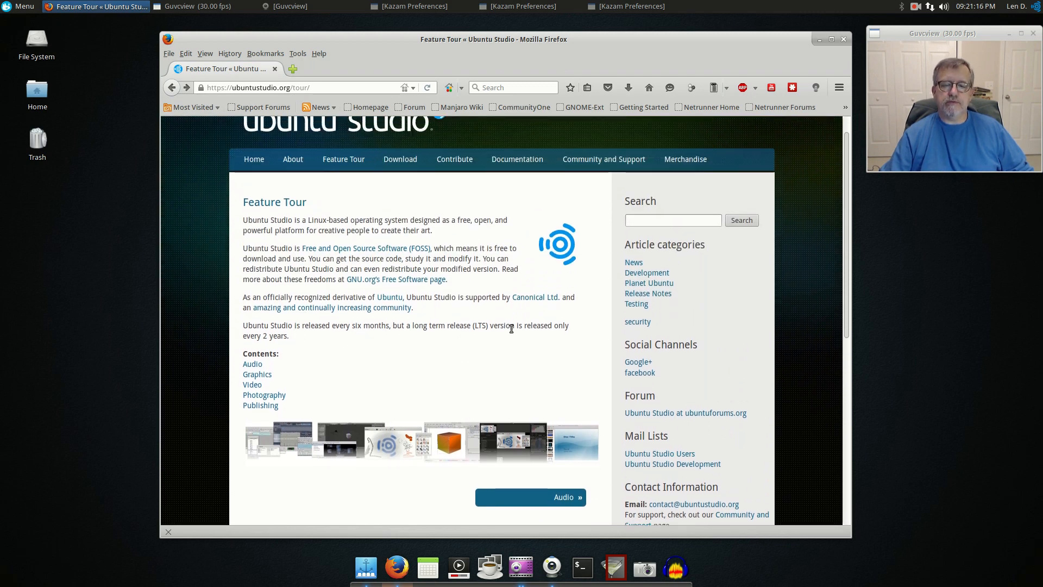
mouse_move(391, 343)
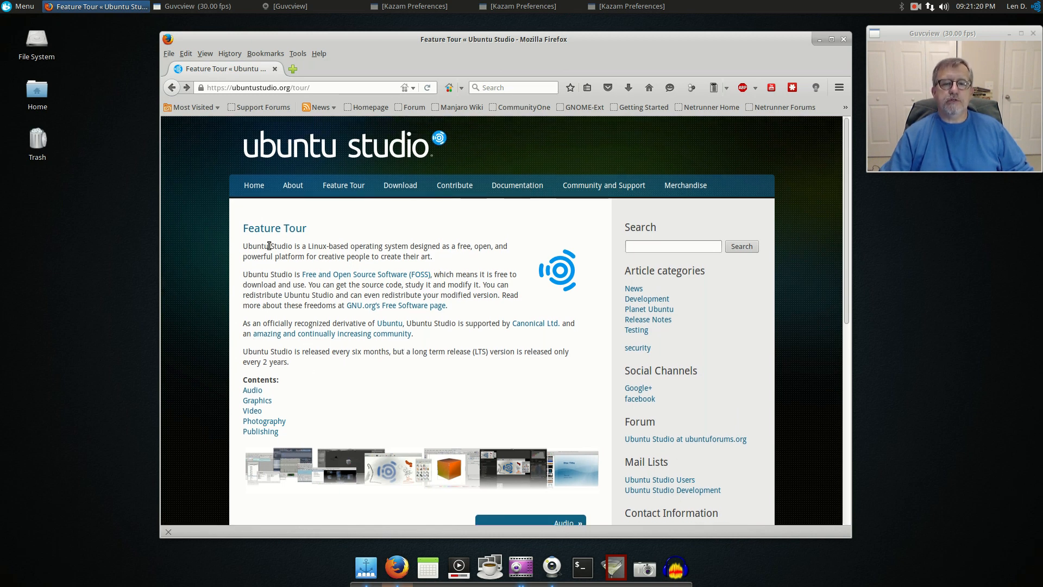
scroll("down", 3)
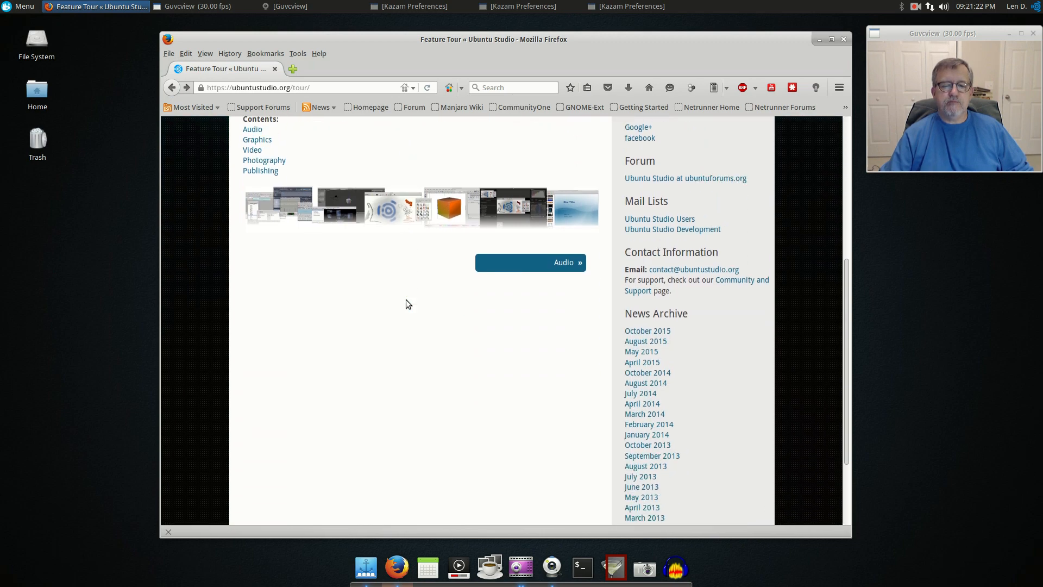
scroll("up", 3)
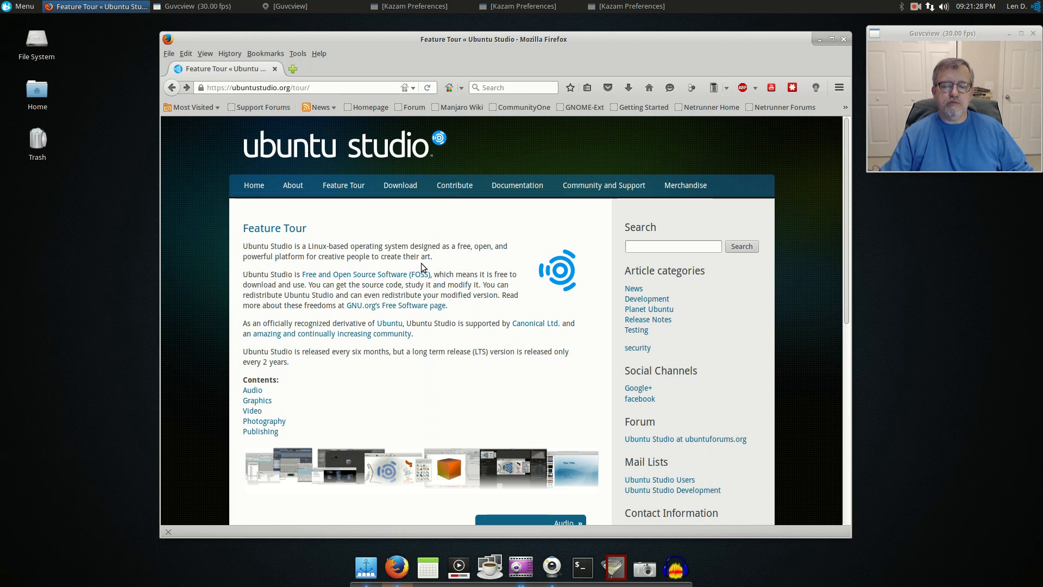
mouse_move(392, 264)
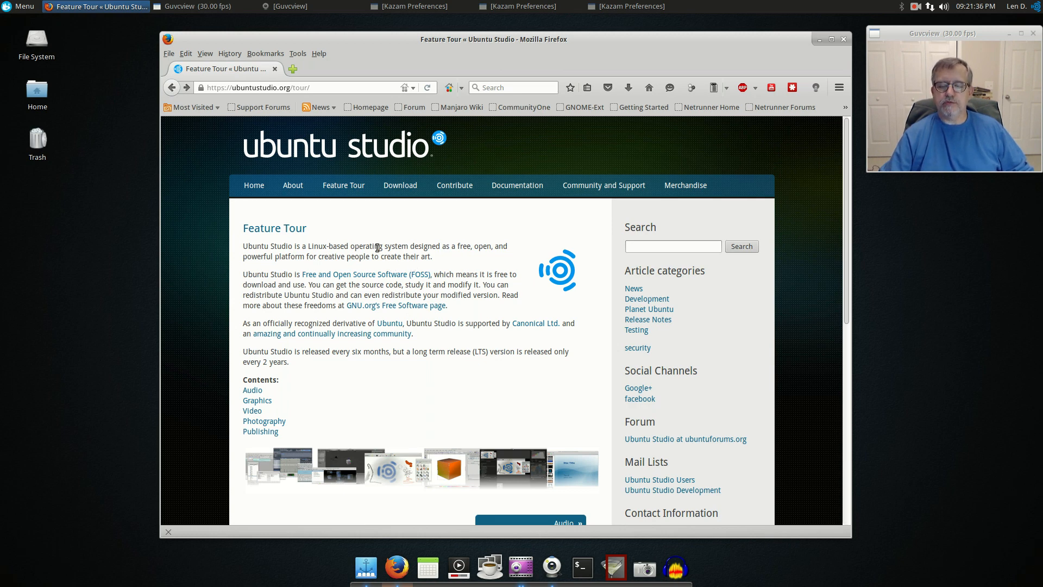
mouse_move(455, 268)
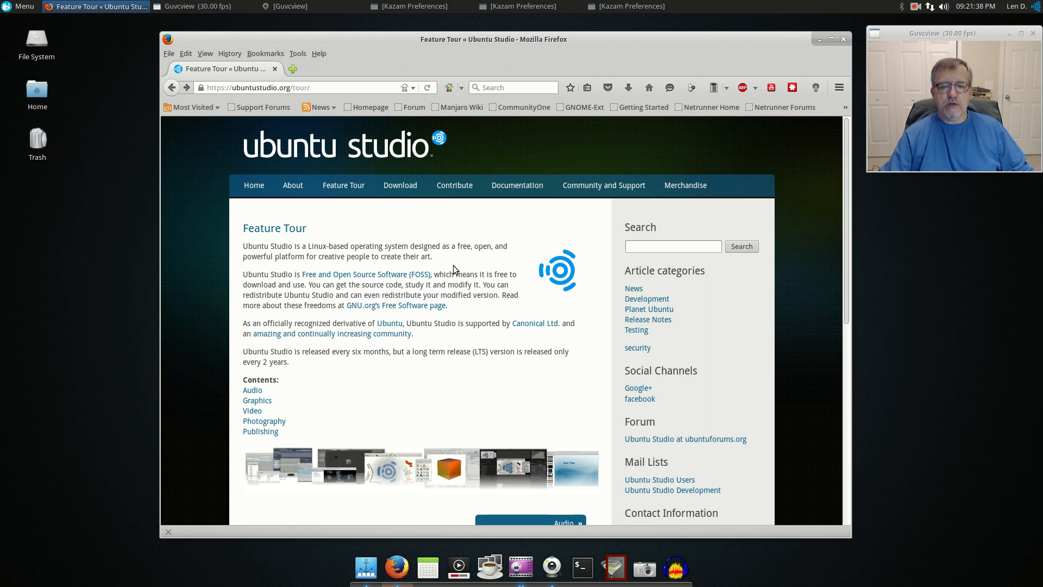
mouse_move(434, 259)
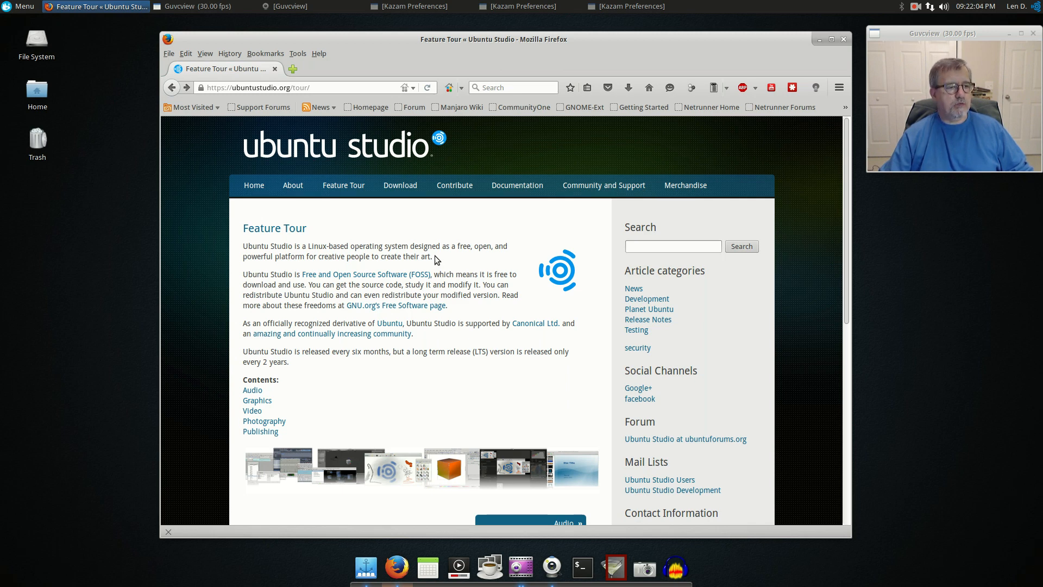
mouse_move(441, 255)
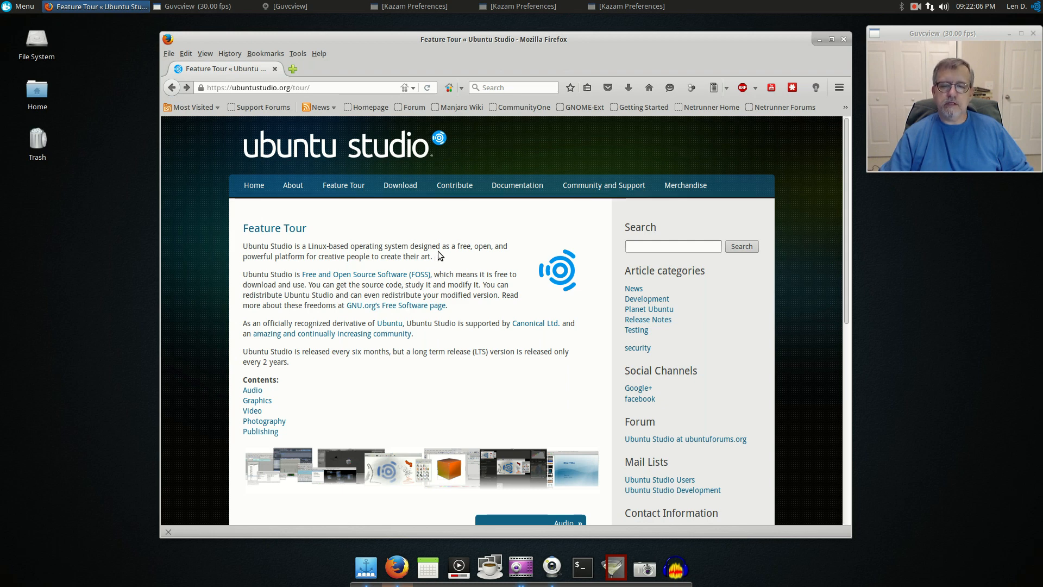